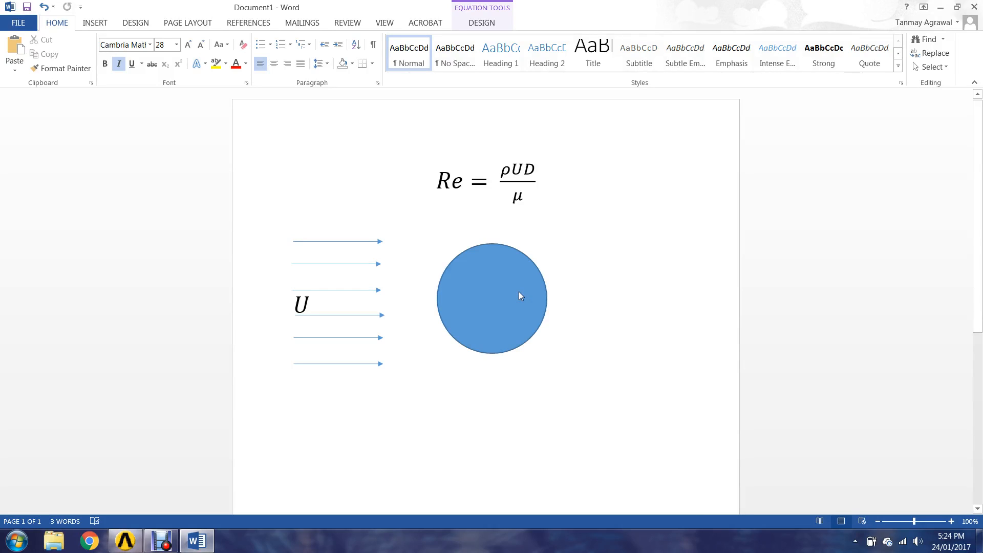
Open system D's (Copy of Re = 100) geometry in DesignModeler
left_click(295, 304)
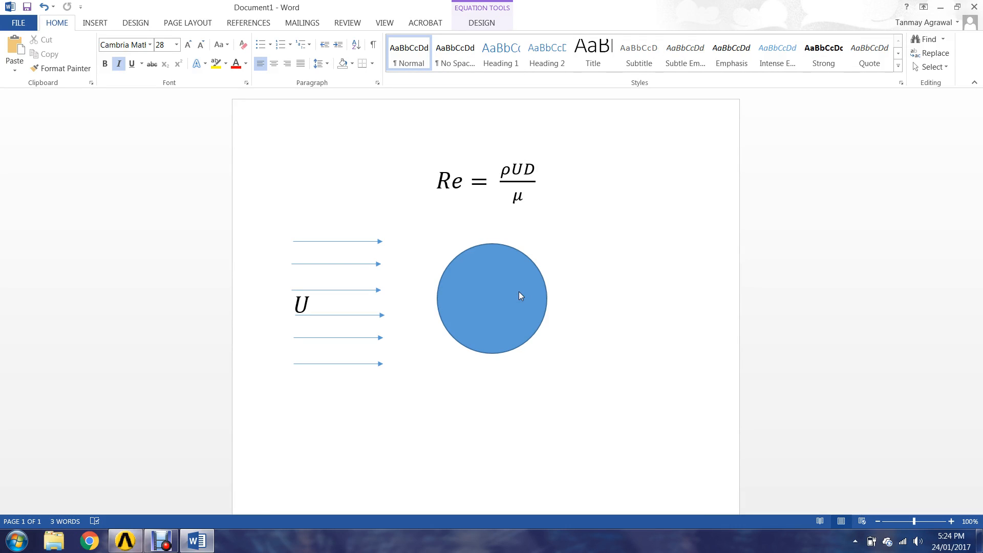
left_click(295, 304)
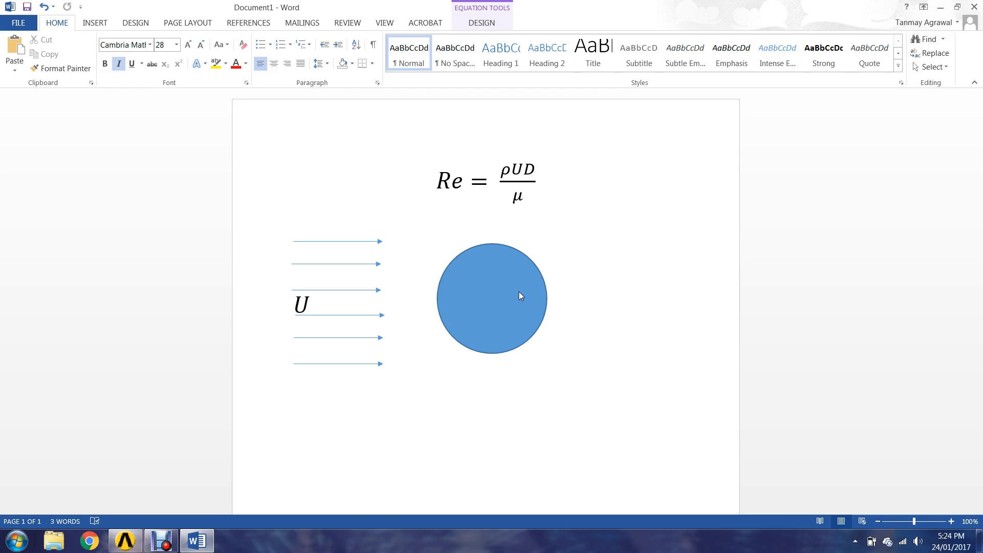
left_click(295, 304)
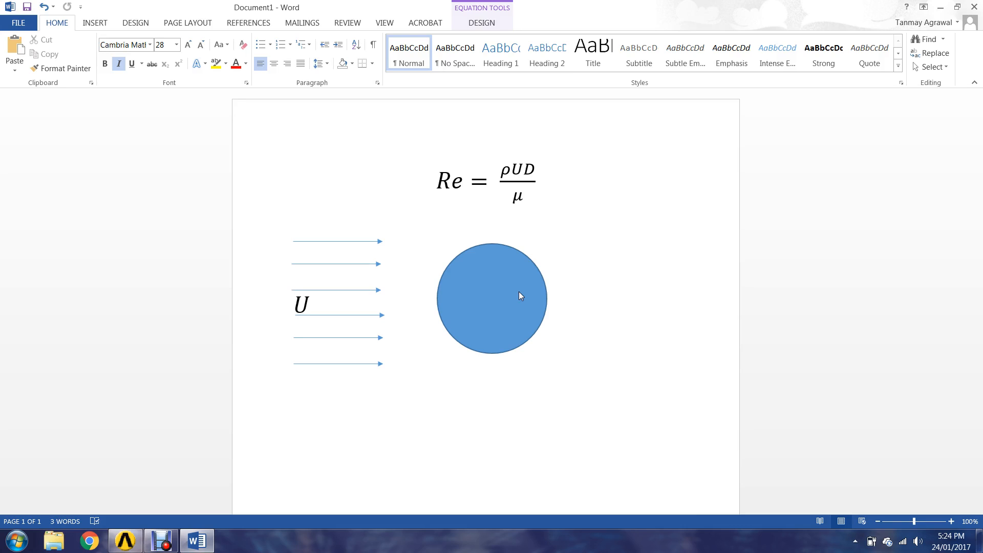
left_click(295, 304)
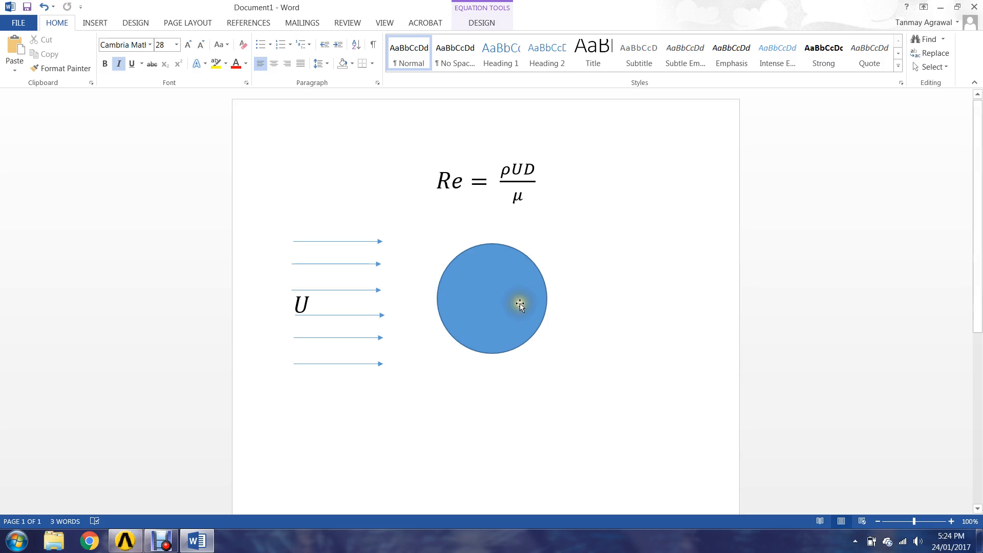
mouse_move(513, 293)
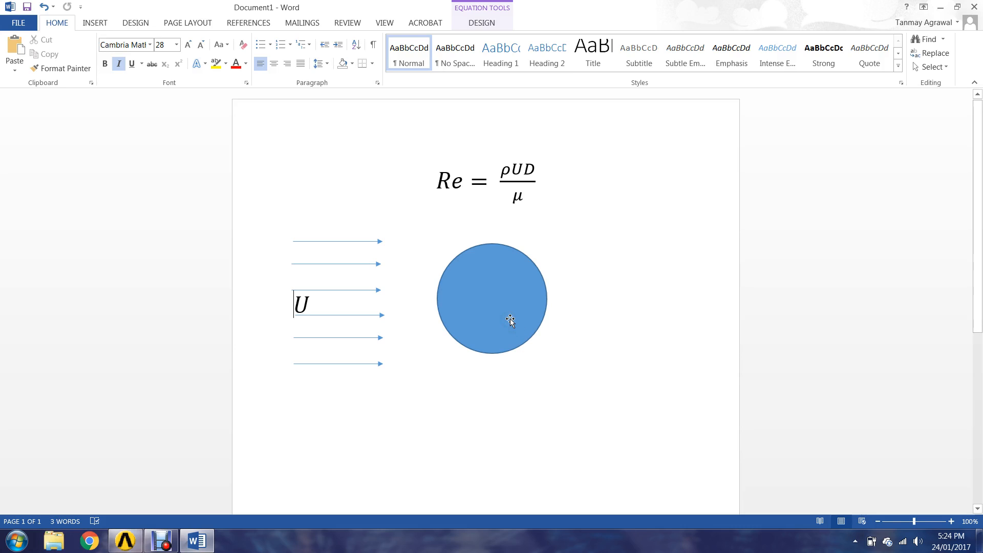
mouse_move(526, 280)
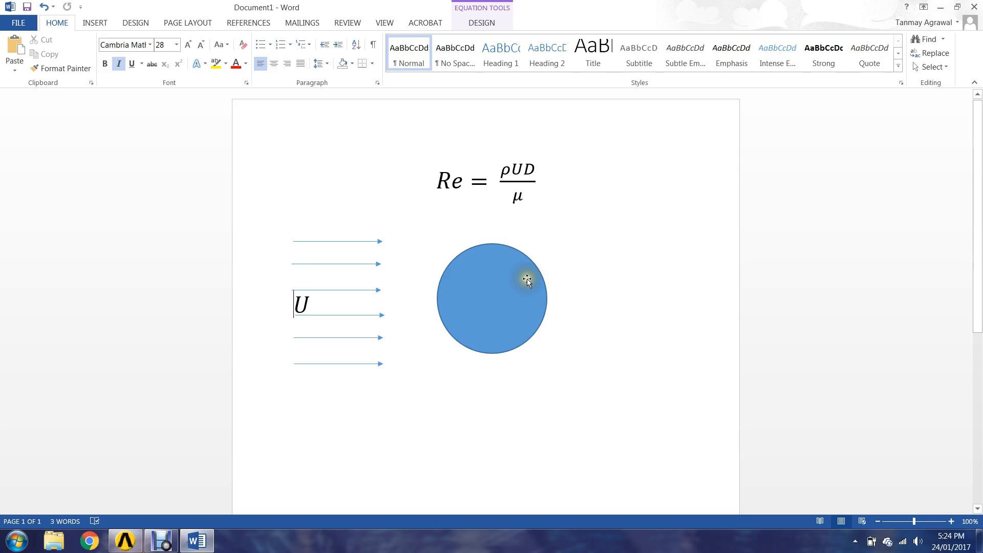
mouse_move(510, 294)
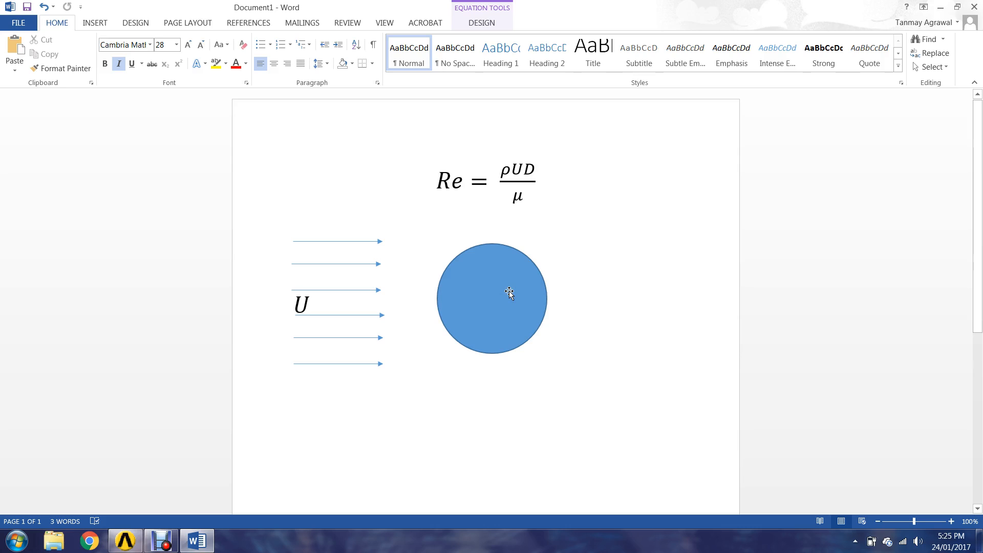
mouse_move(557, 288)
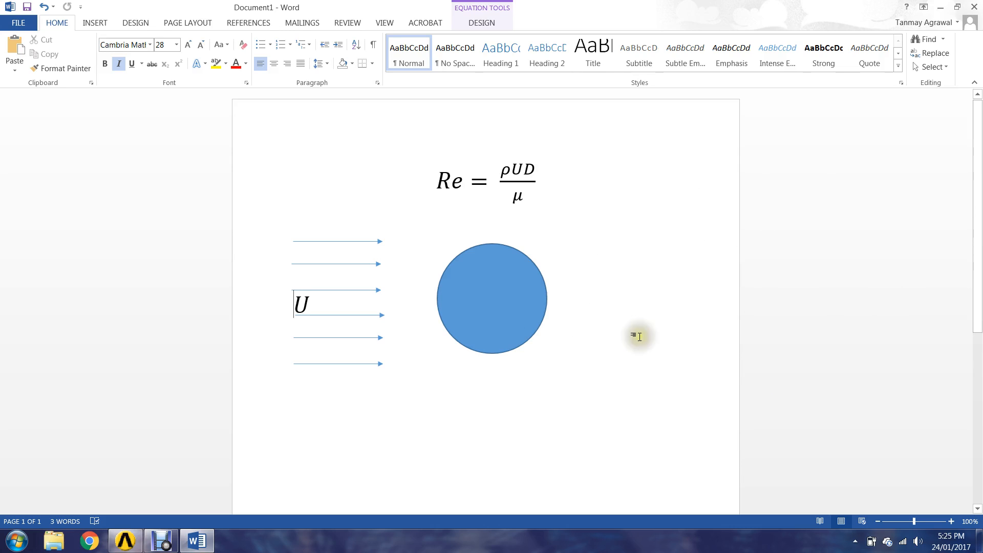
mouse_move(156, 497)
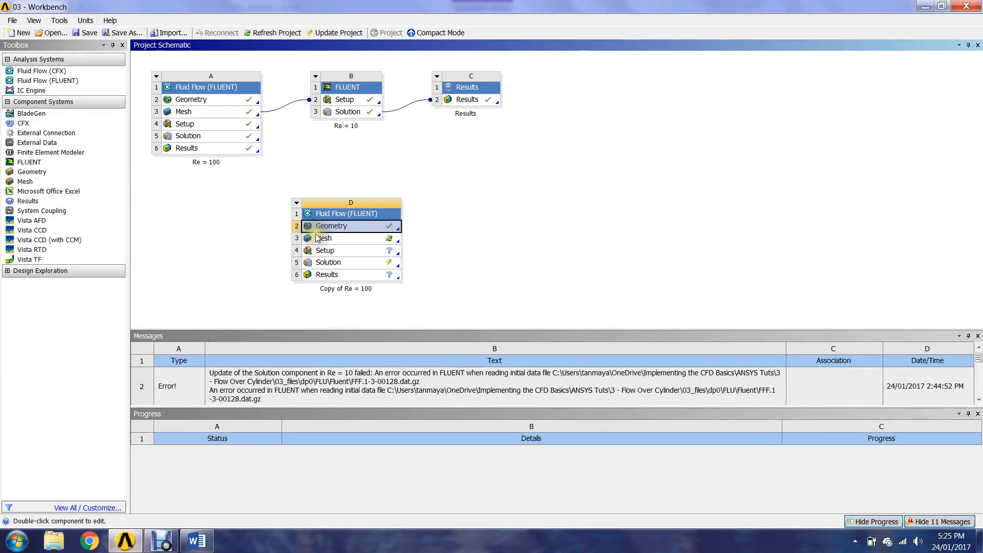
mouse_move(346, 144)
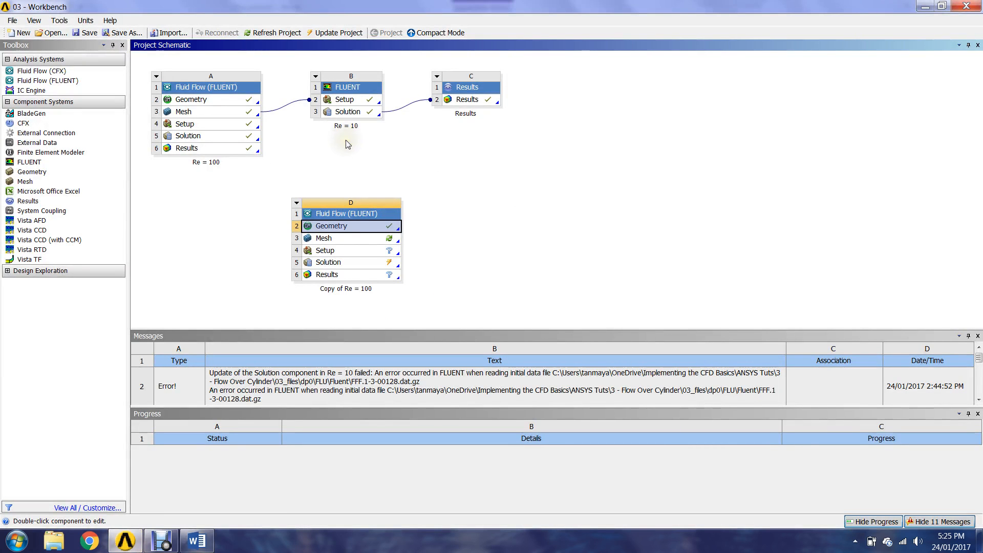
mouse_move(383, 143)
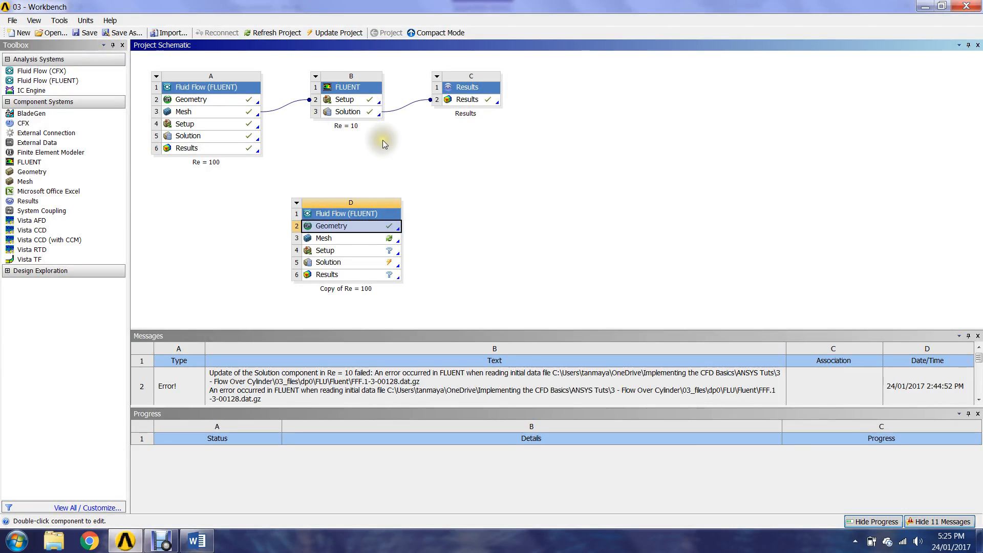
mouse_move(244, 178)
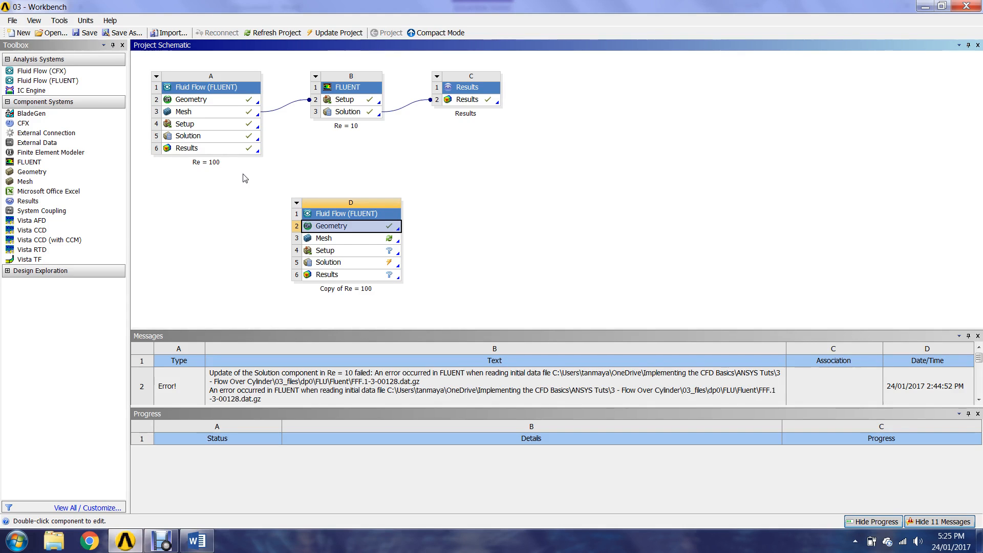
mouse_move(227, 181)
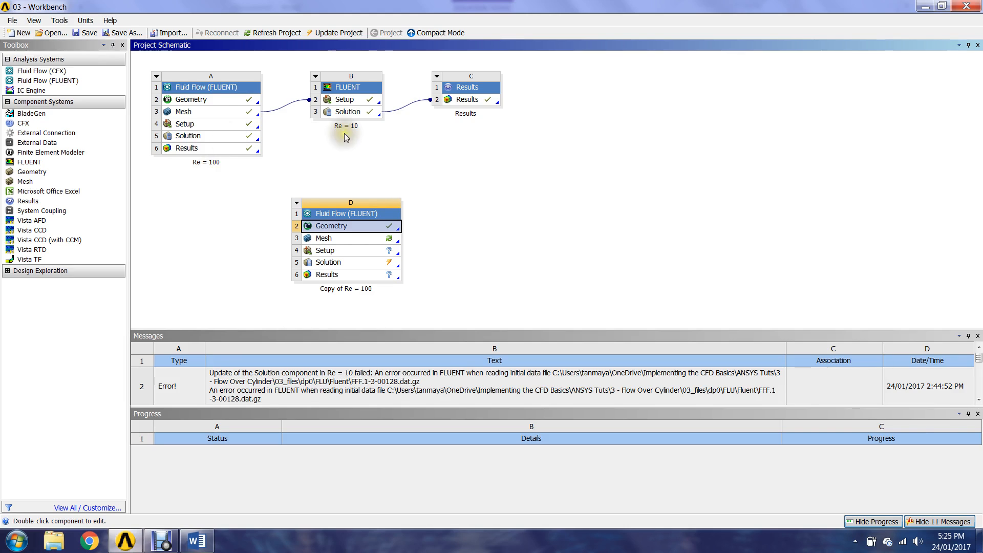
mouse_move(395, 102)
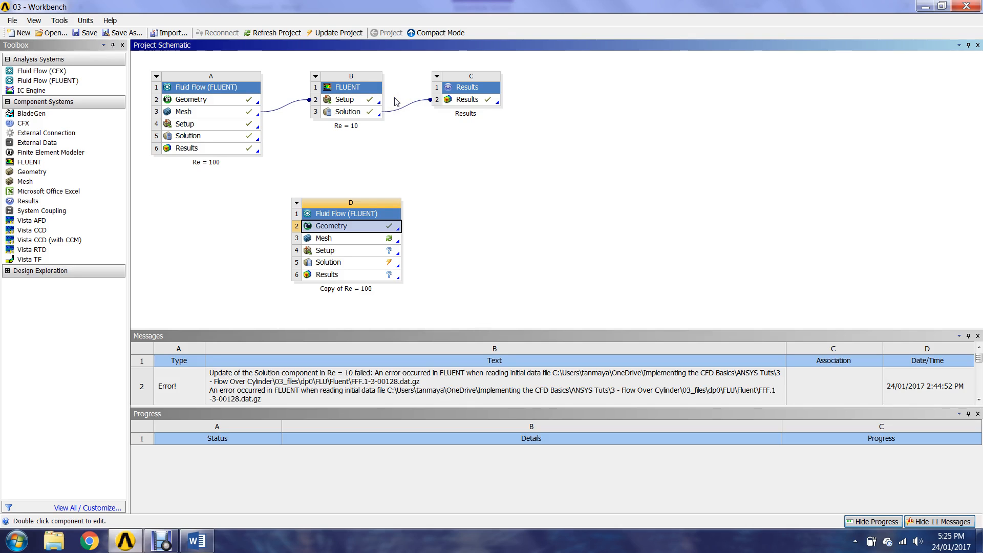
mouse_move(358, 143)
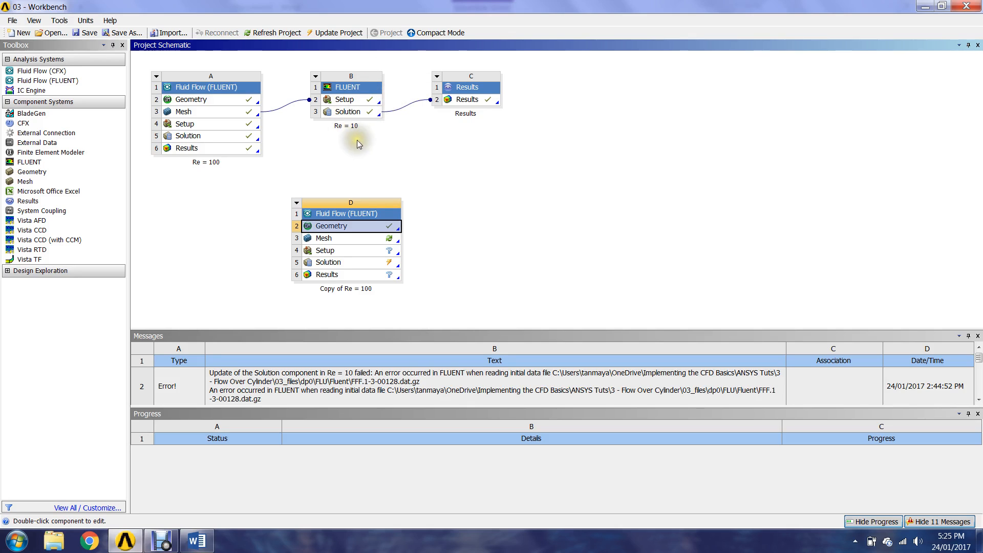
mouse_move(410, 128)
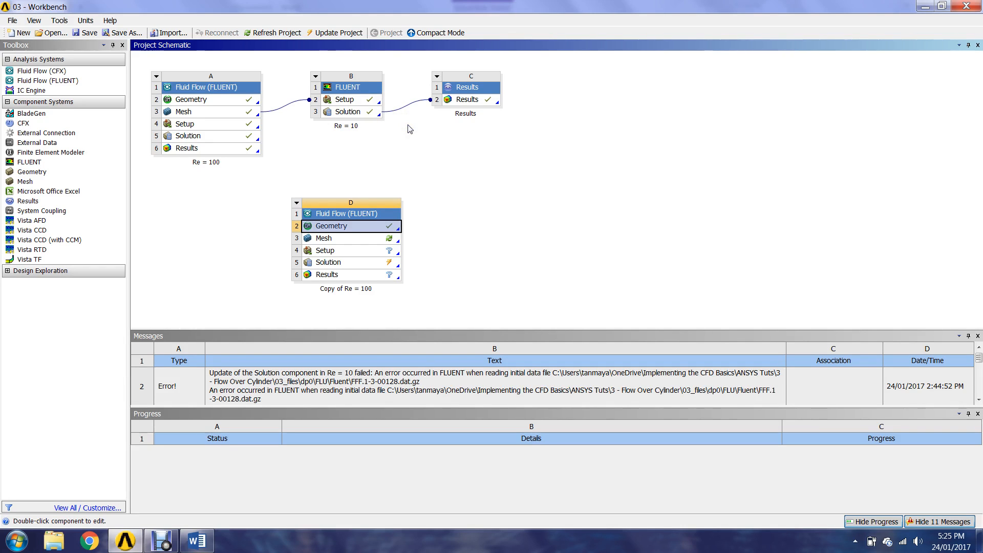
mouse_move(407, 77)
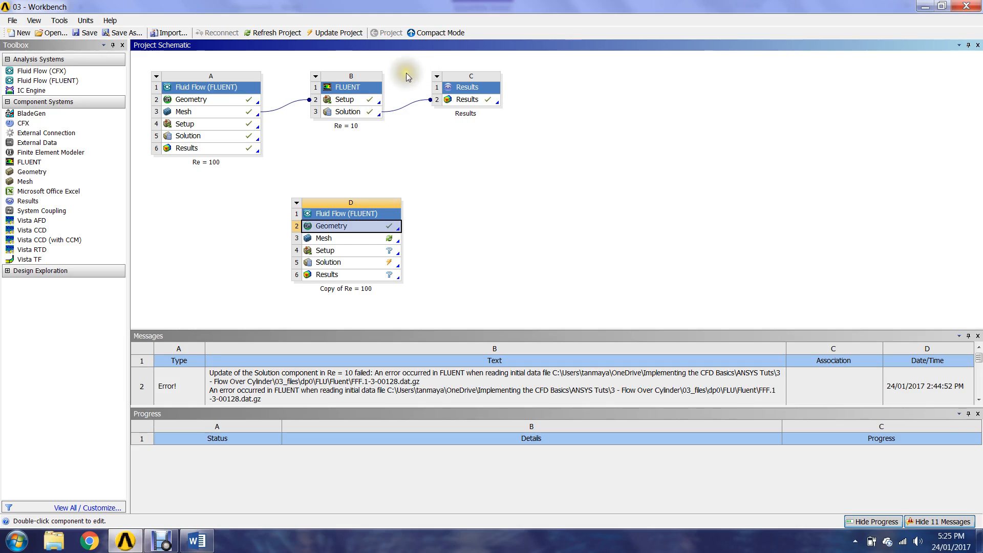
mouse_move(409, 78)
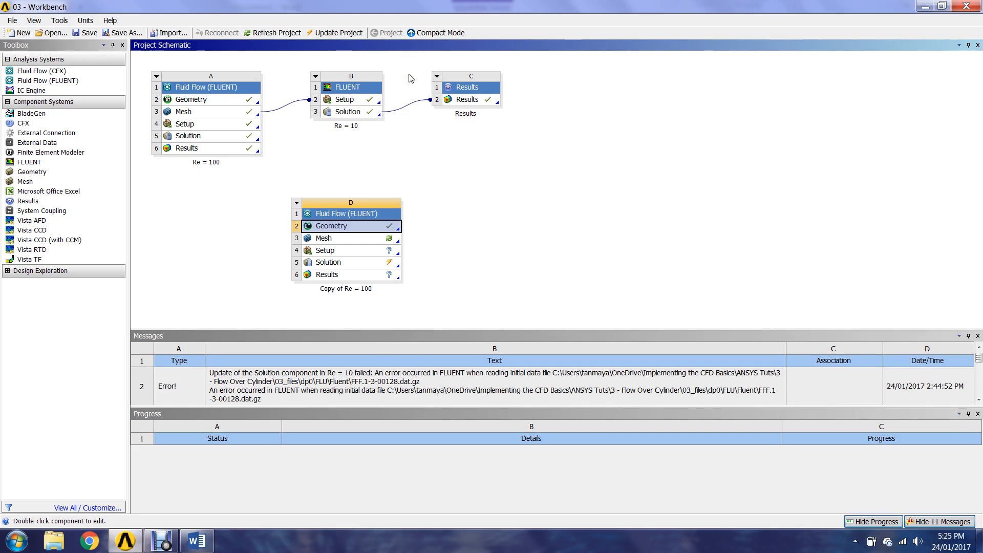
double_click(331, 226)
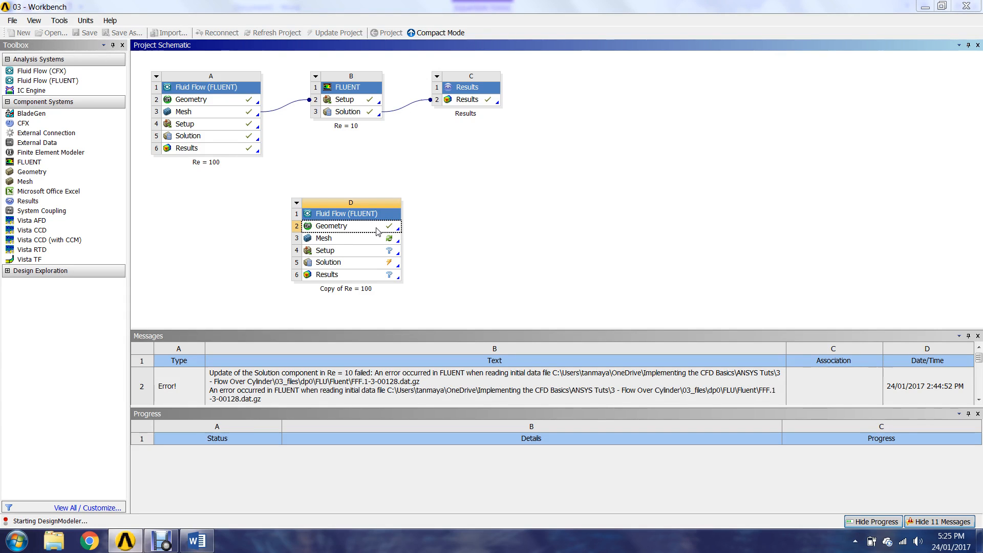
mouse_move(494, 82)
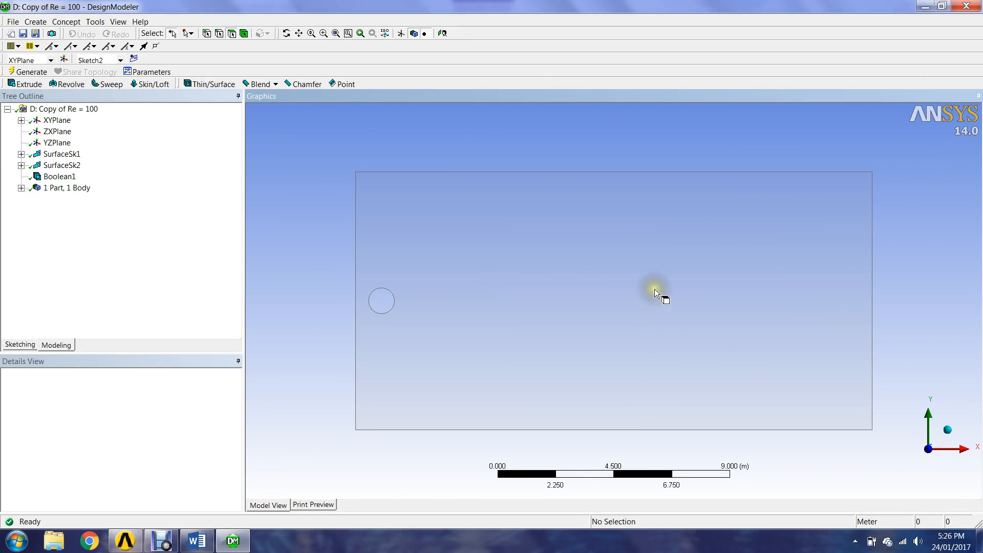
mouse_move(593, 191)
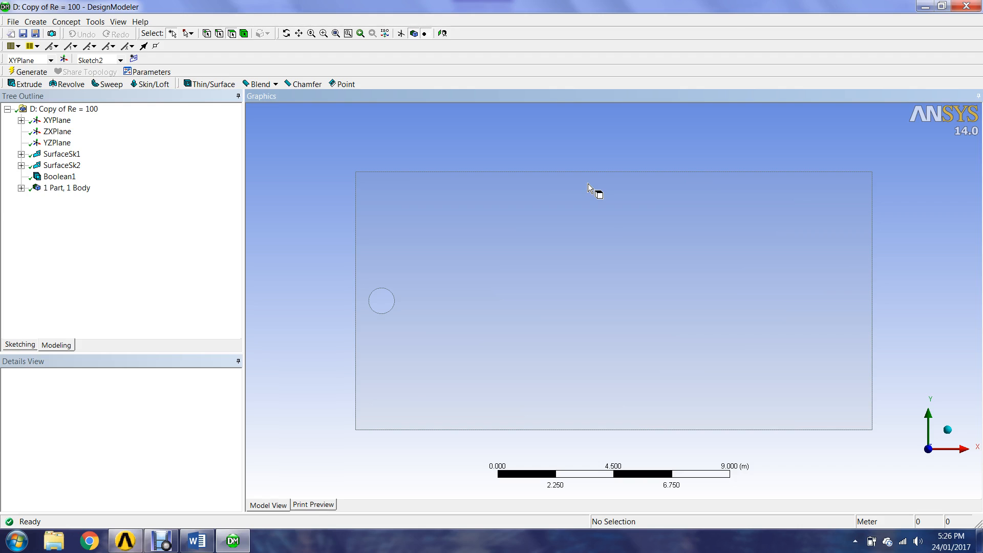
mouse_move(369, 148)
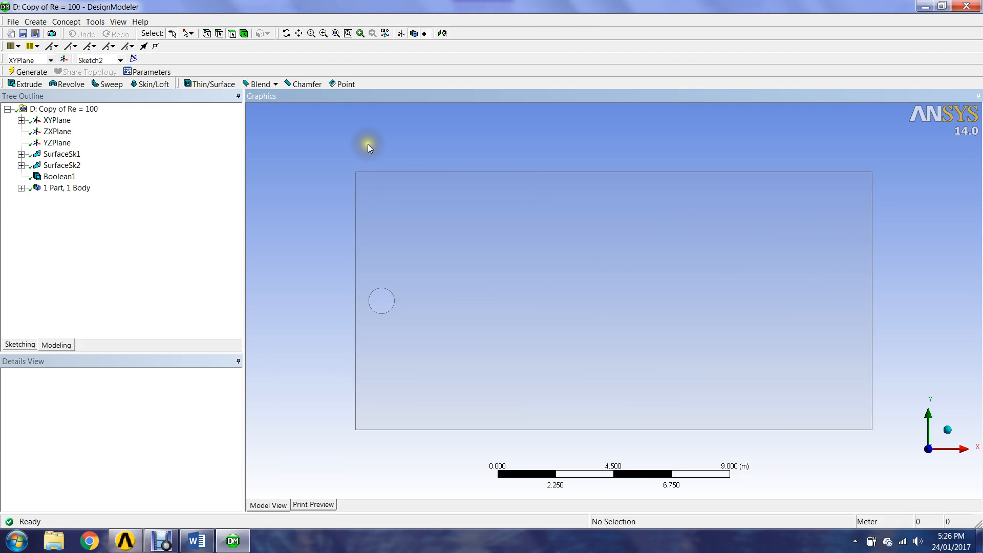
mouse_move(360, 226)
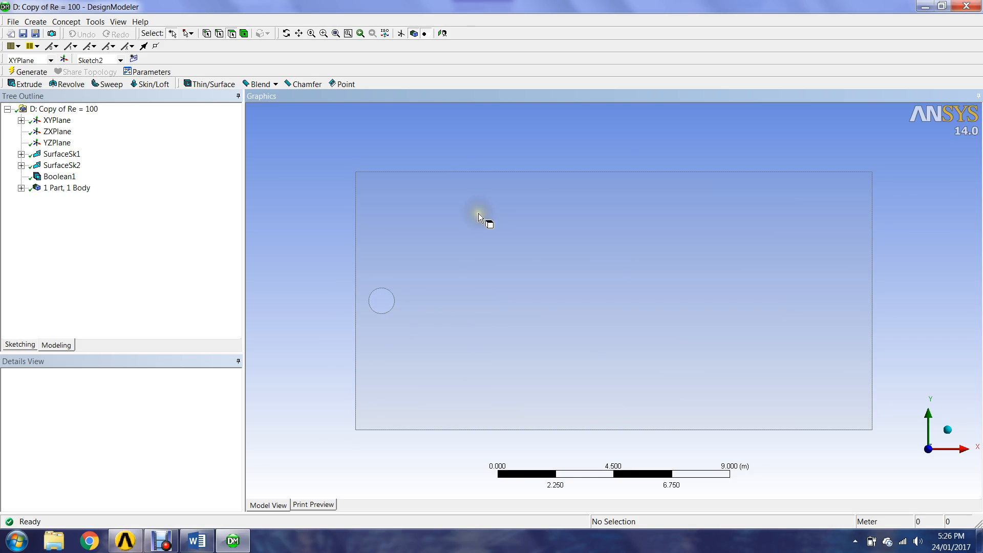
mouse_move(449, 159)
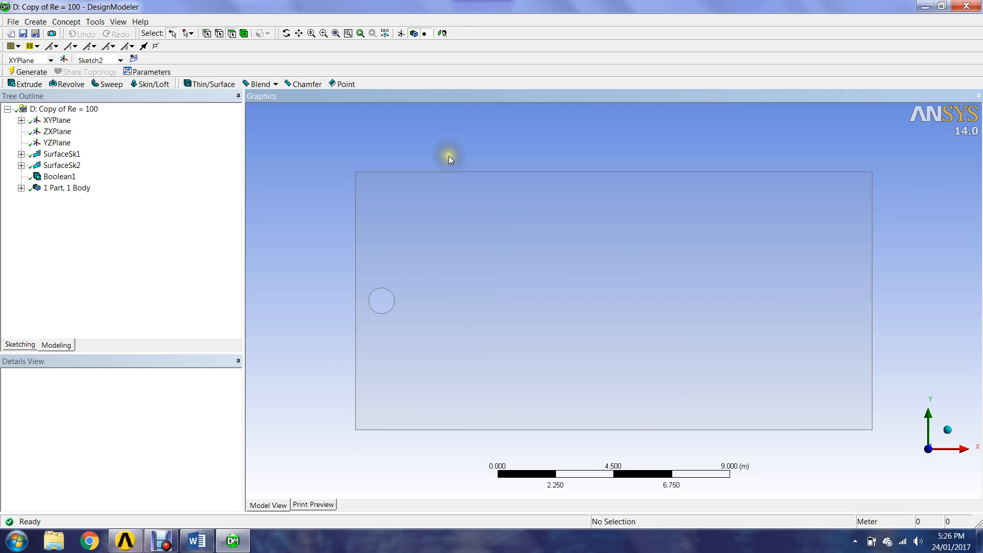
mouse_move(405, 287)
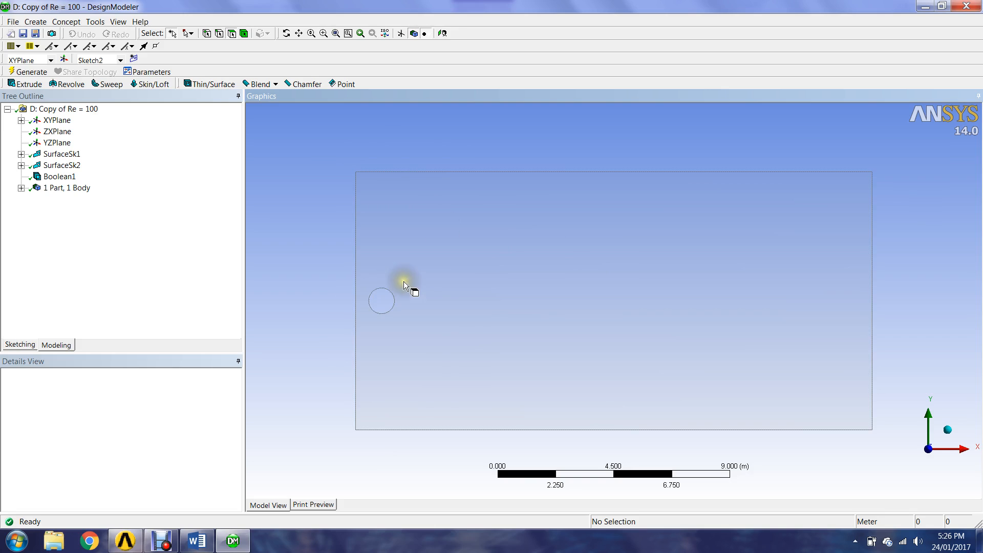
mouse_move(726, 311)
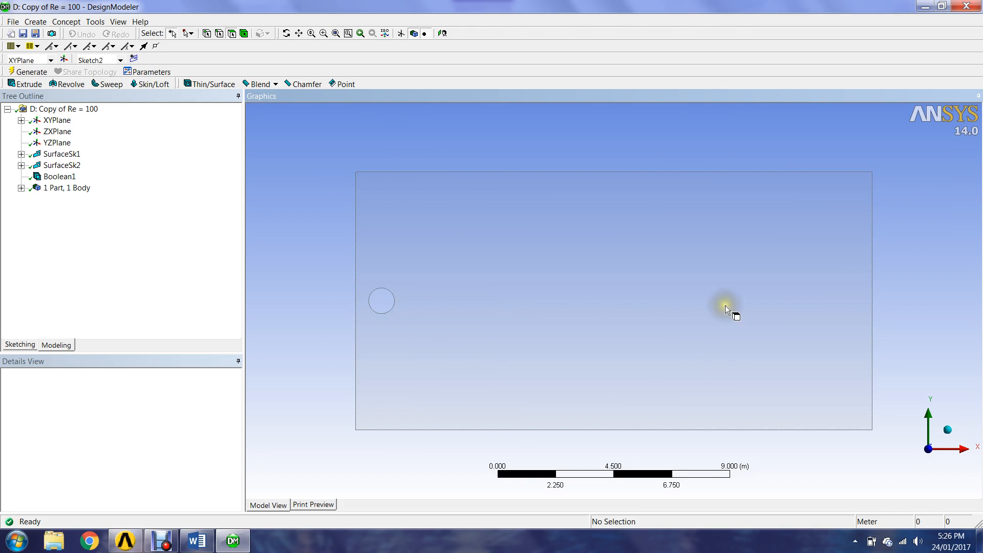
mouse_move(403, 286)
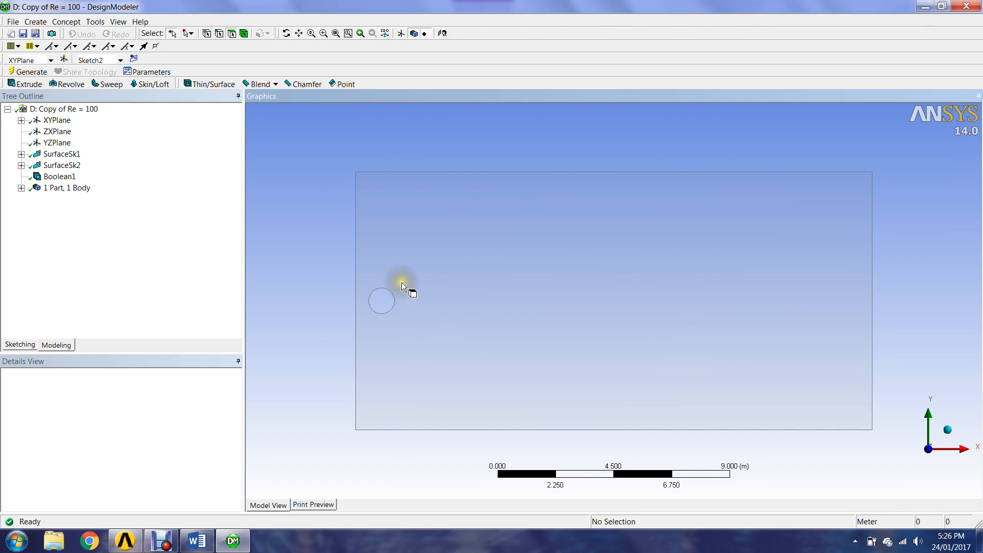
mouse_move(435, 319)
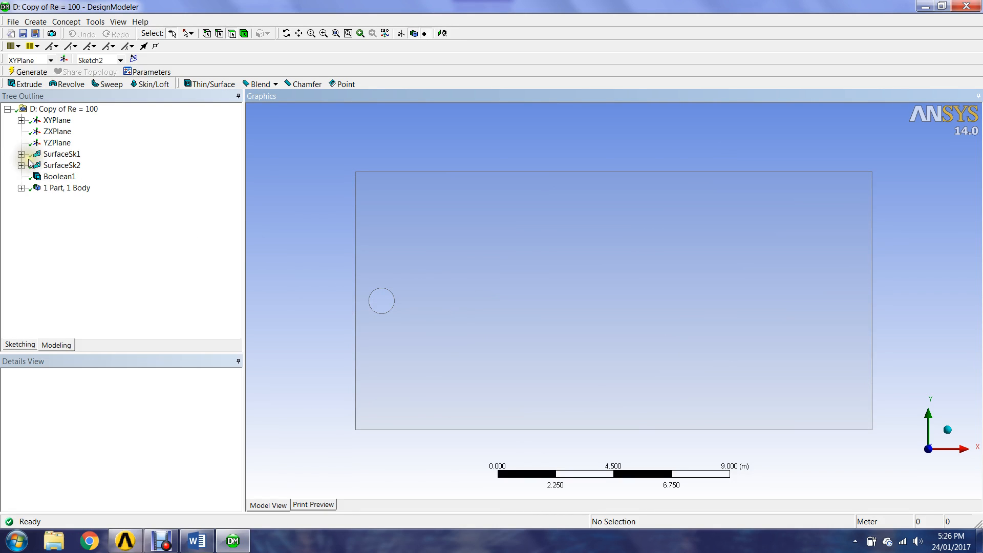
mouse_move(61, 154)
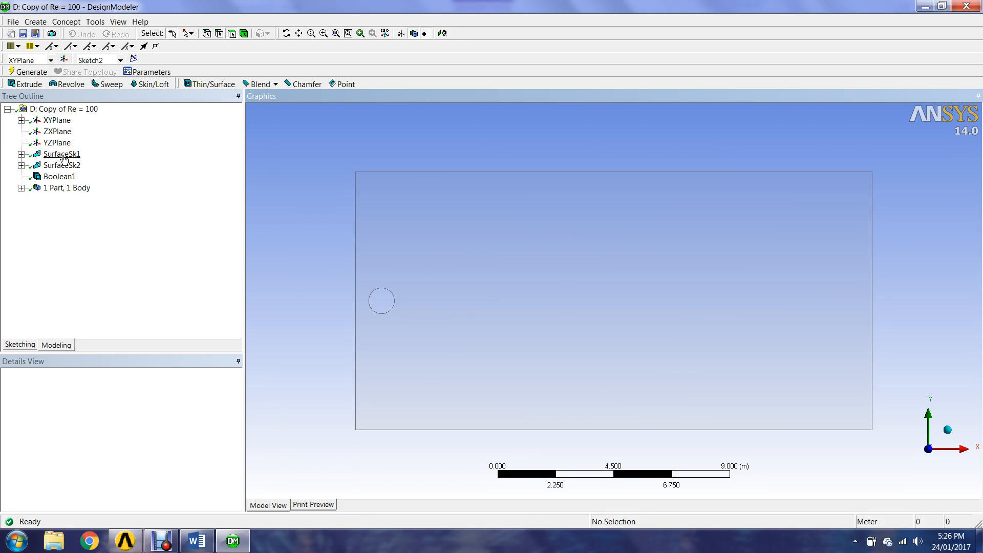
left_click(62, 153)
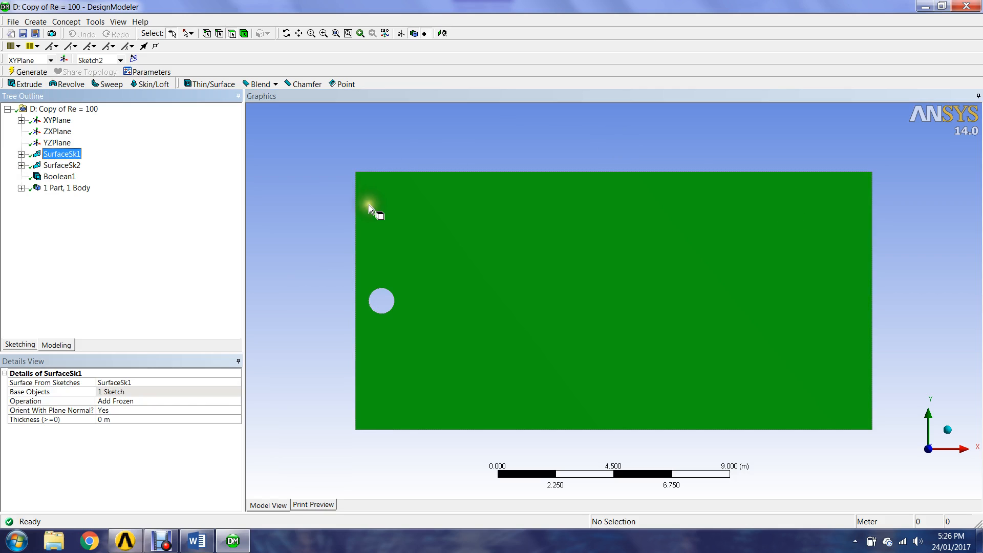
mouse_move(373, 298)
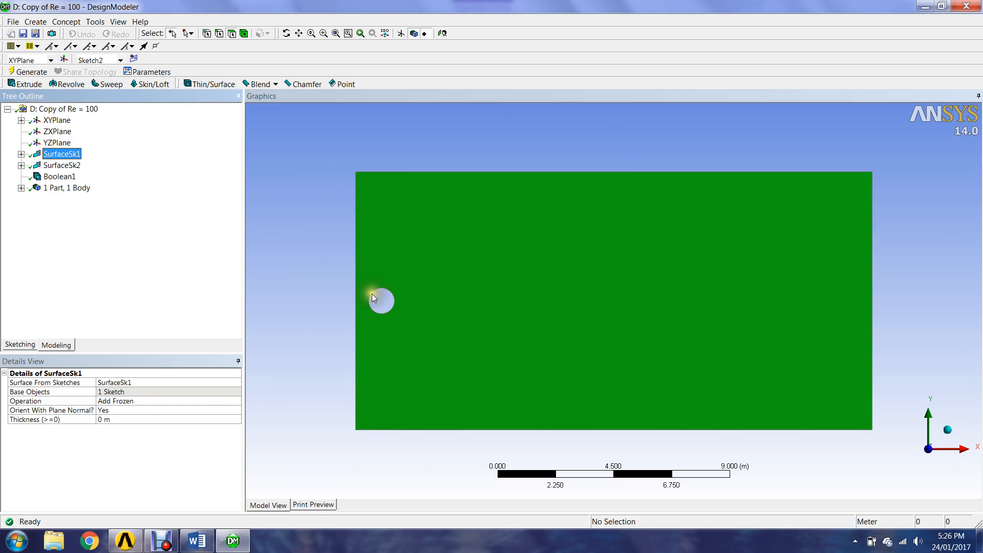
mouse_move(79, 189)
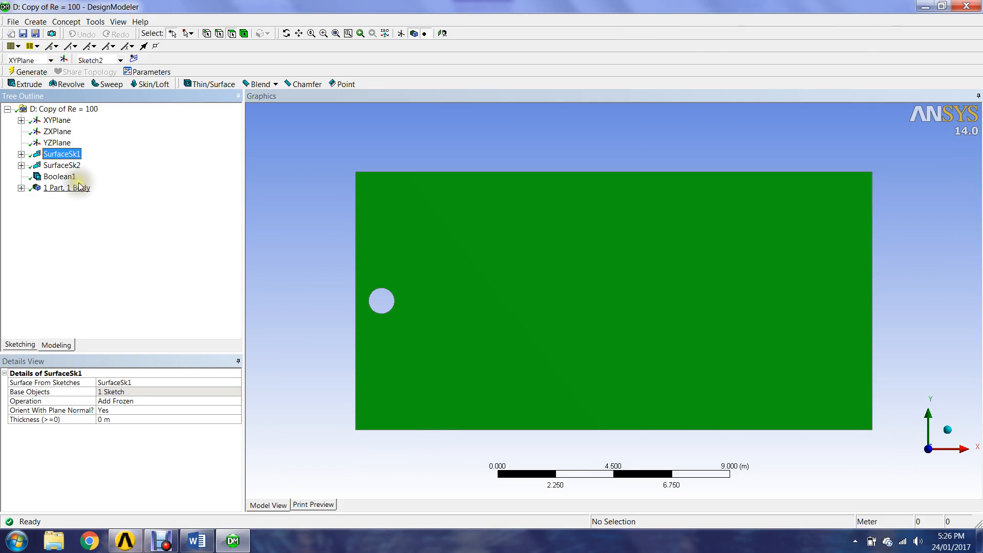
left_click(61, 165)
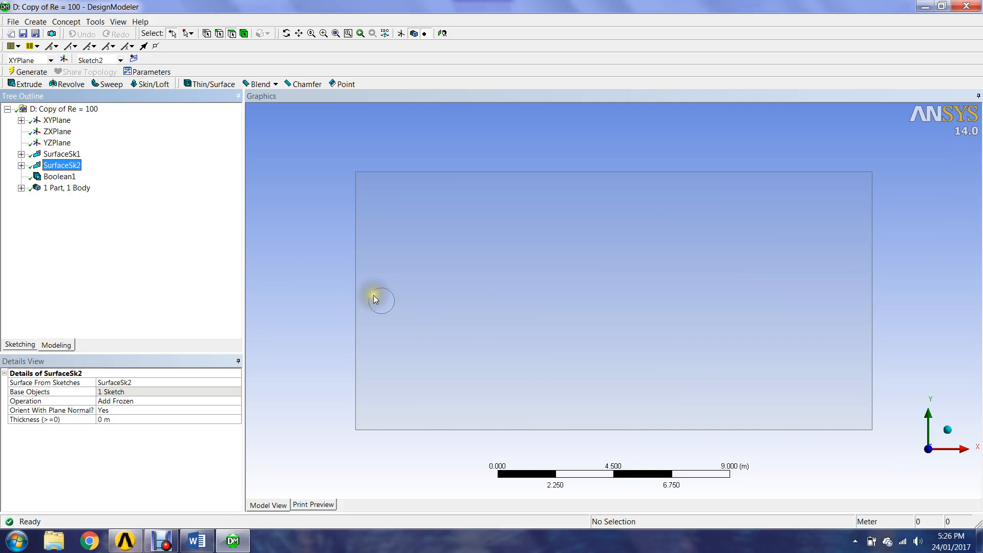
mouse_move(382, 314)
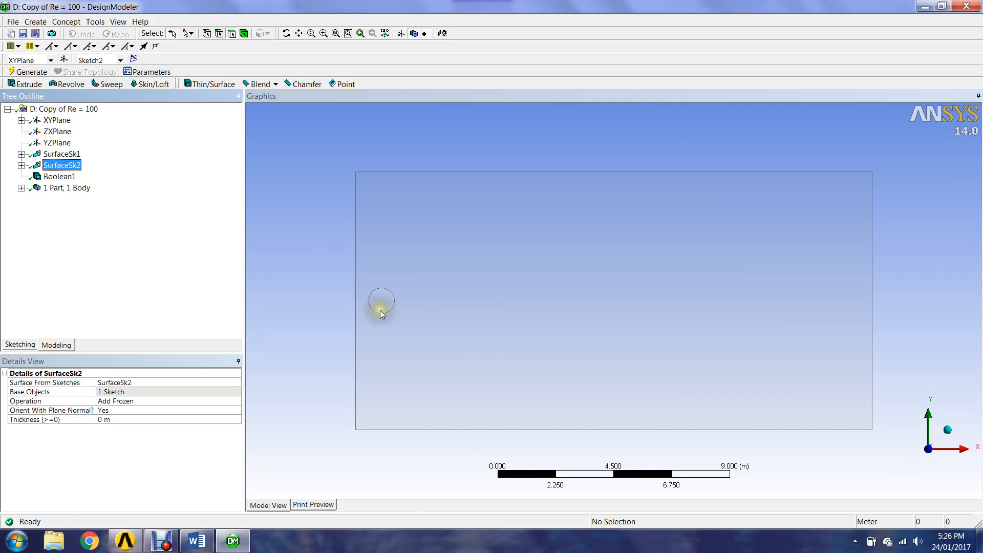
left_click(59, 176)
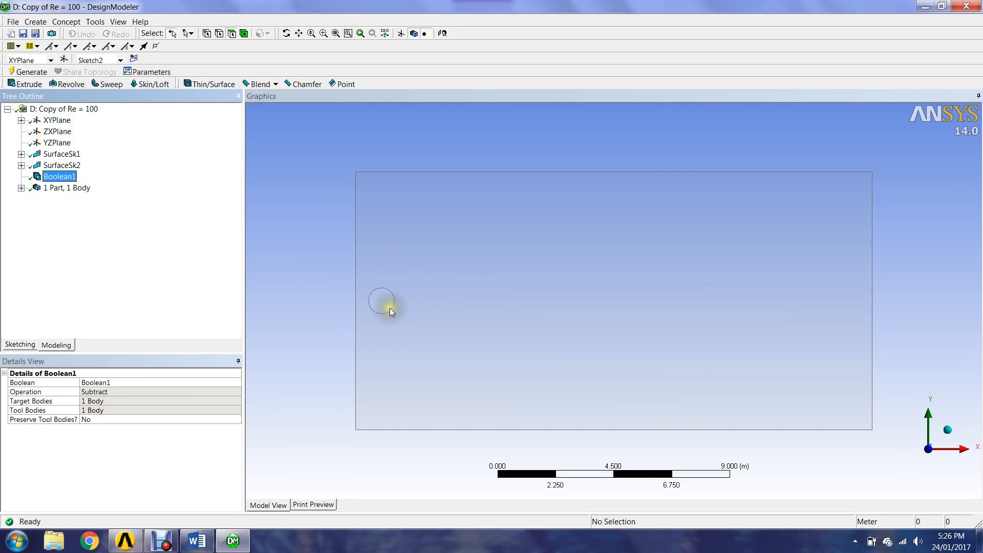
mouse_move(913, 458)
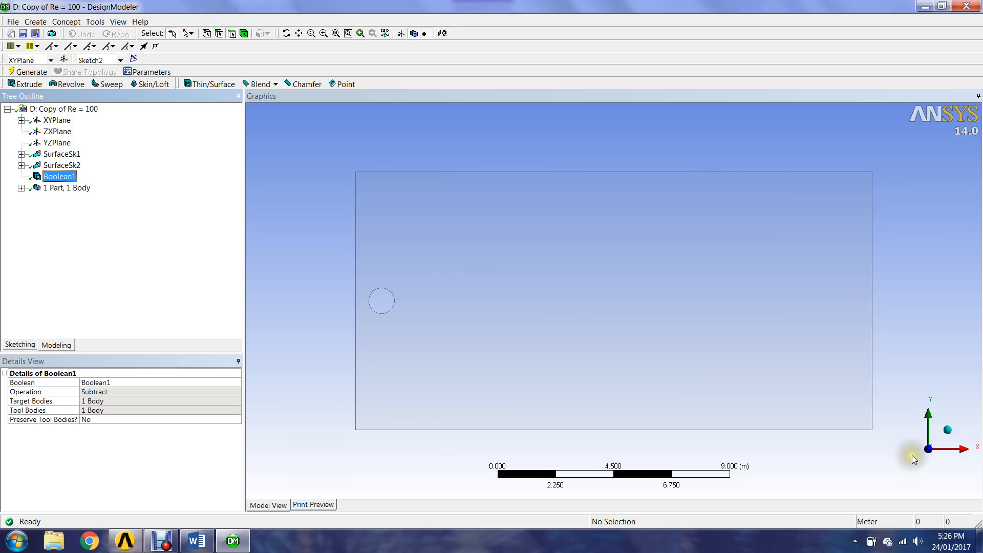
mouse_move(856, 190)
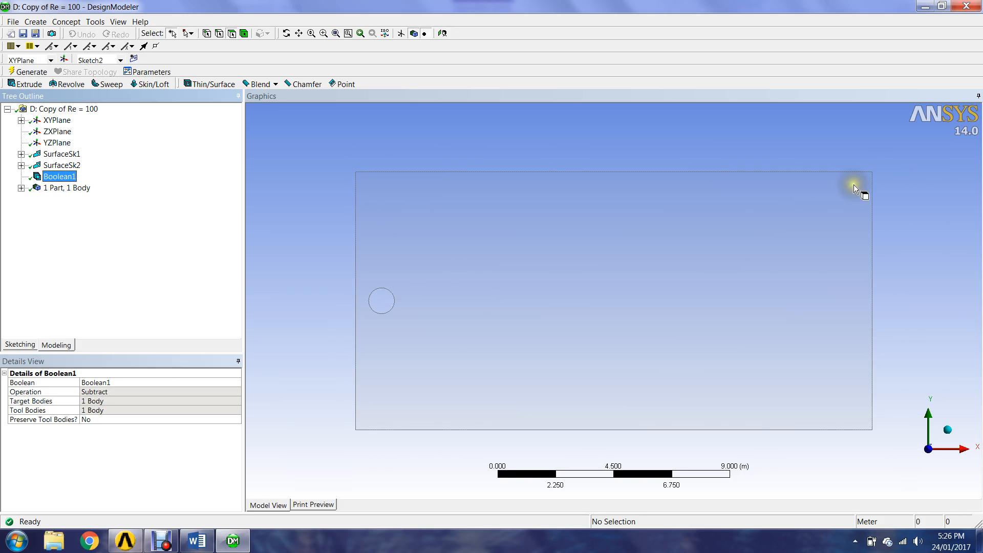
Expand '1 Part, 1 Body' to check Fluid_Domain, then reopen Boolean1's subtract details
left_click(21, 187)
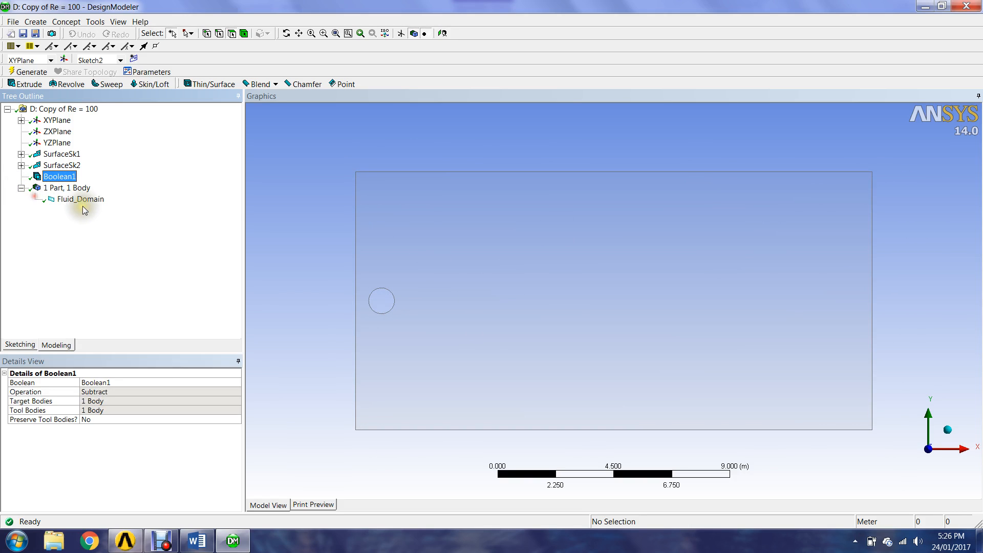
left_click(80, 199)
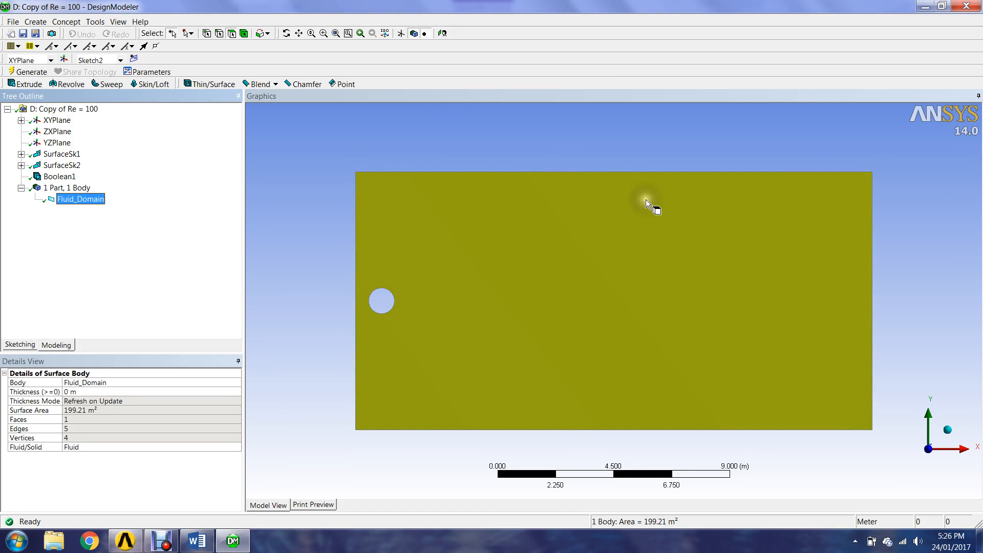
mouse_move(823, 439)
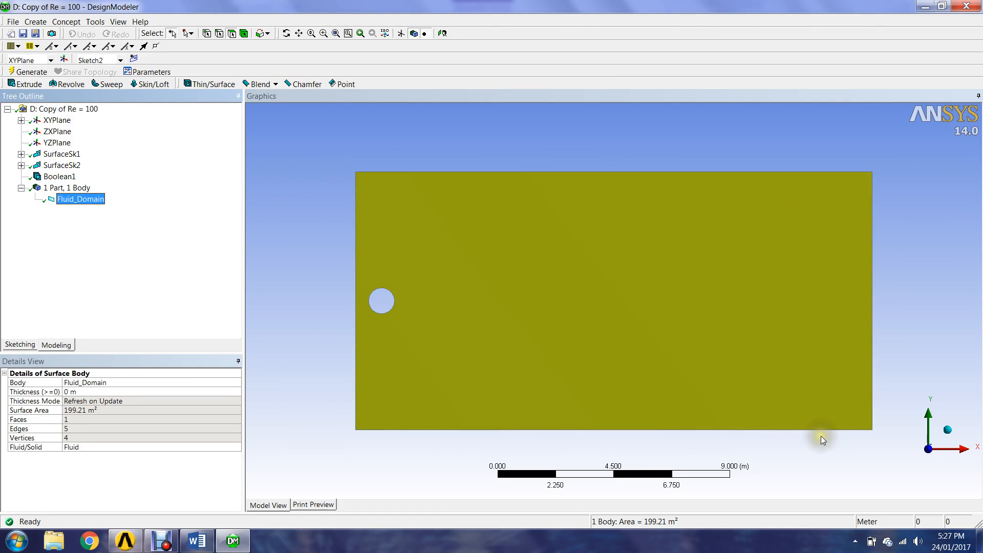
mouse_move(872, 195)
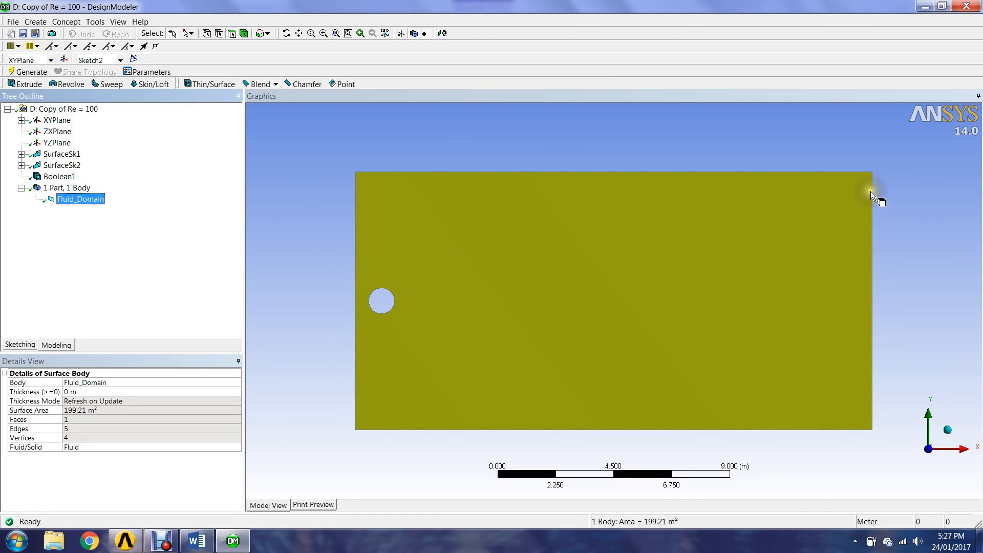
mouse_move(294, 364)
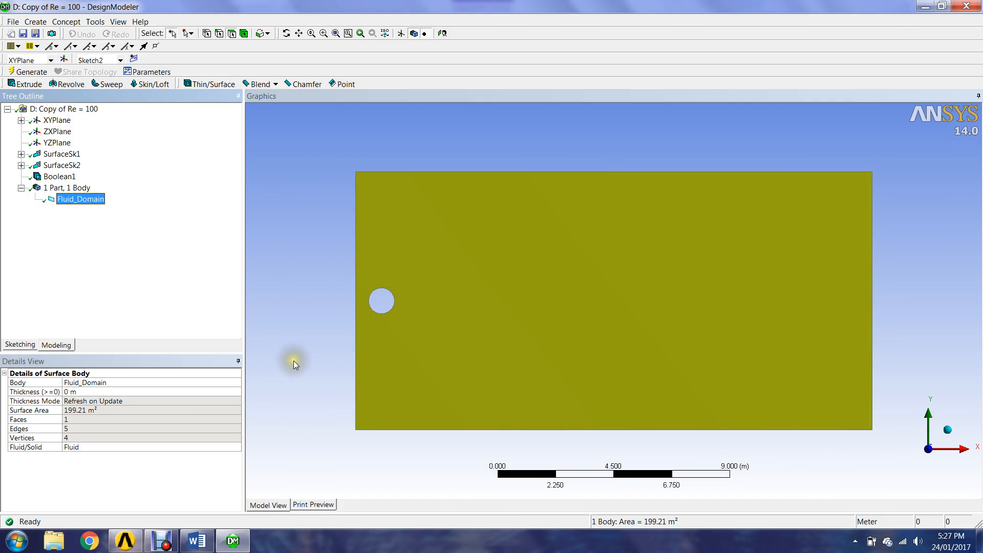
mouse_move(381, 312)
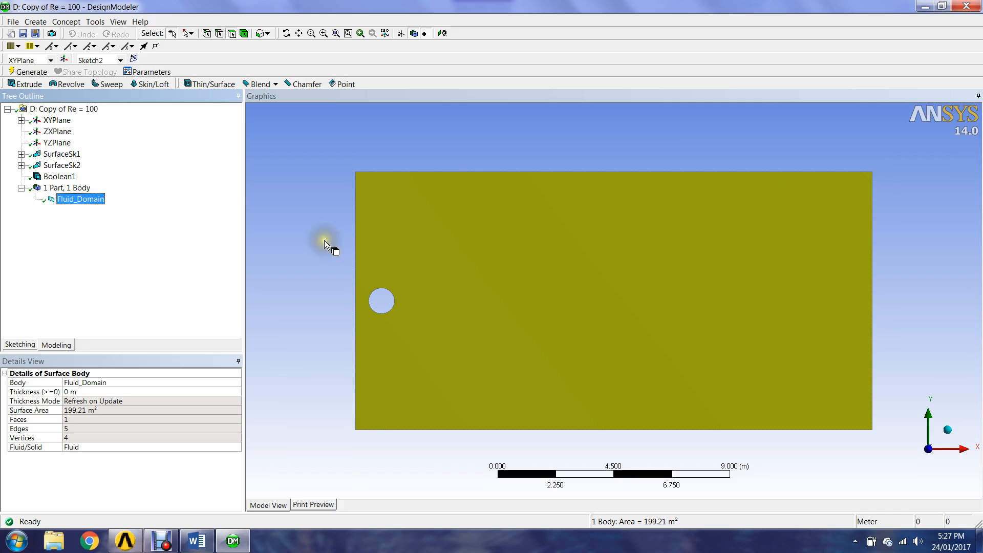
mouse_move(419, 226)
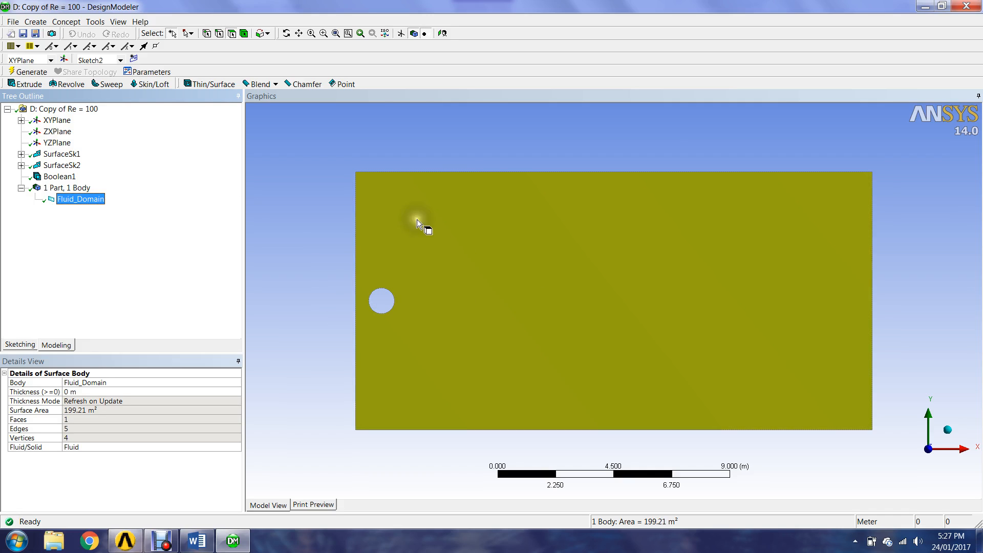
mouse_move(349, 326)
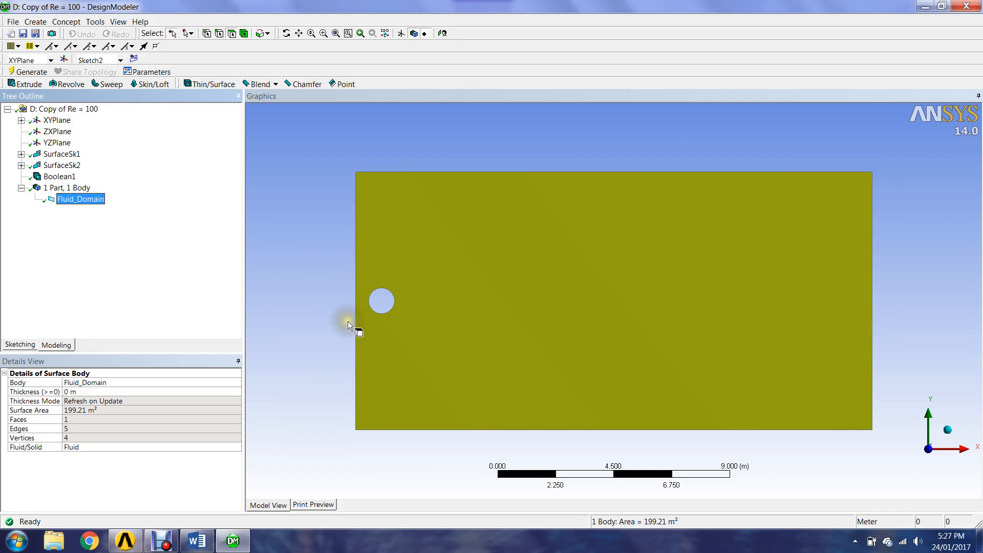
left_click(59, 176)
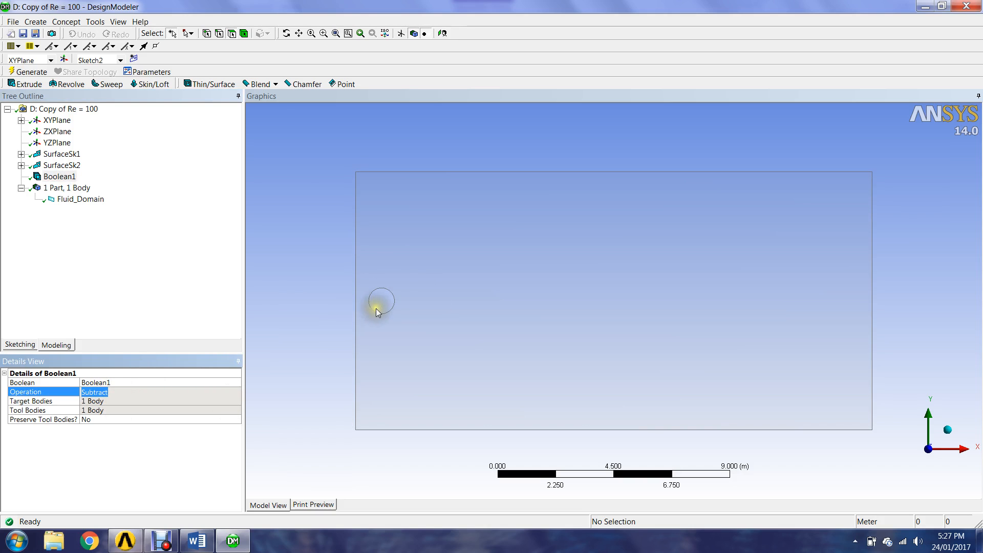
mouse_move(396, 308)
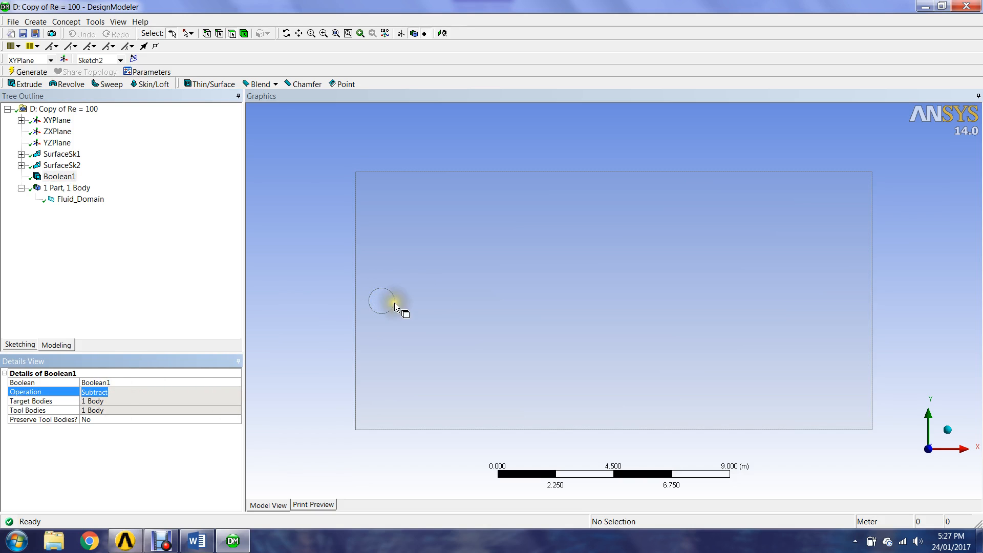
mouse_move(473, 259)
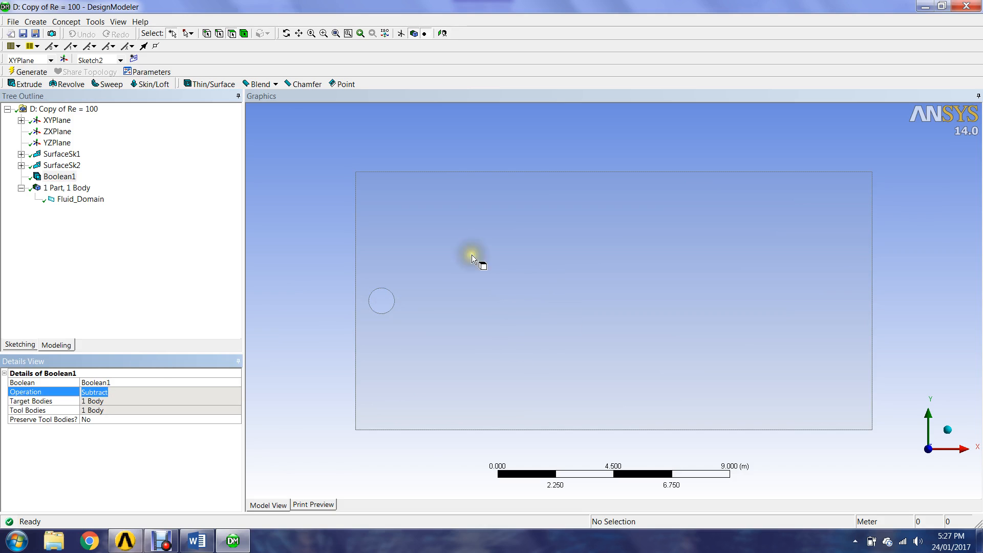
mouse_move(112, 389)
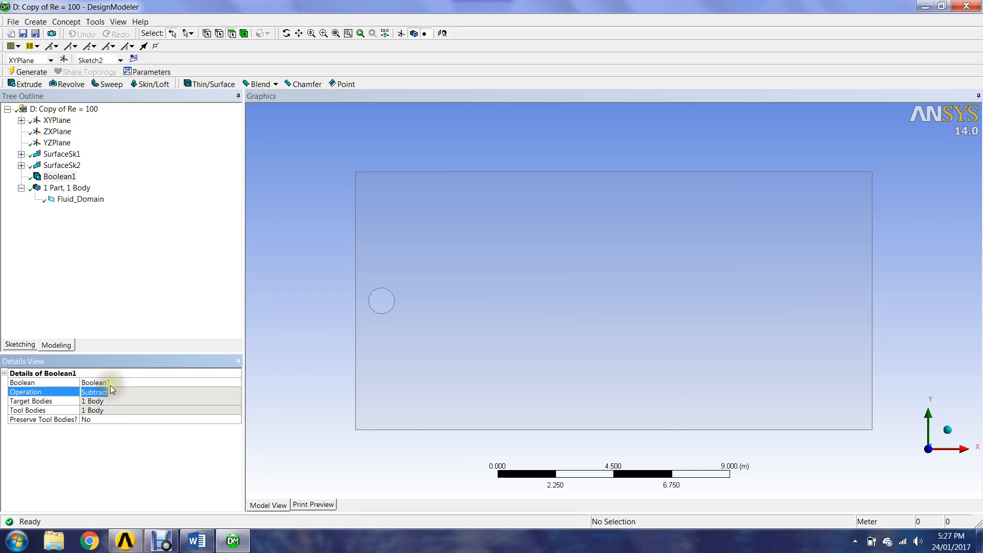
mouse_move(109, 410)
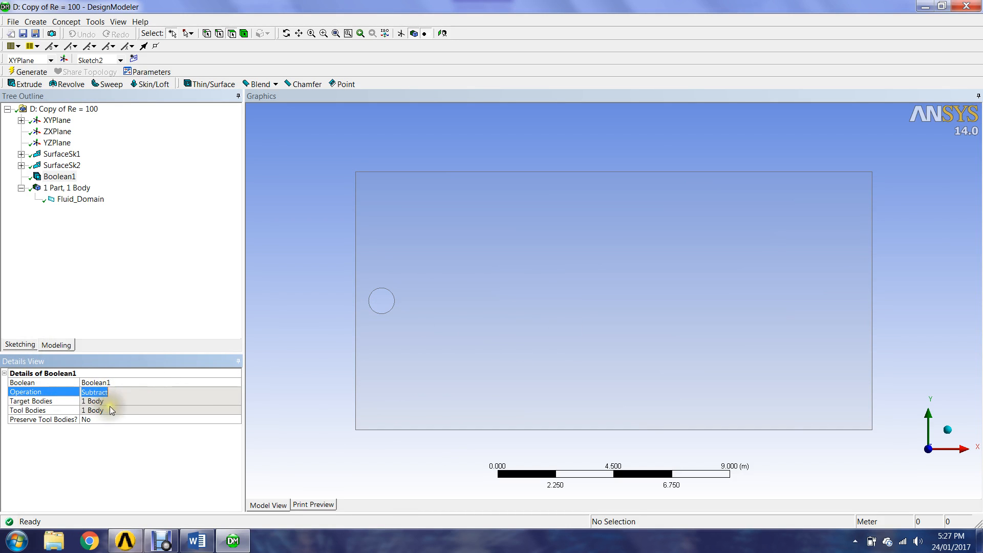
mouse_move(517, 291)
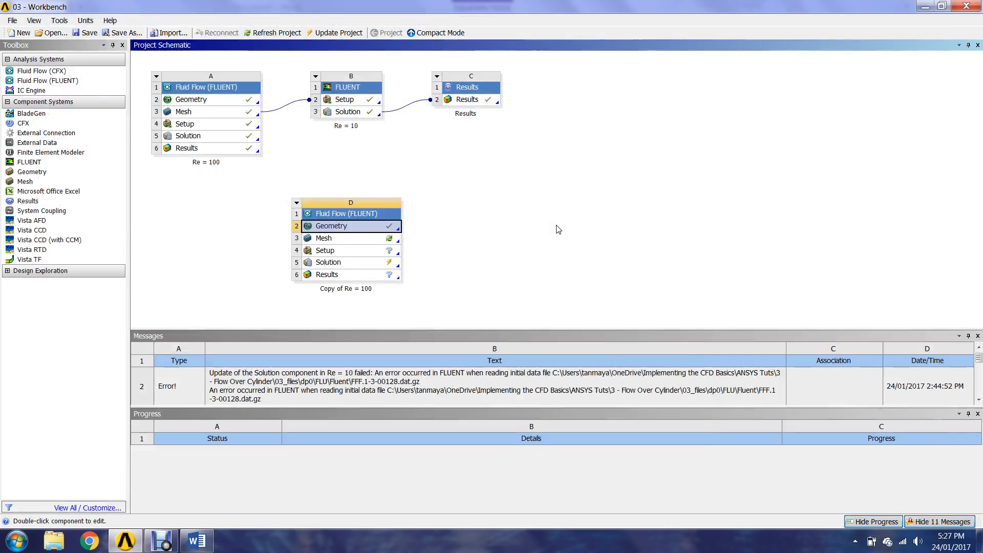
Launch Meshing from the Mesh cell of system D (Copy of Re = 100)
left_click(324, 238)
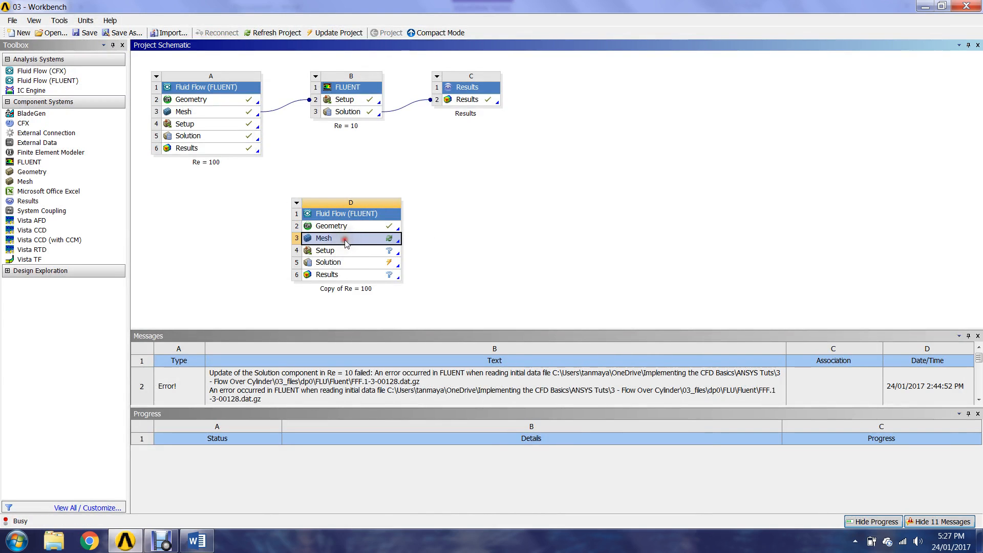
double_click(323, 237)
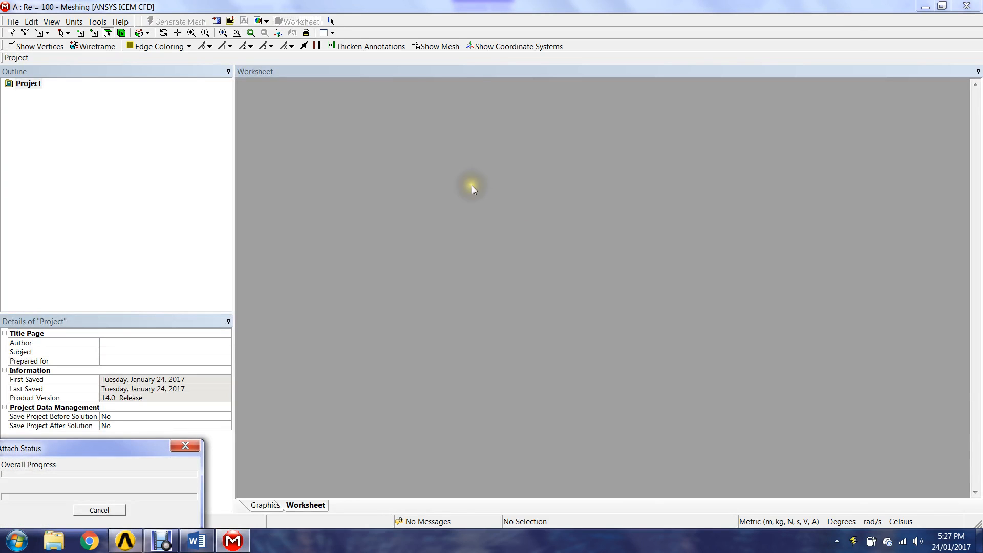
mouse_move(442, 226)
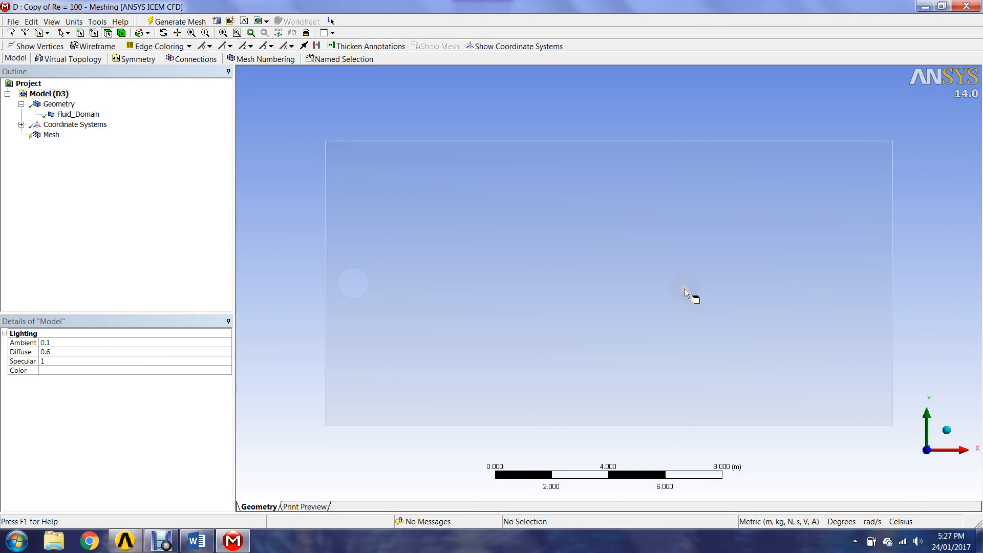
Generate the default mesh on Fluid_Domain from the Mesh context menu
right_click(50, 135)
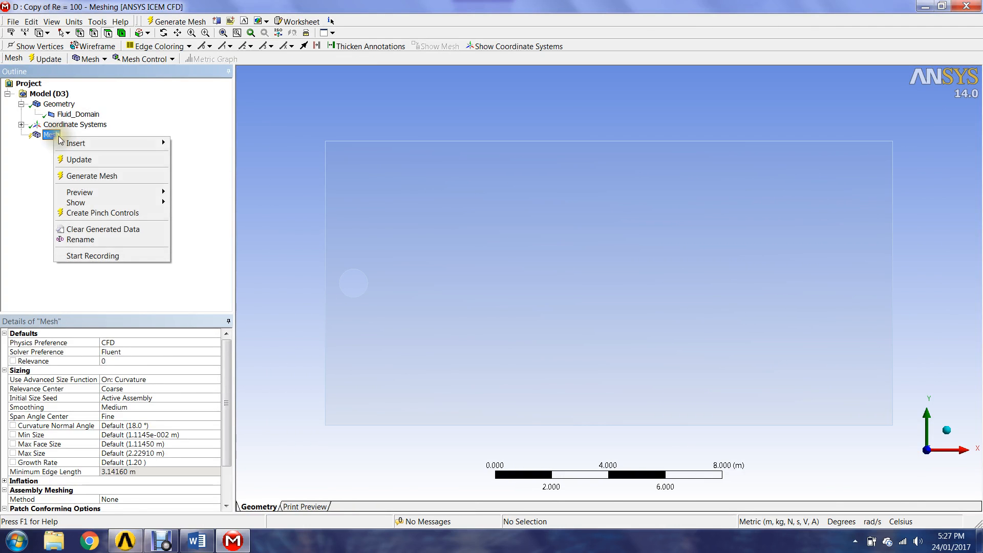
left_click(93, 176)
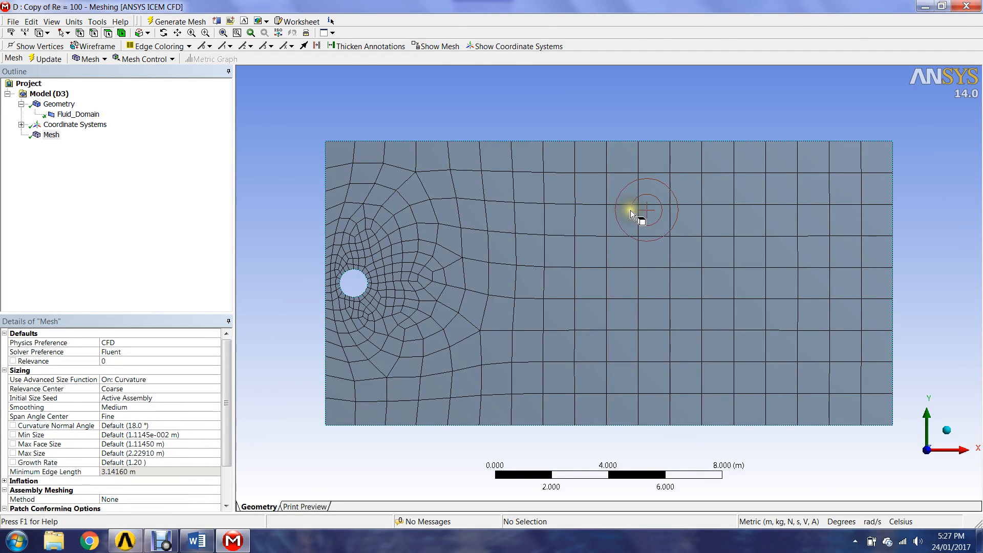
mouse_move(115, 321)
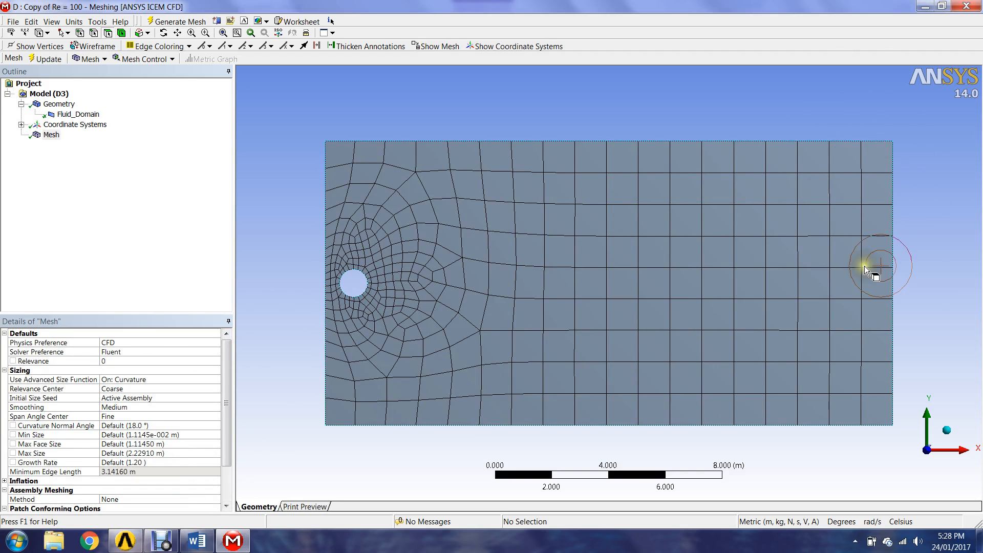
mouse_move(355, 274)
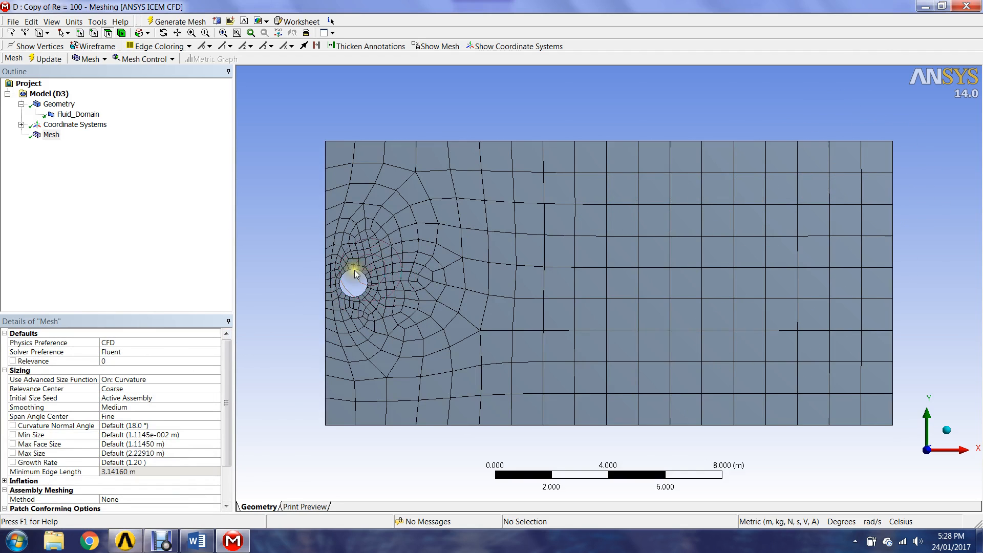
mouse_move(759, 231)
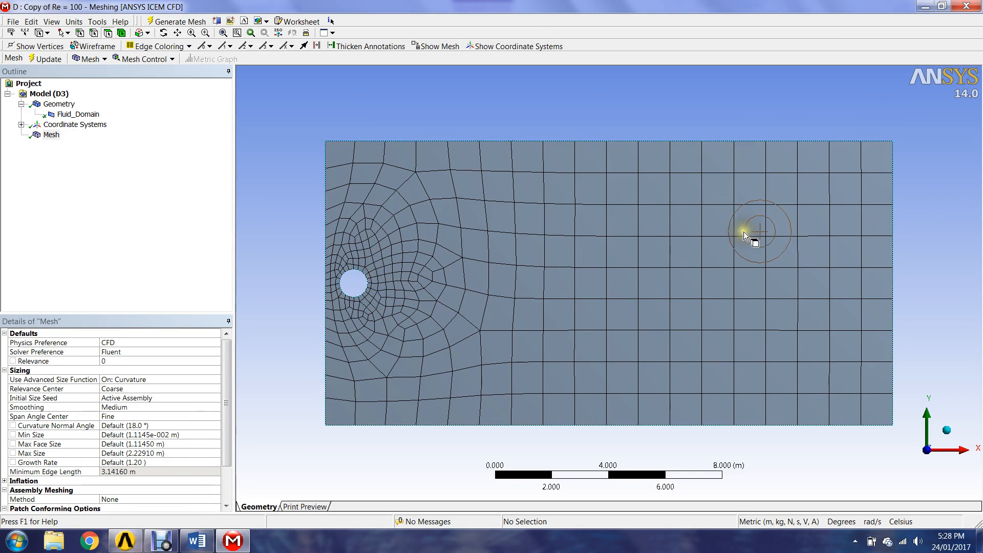
mouse_move(751, 149)
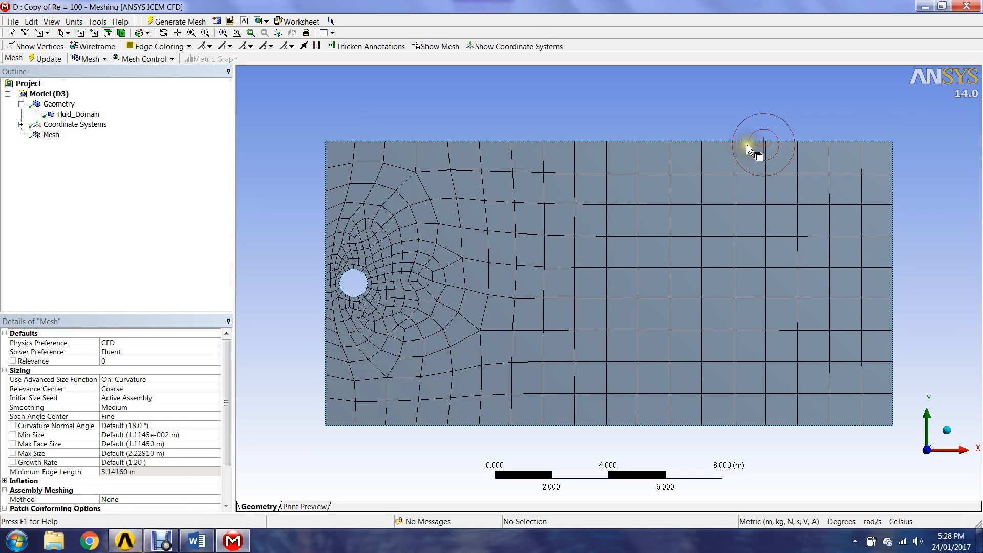
mouse_move(584, 124)
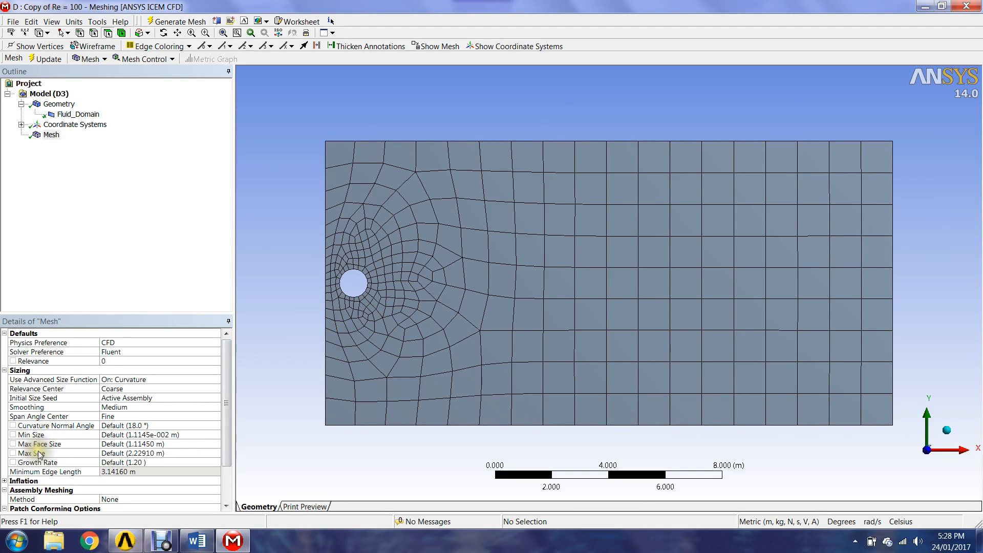
mouse_move(126, 448)
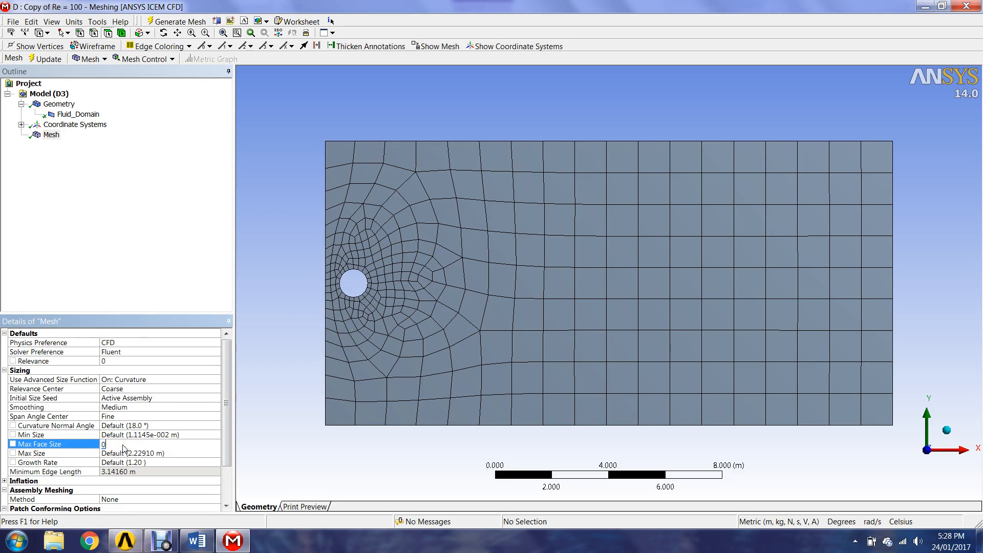
Set Max Face Size to 0.10 m and regenerate the Fluid_Domain mesh
type("0.10 m")
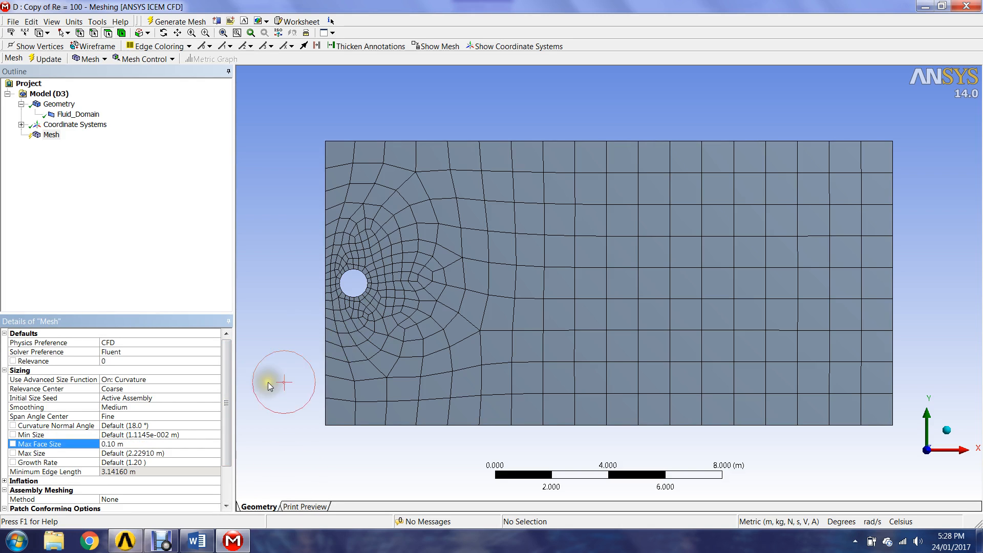
right_click(51, 134)
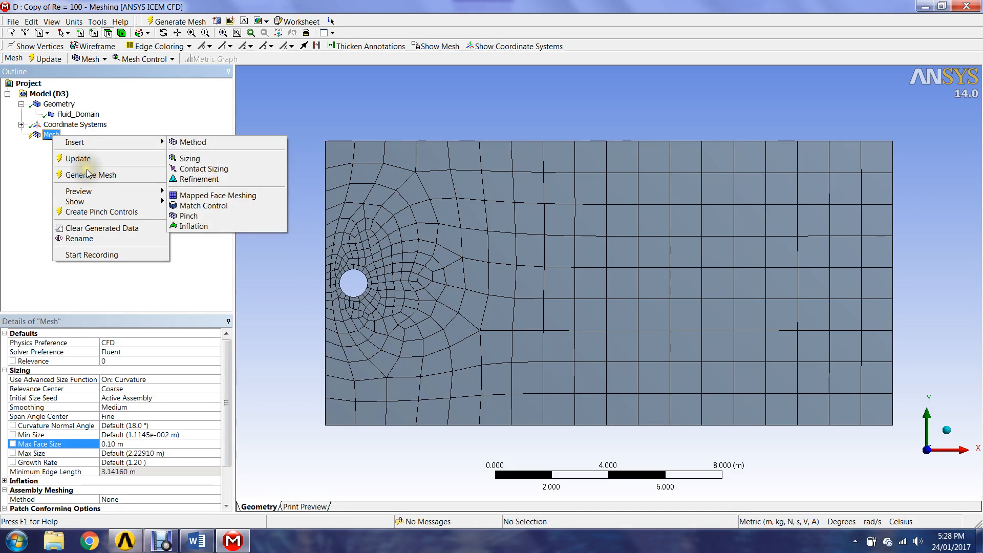
left_click(92, 175)
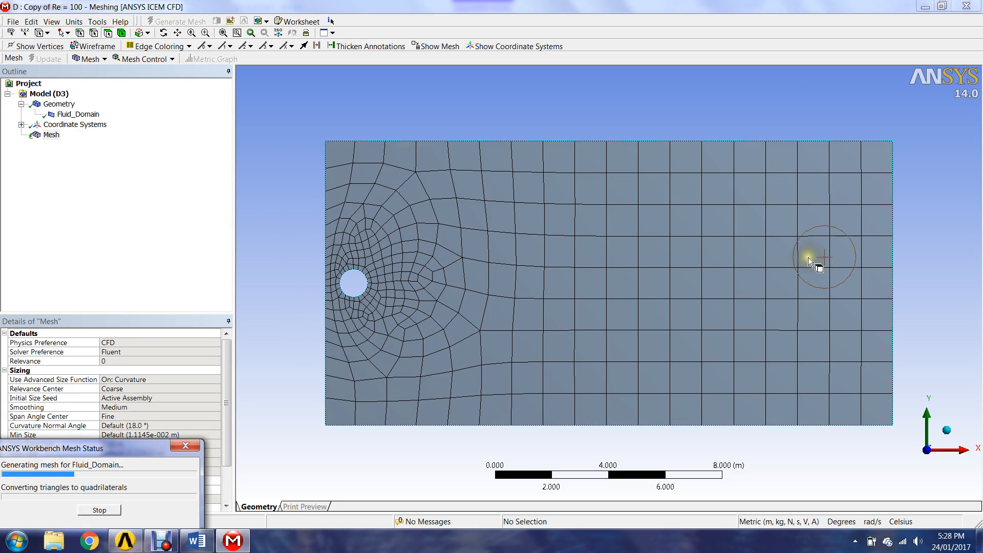
mouse_move(470, 285)
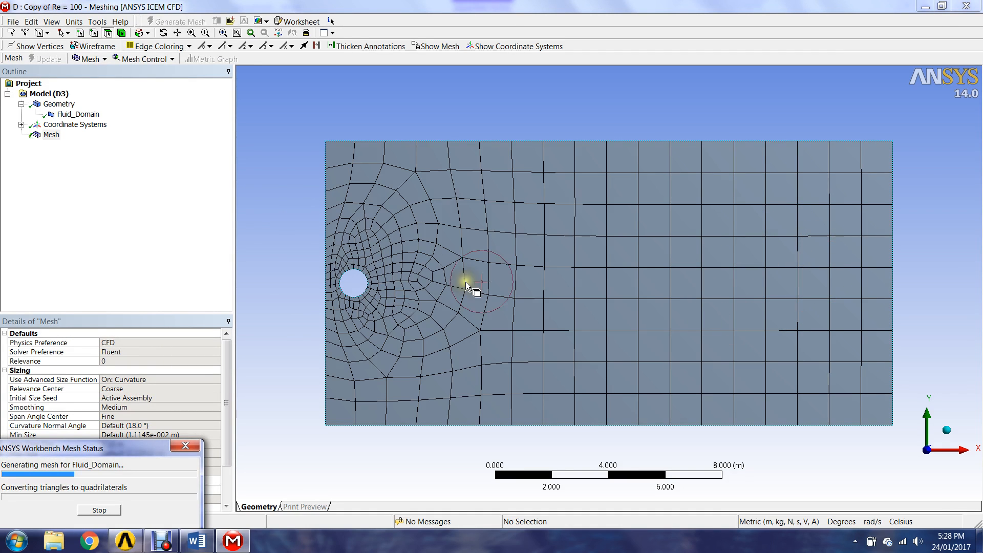
mouse_move(862, 270)
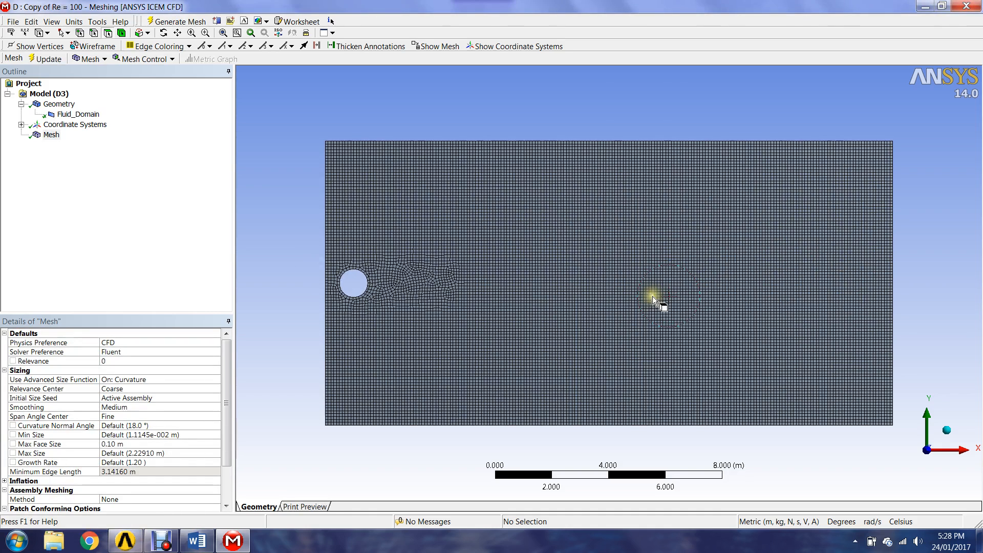
mouse_move(497, 281)
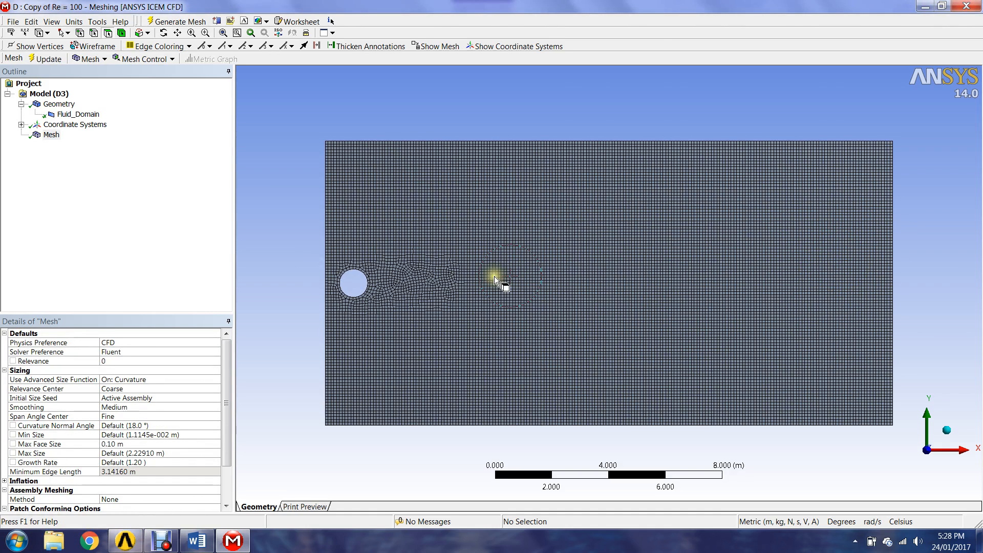
mouse_move(618, 319)
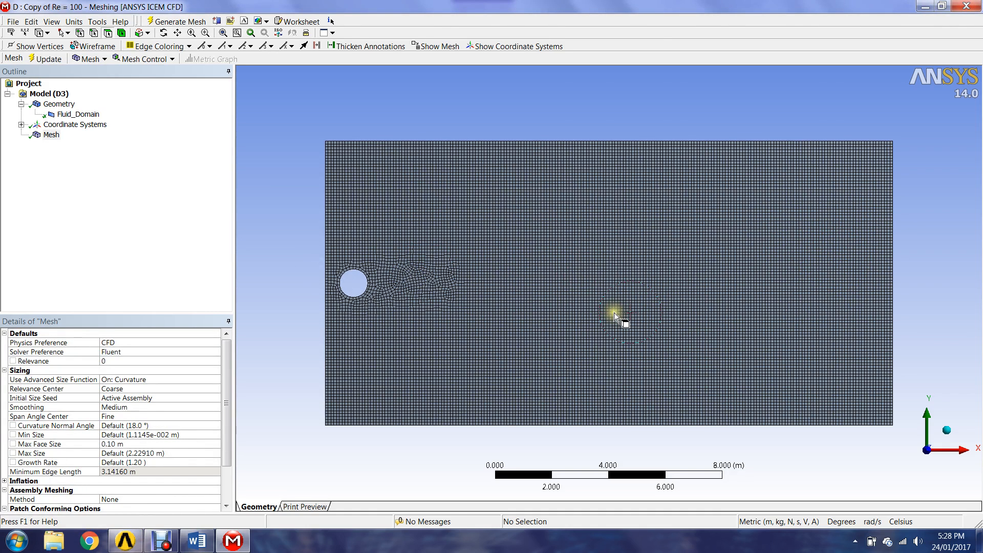
mouse_move(721, 274)
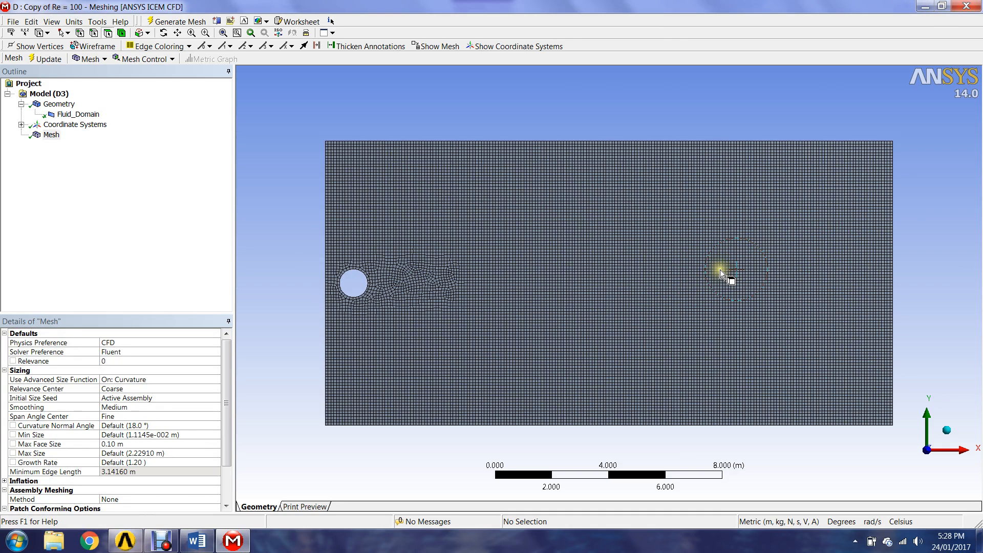
mouse_move(69, 169)
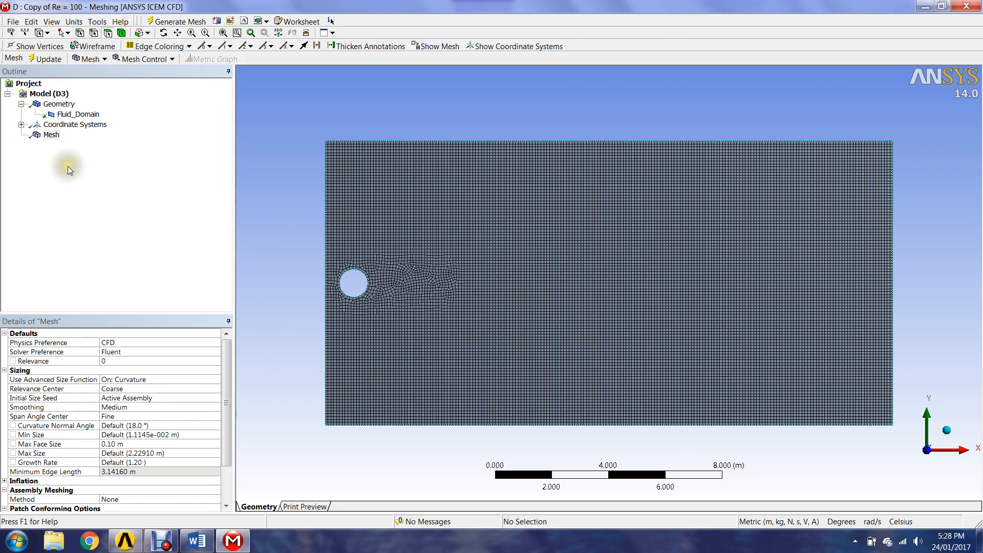
mouse_move(106, 151)
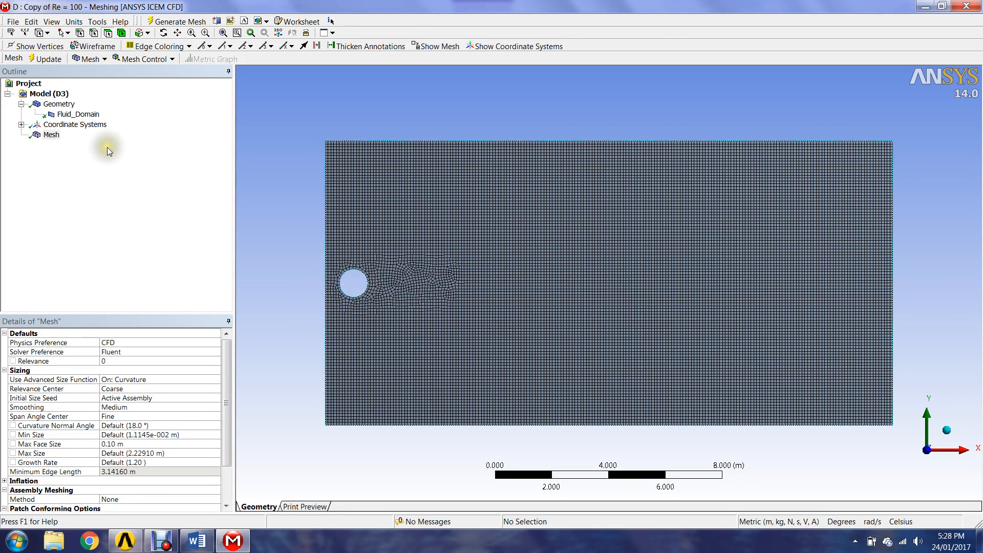
Insert a 0.05 m edge sizing on the cylinder's circular edge and view the mesh
right_click(51, 135)
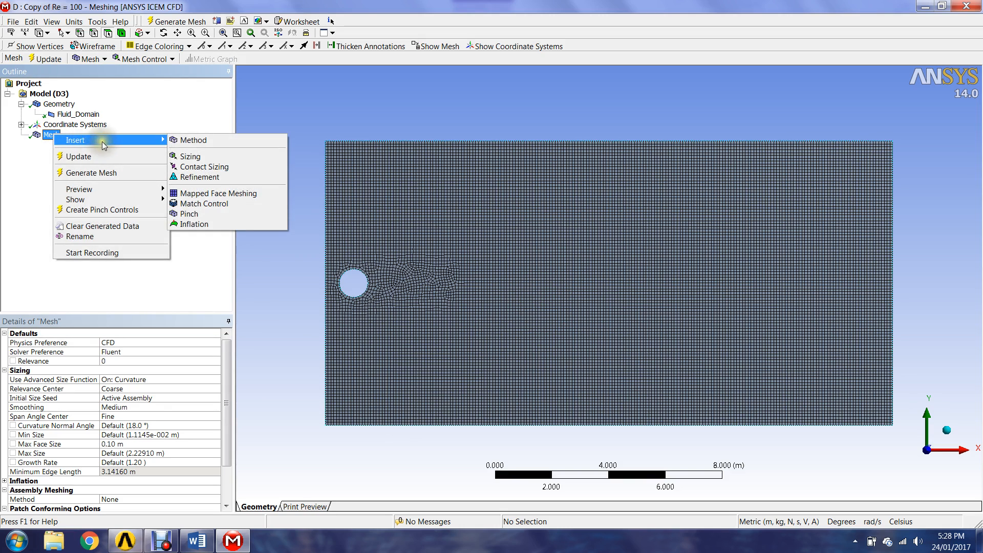
mouse_move(201, 157)
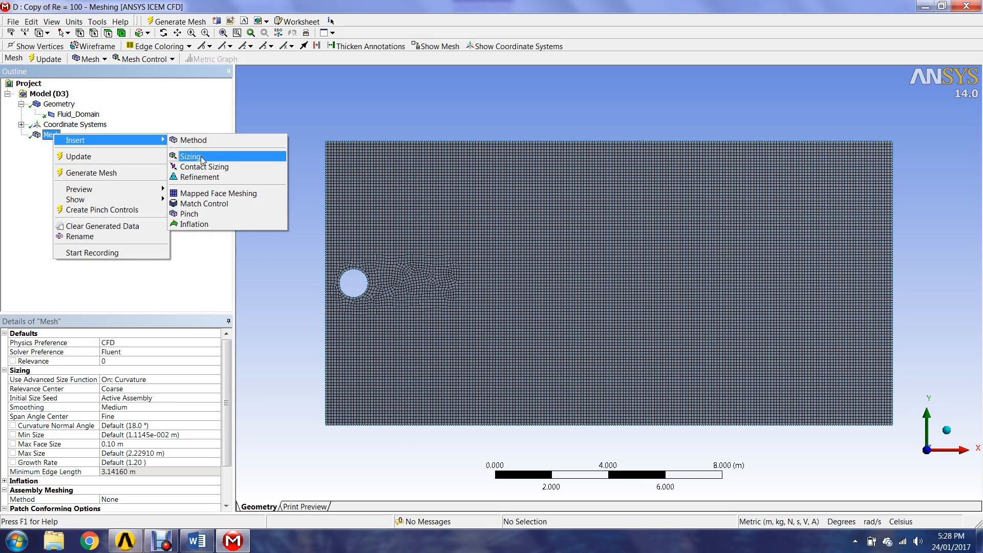
left_click(190, 156)
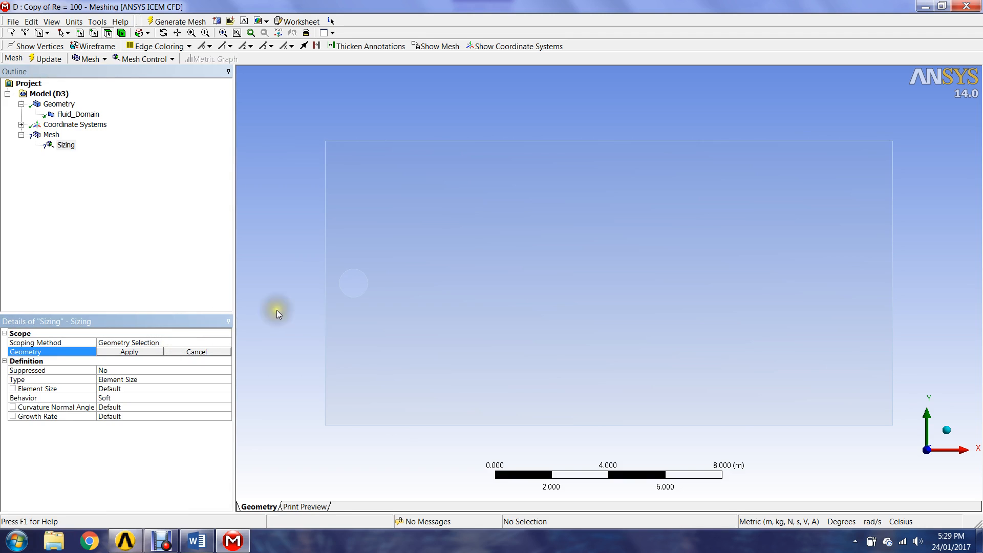
mouse_move(351, 276)
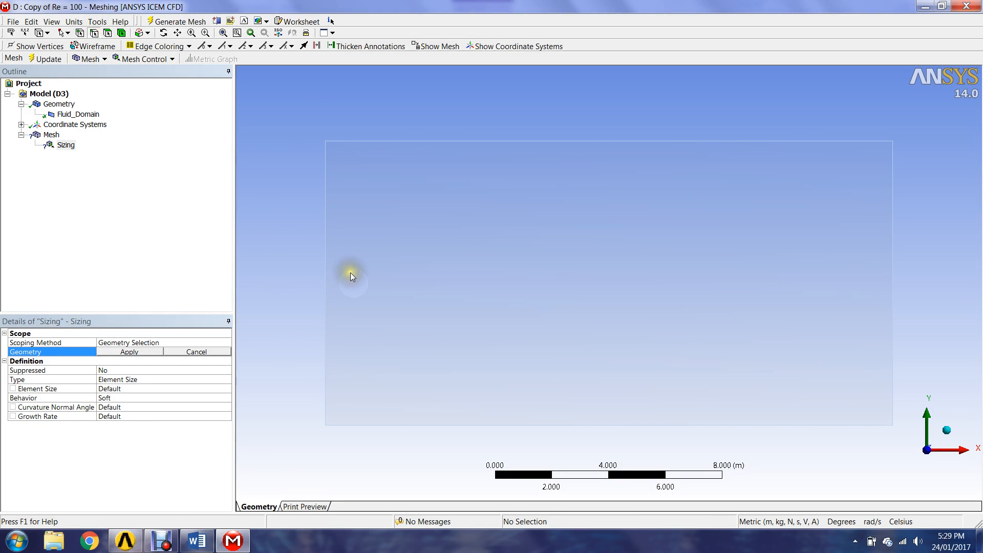
left_click(353, 279)
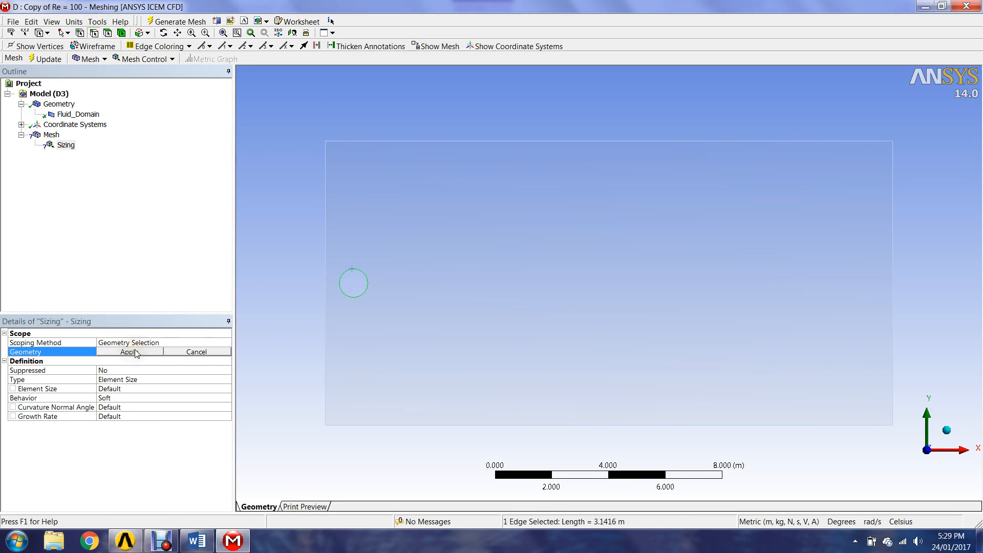
left_click(128, 351)
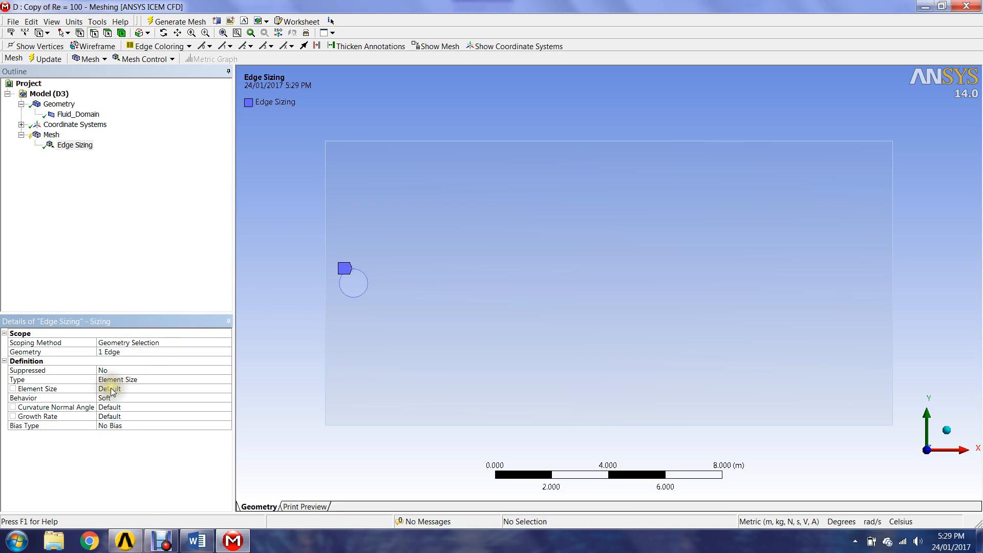
left_click(144, 379)
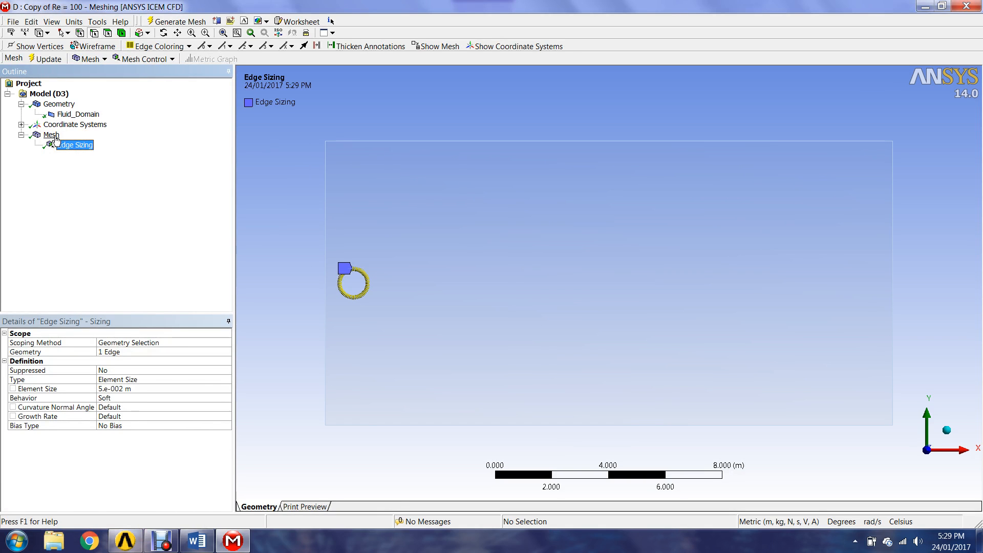
left_click(52, 135)
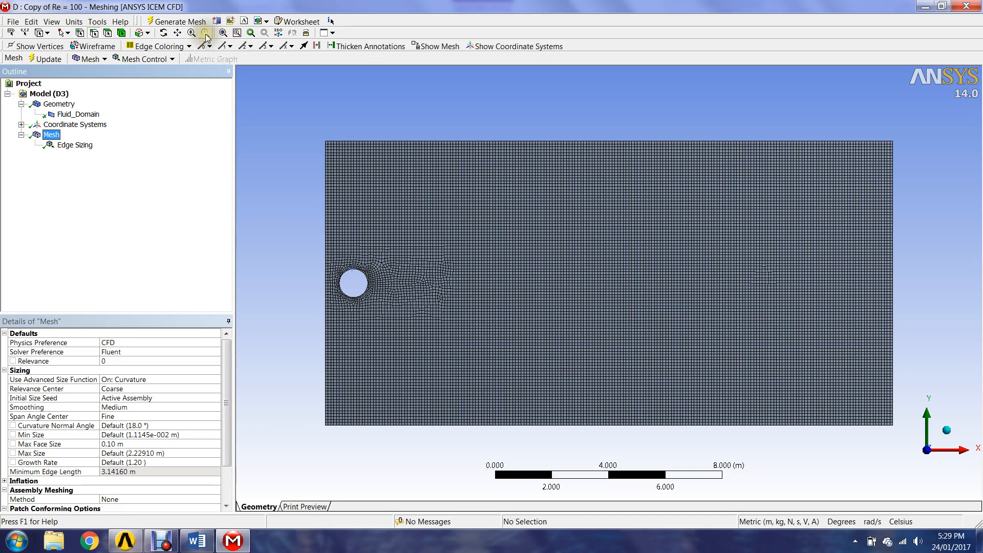
Change the cylinder edge sizing's element size to 0.01 m
left_click(74, 145)
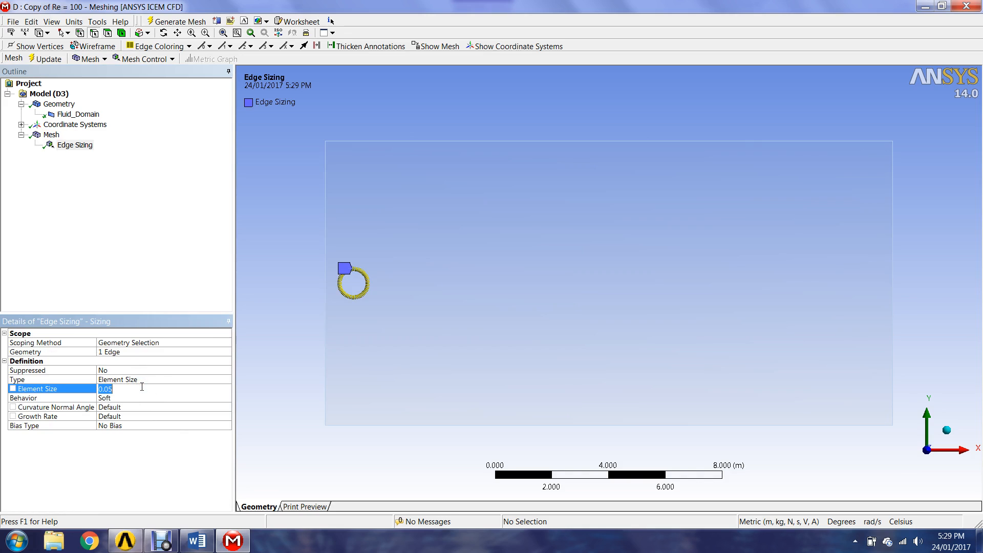
type("0.01")
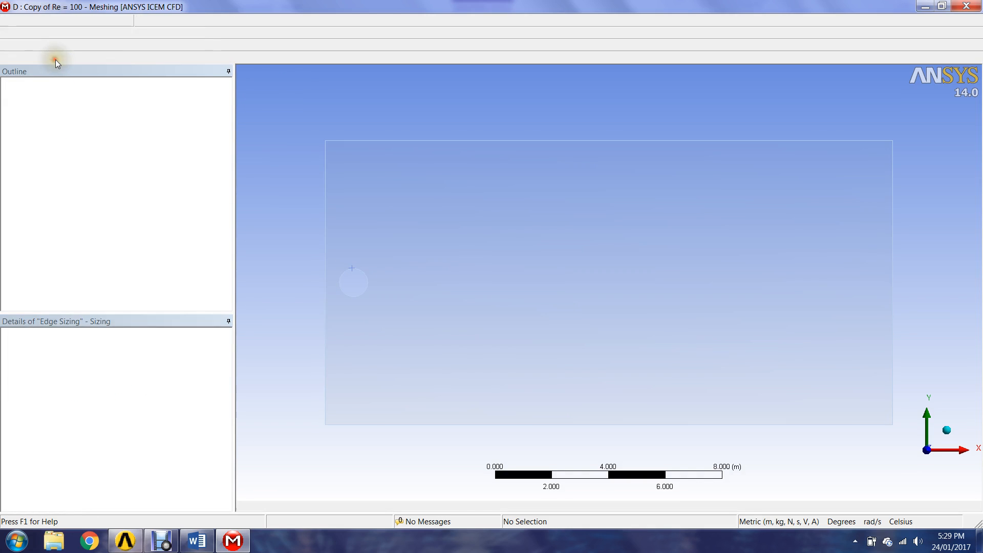
mouse_move(78, 69)
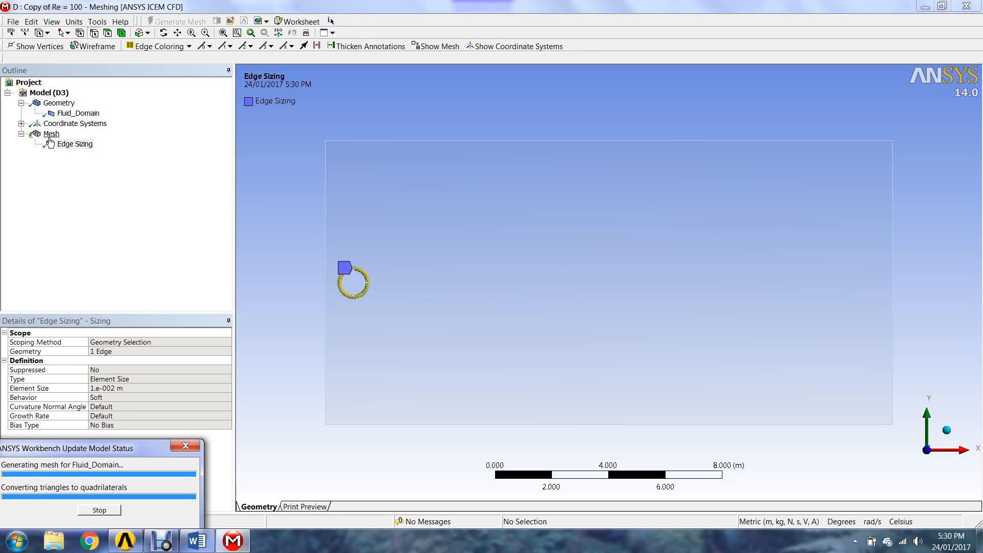
Display the regenerated mesh and zoom to inspect the dense ring around the cylinder
left_click(51, 134)
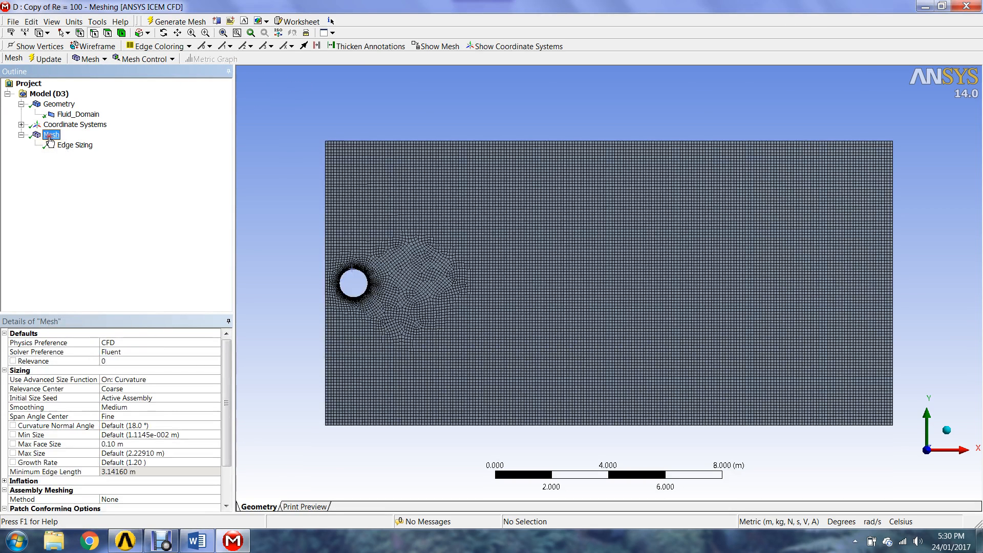
mouse_move(223, 33)
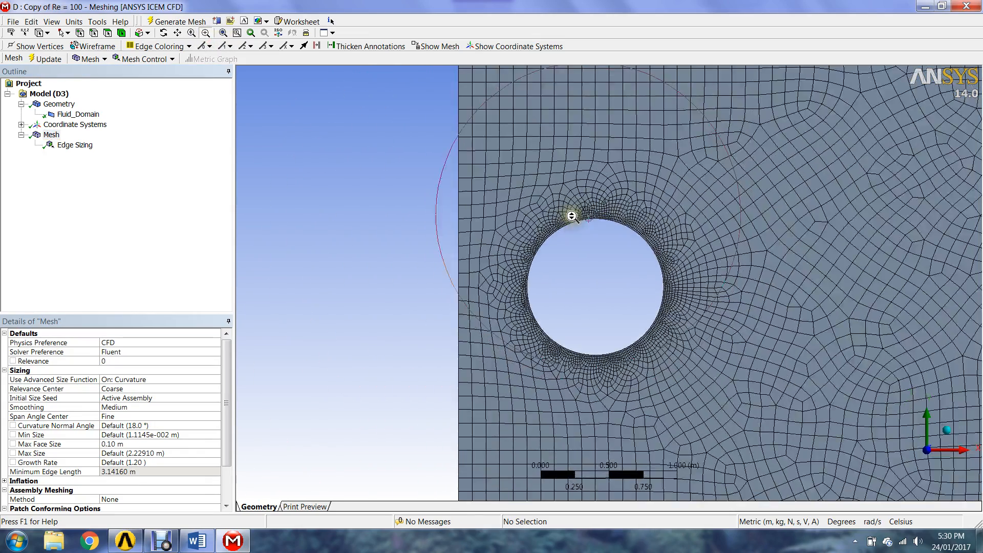
scroll("down", 3)
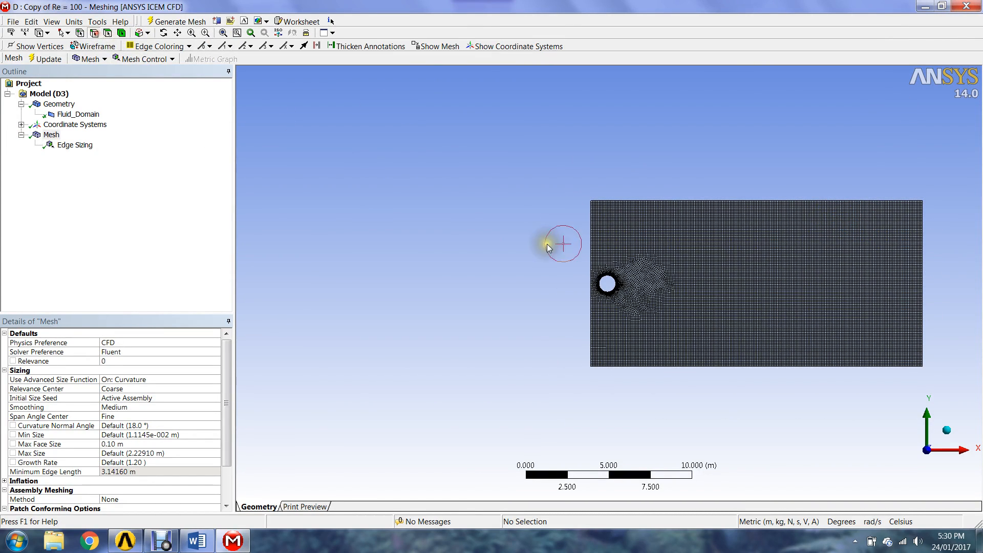
left_click(804, 207)
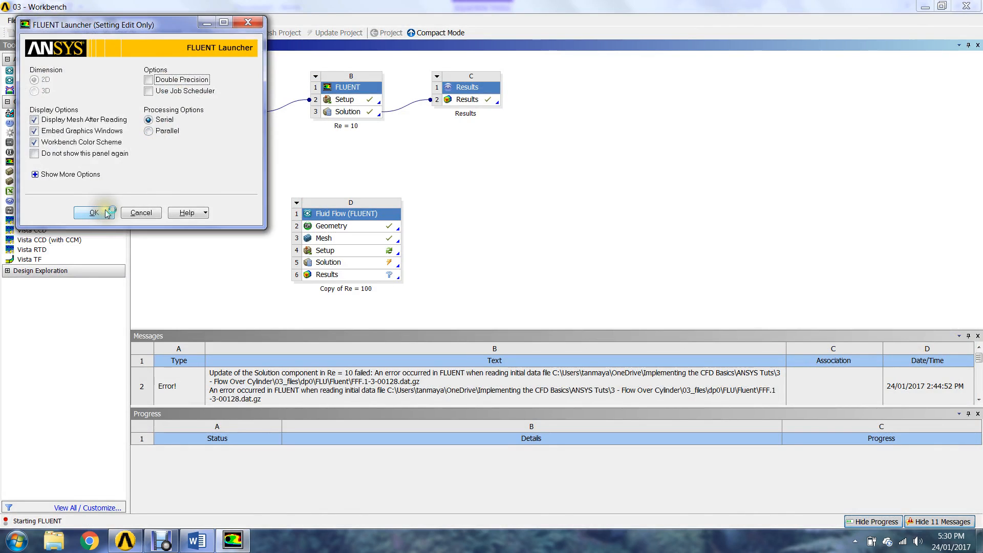
Launch Fluent for Re = 100 and review cell zone and boundary conditions
left_click(92, 212)
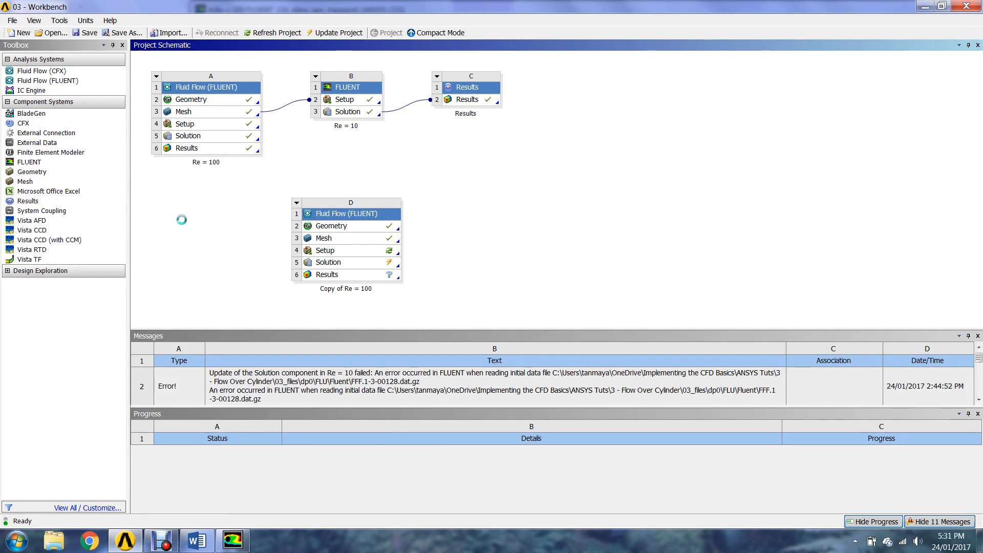
mouse_move(190, 224)
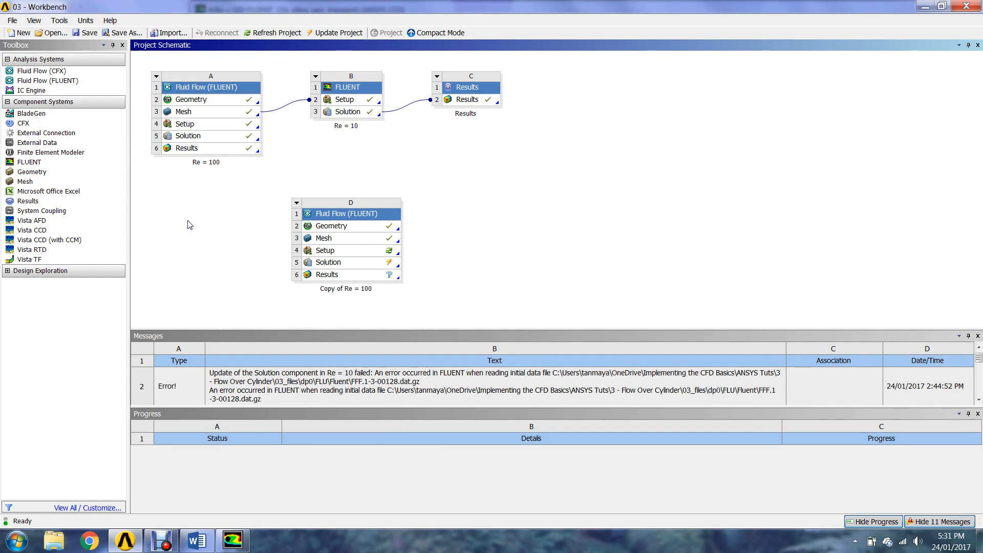
mouse_move(194, 232)
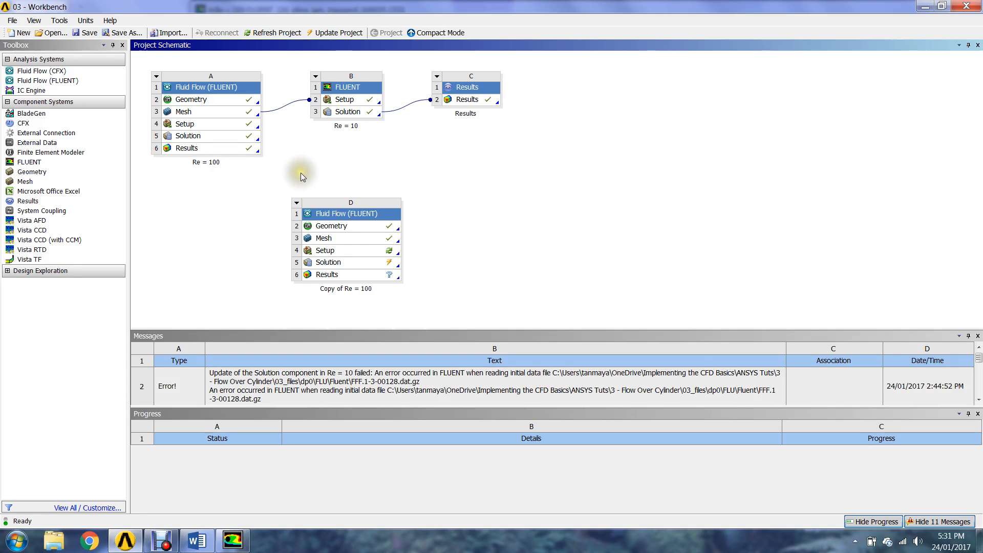
mouse_move(413, 191)
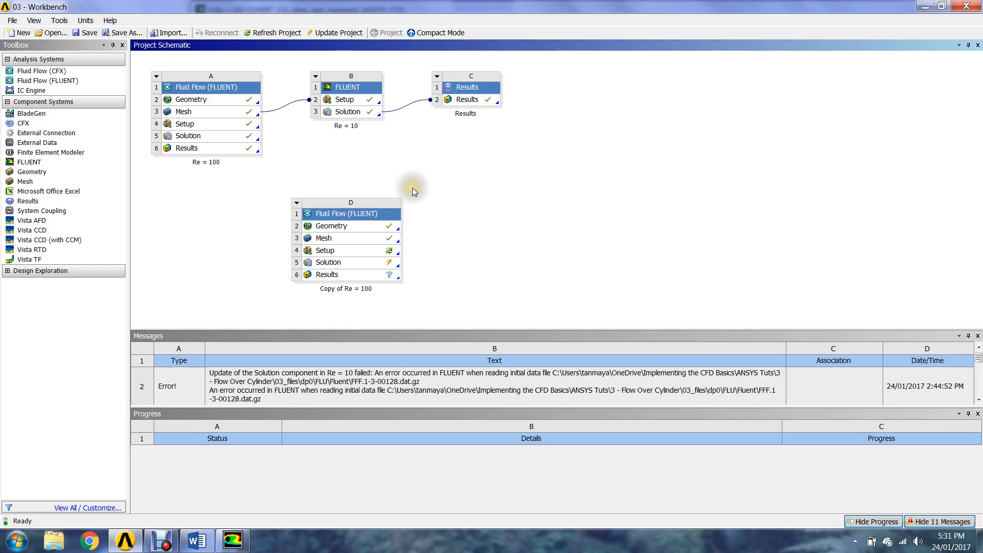
mouse_move(449, 236)
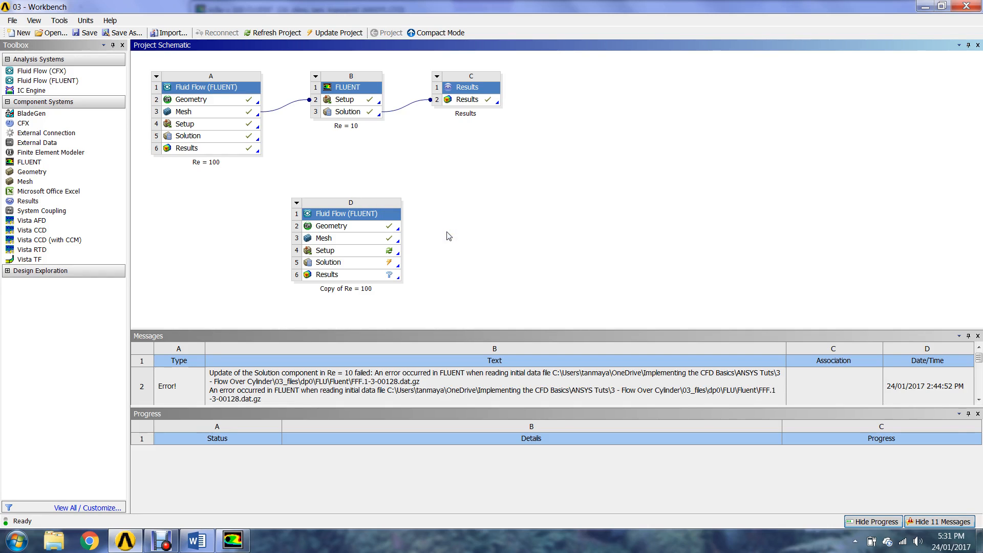
mouse_move(232, 539)
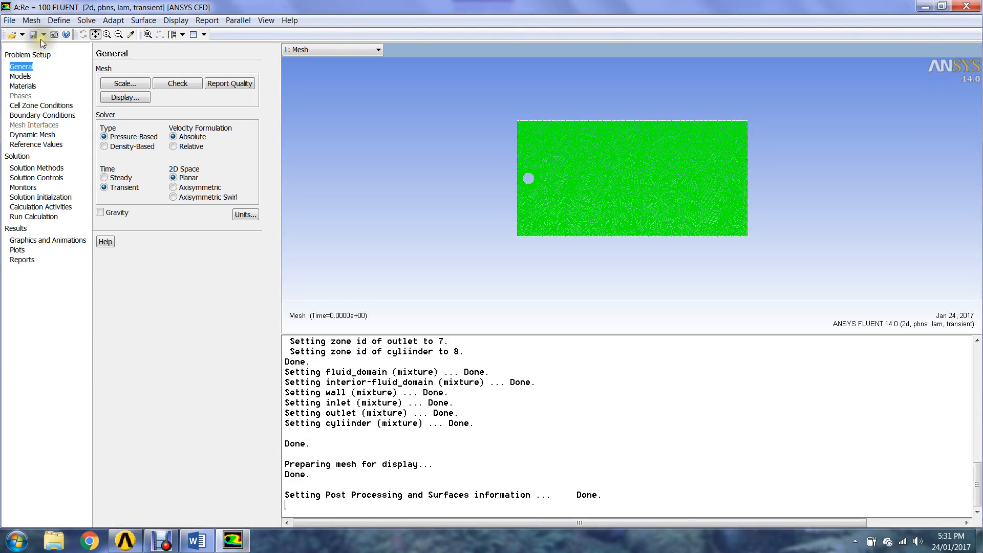
mouse_move(59, 129)
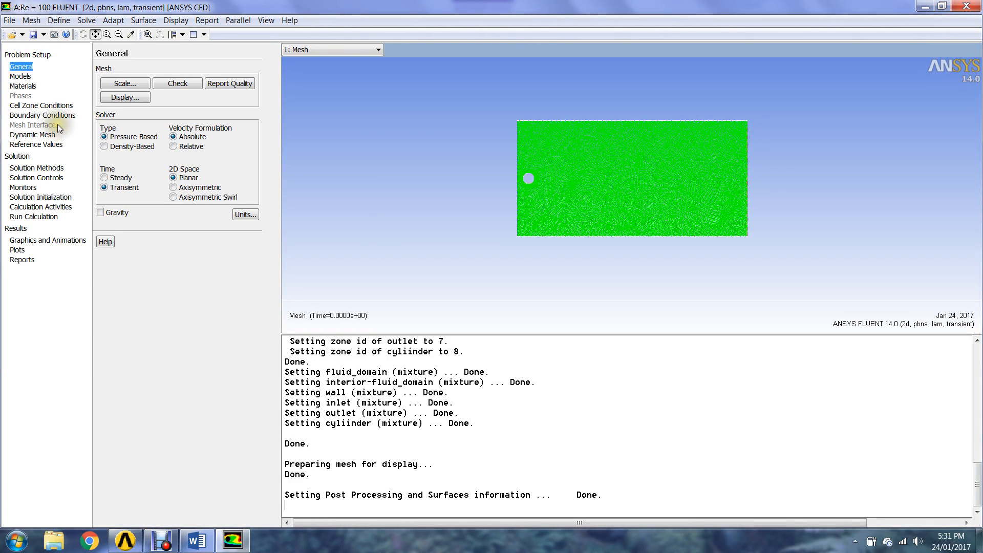
left_click(41, 105)
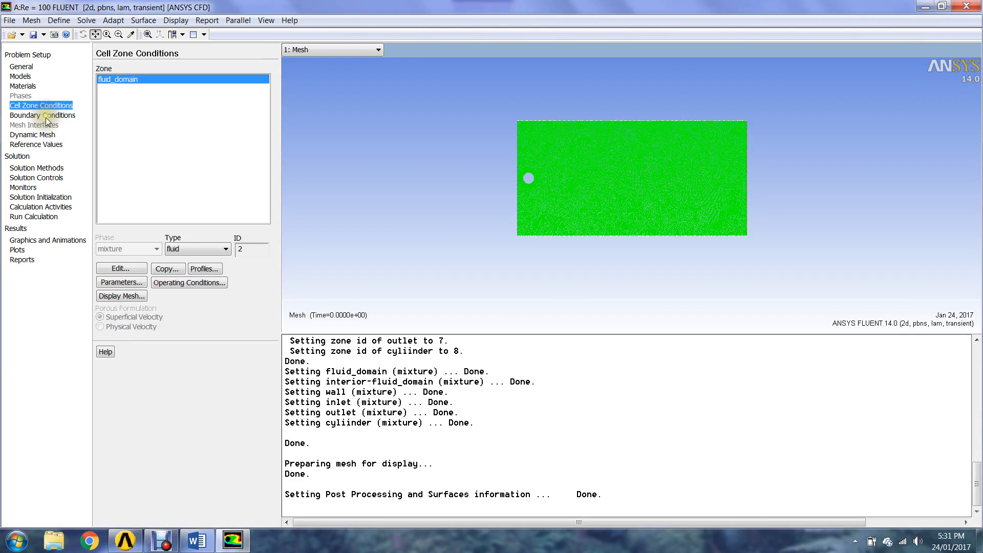
left_click(42, 115)
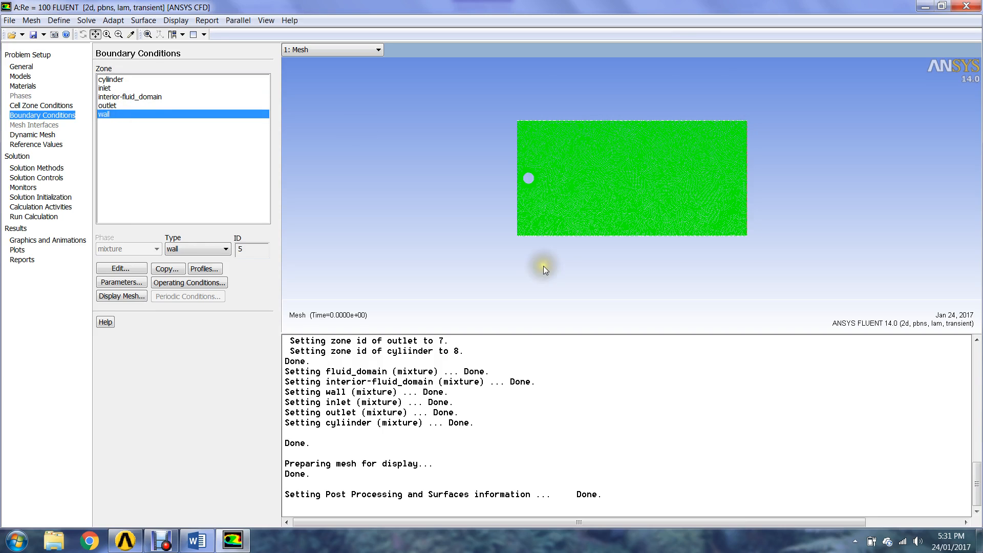
mouse_move(128, 100)
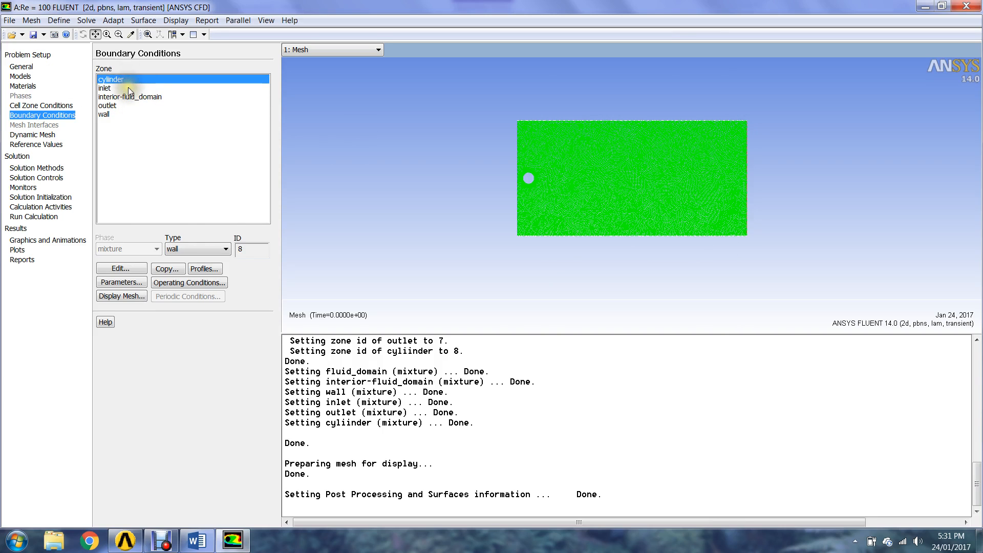
mouse_move(29, 79)
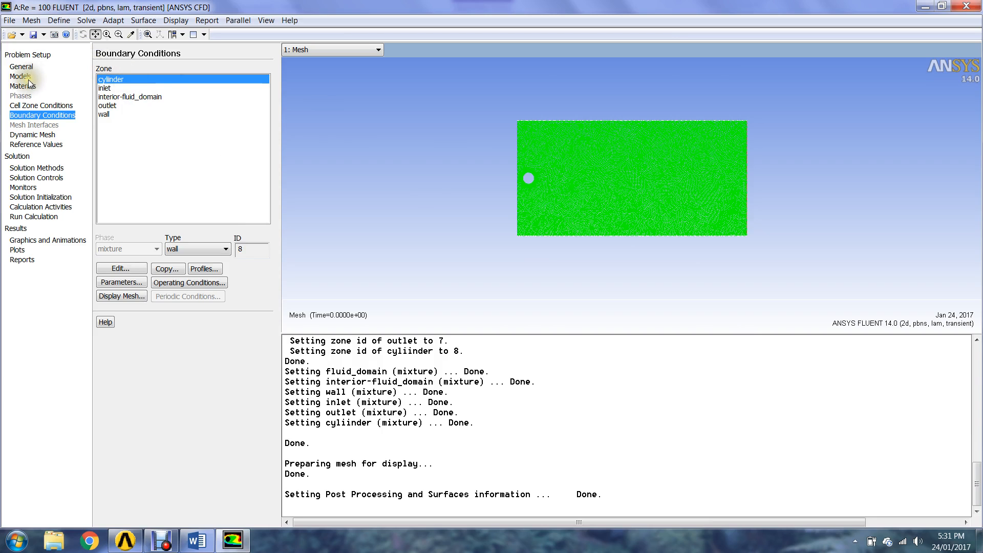
Review the laminar model and air properties: density 1, viscosity 0.01
left_click(21, 76)
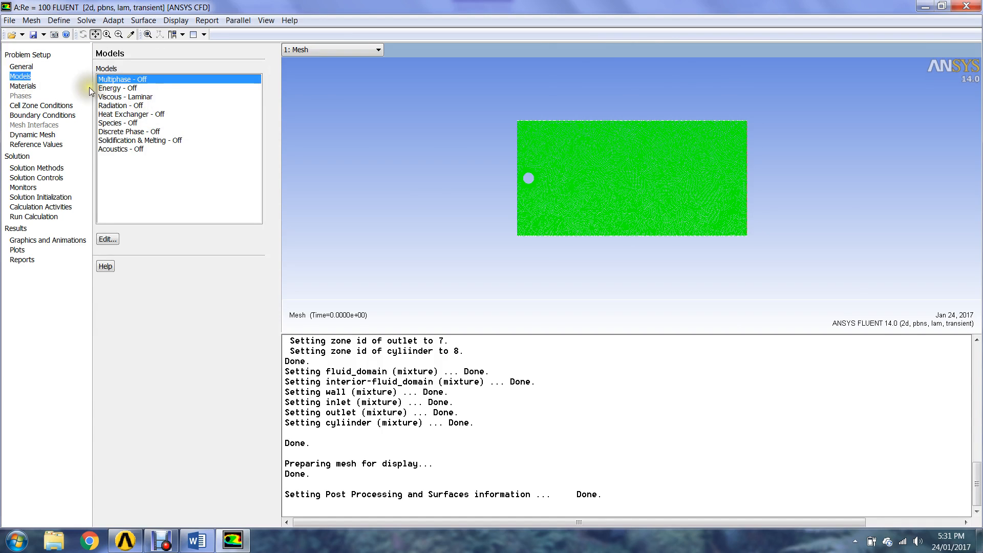
left_click(23, 86)
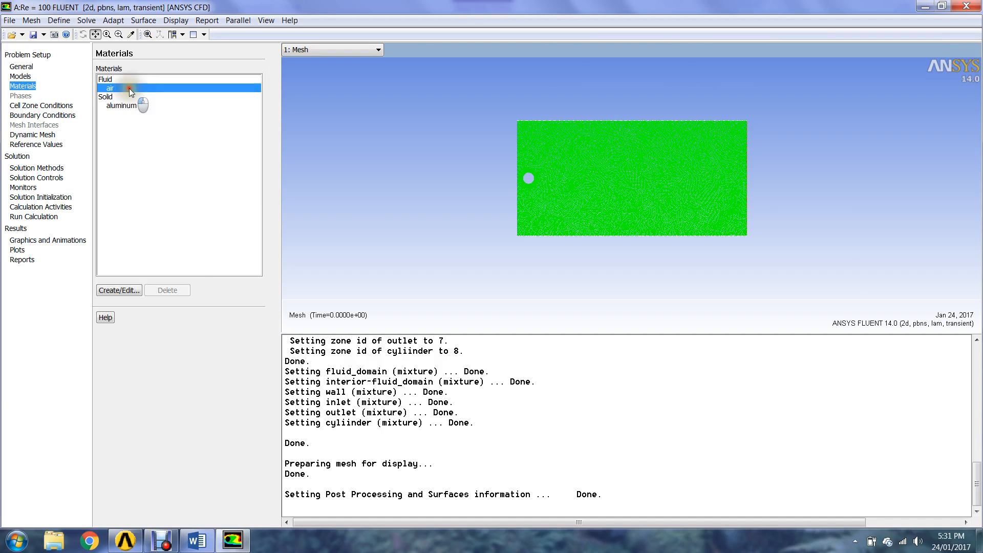
left_click(119, 290)
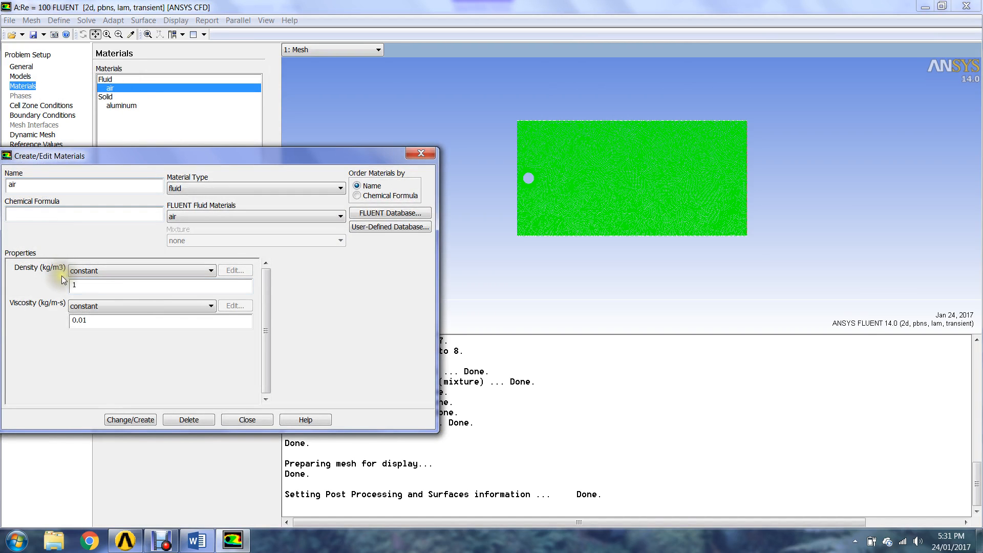
mouse_move(39, 278)
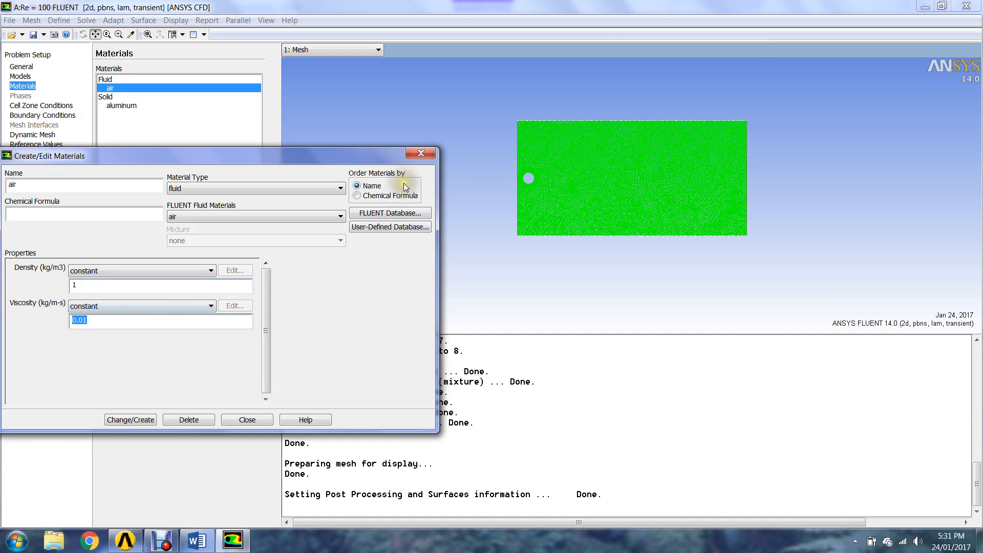
left_click(41, 106)
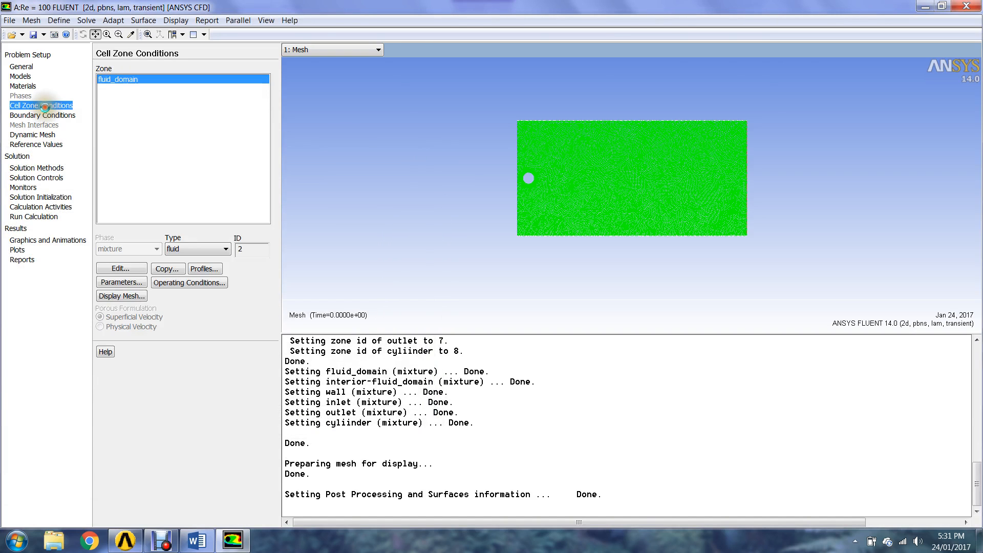
Close the inlet velocity dialog and compute reference values from the inlet
left_click(42, 115)
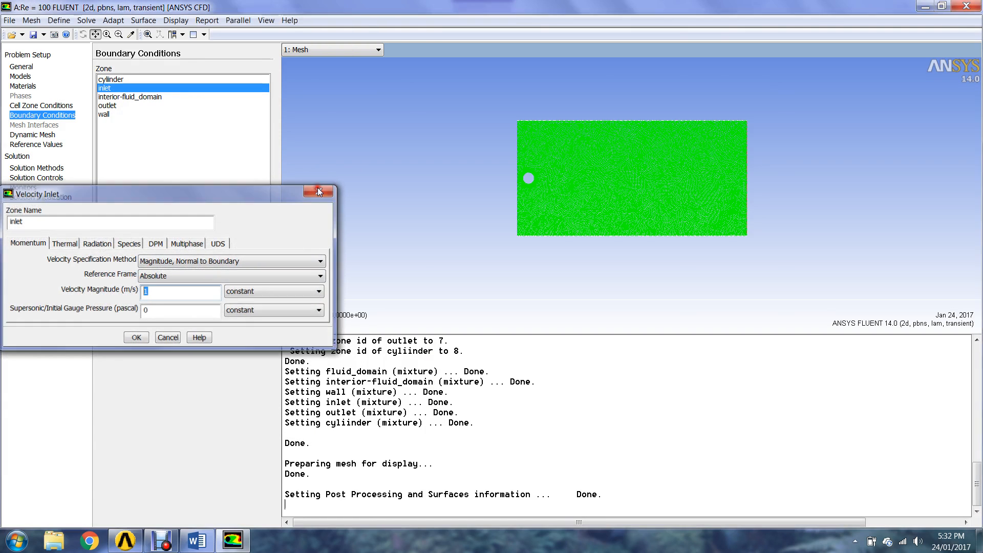
left_click(319, 191)
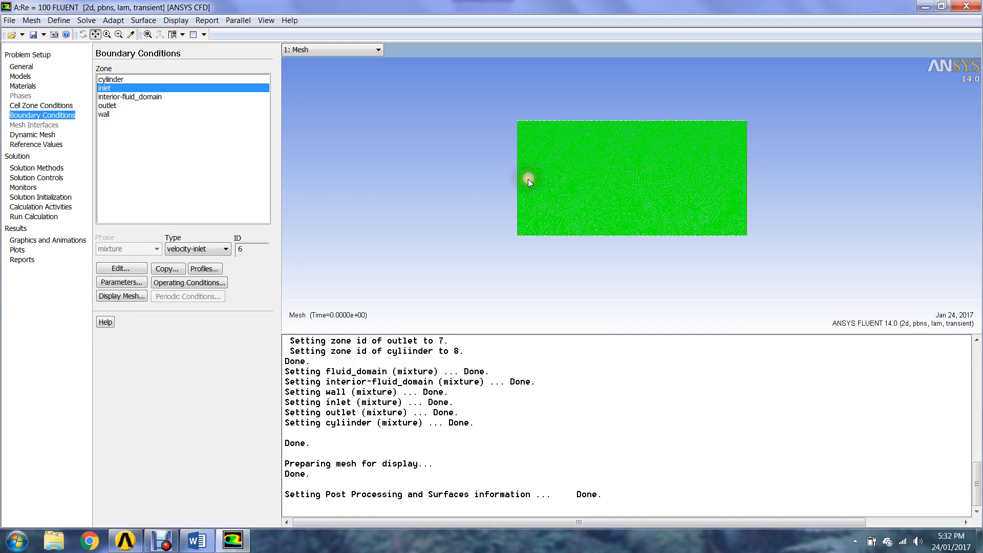
mouse_move(115, 112)
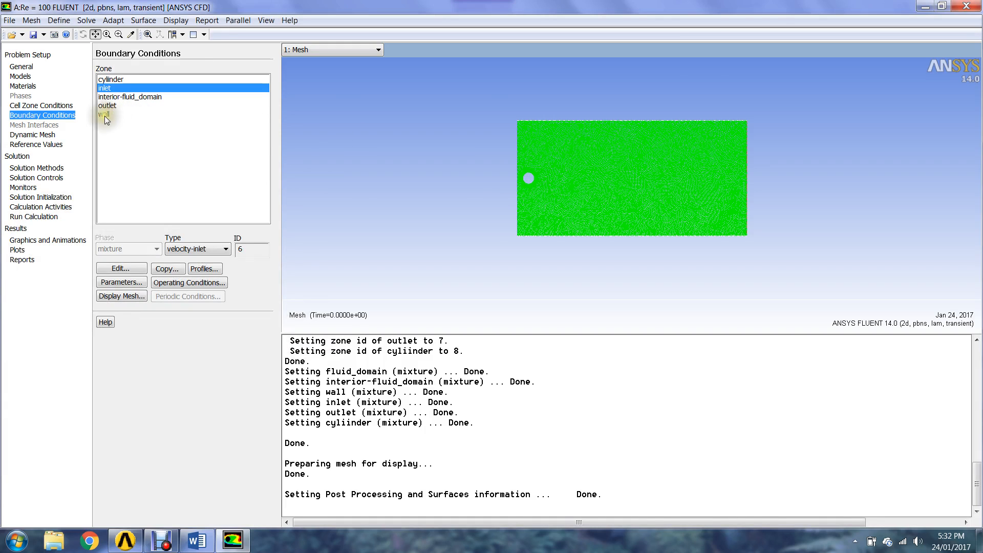
left_click(36, 144)
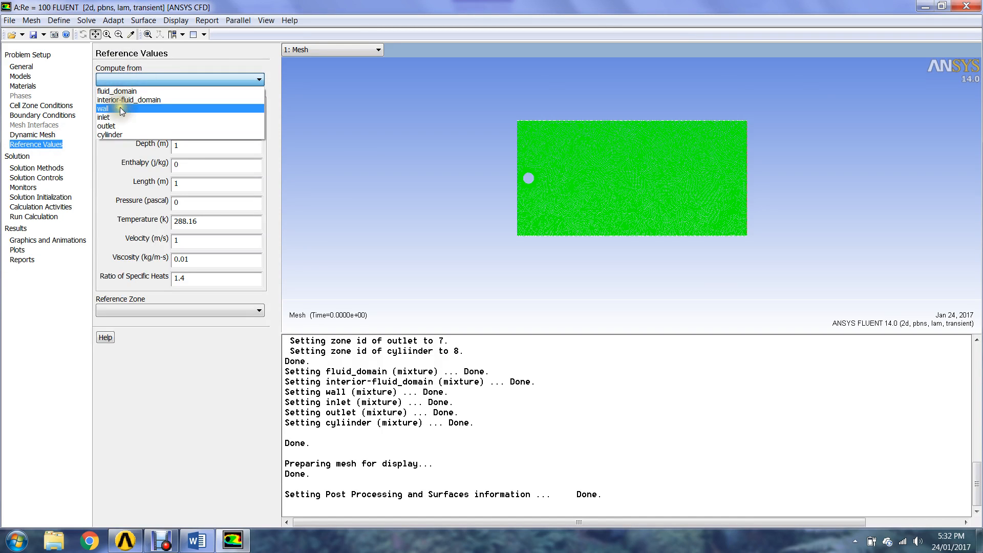
left_click(103, 117)
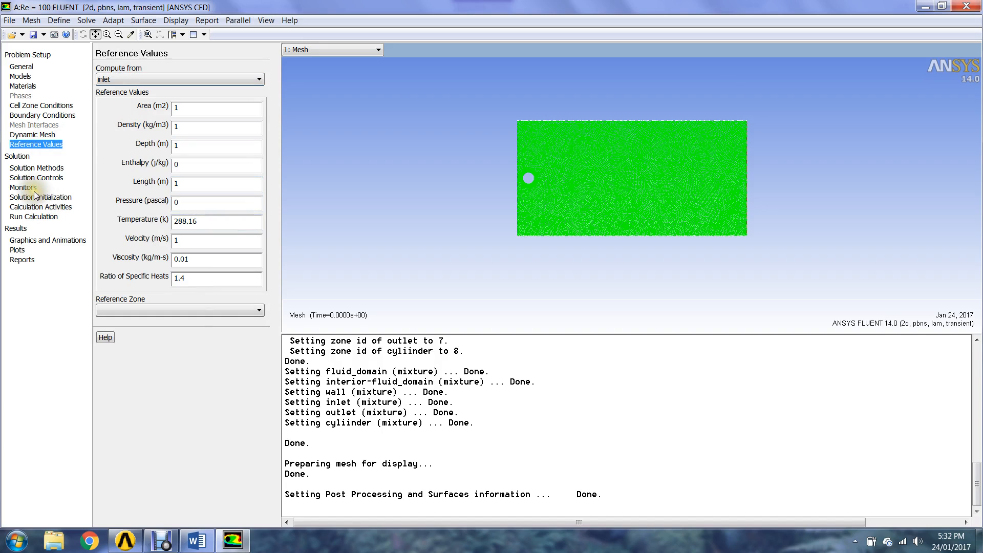
Use second order implicit time formulation and check 0.25 s steps, 100 steps
left_click(24, 187)
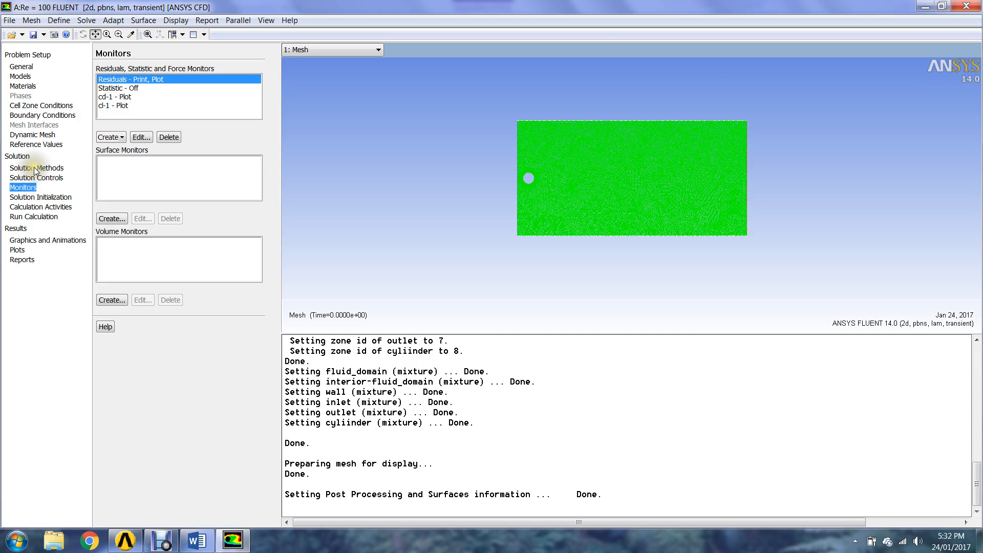
left_click(36, 168)
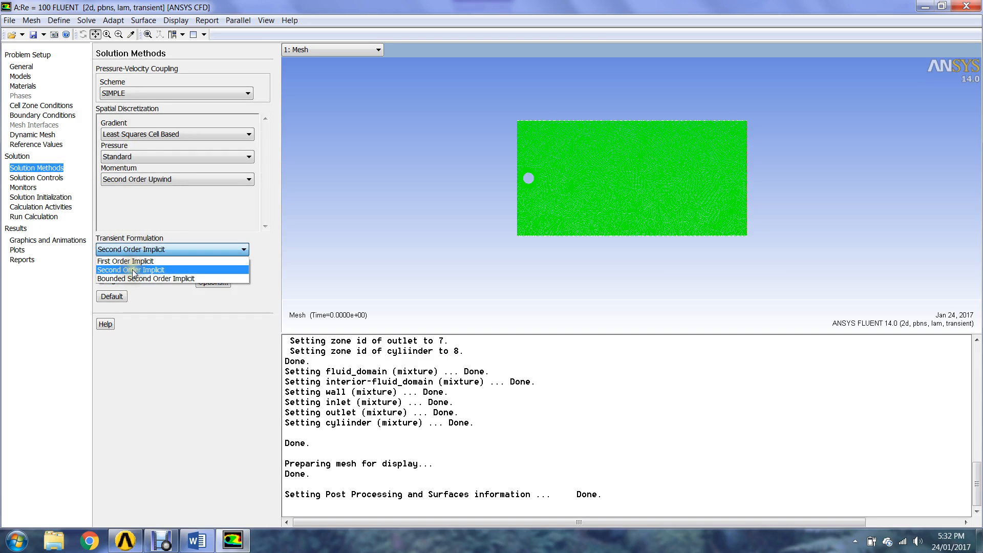
left_click(129, 269)
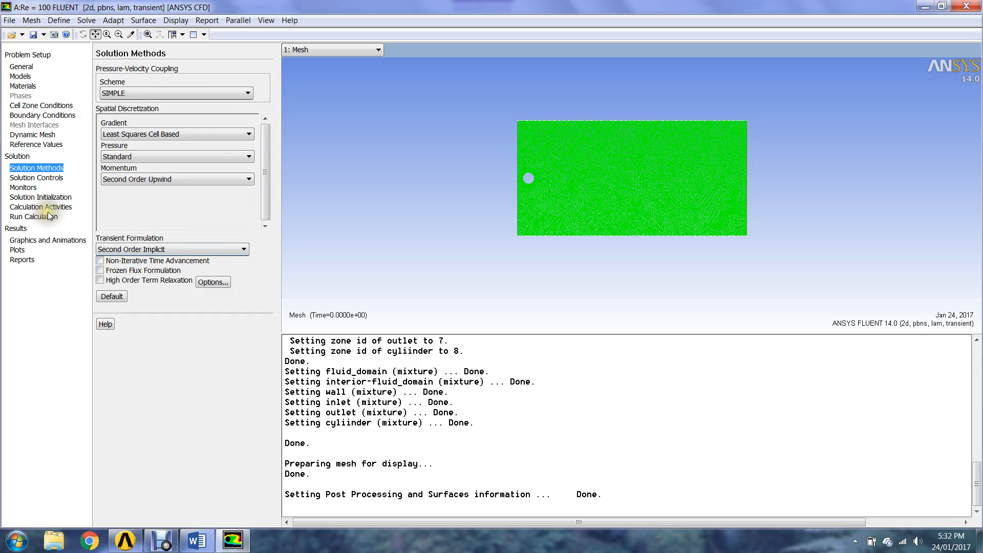
left_click(34, 216)
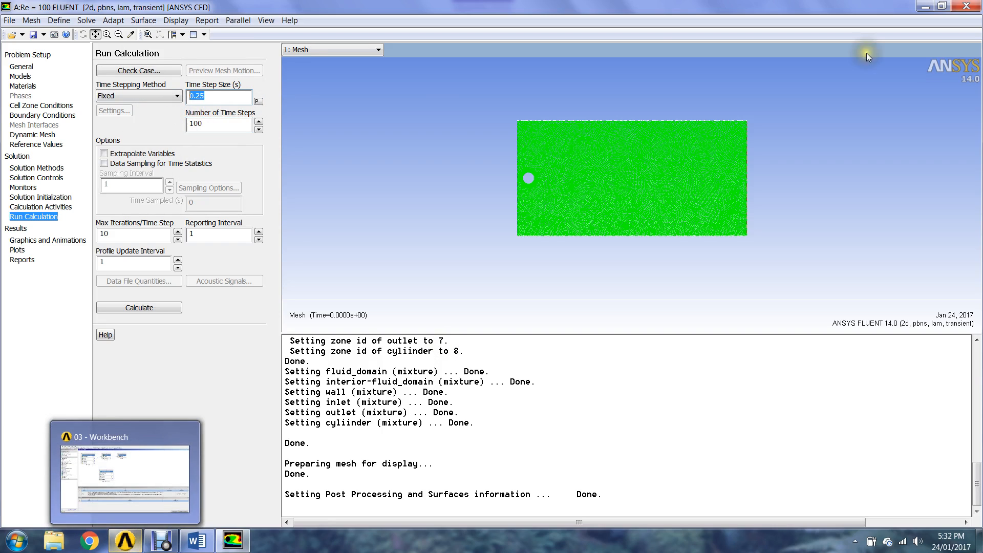
Close the Re = 100 Fluent session and launch the Re = 10 Setup in Fluent with default options
left_click(975, 6)
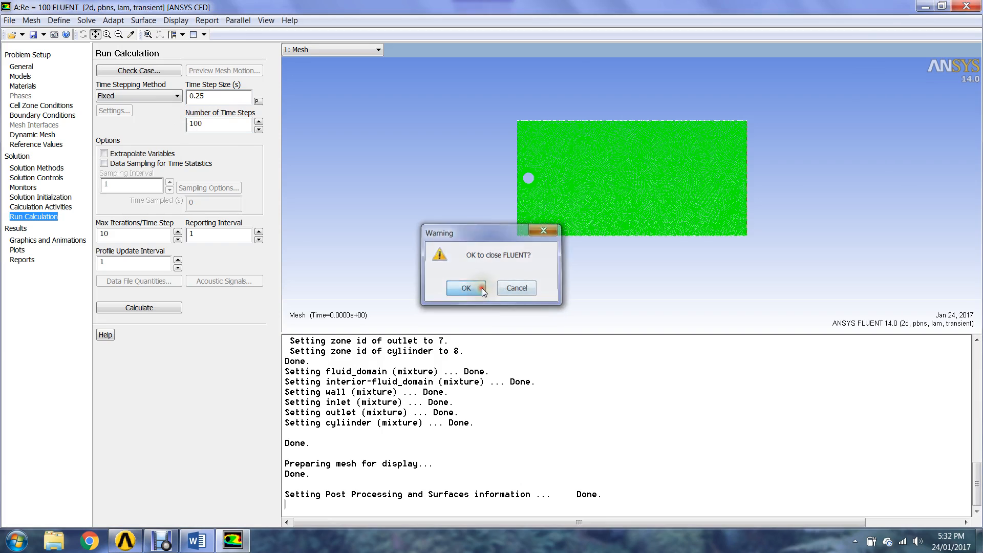
left_click(464, 288)
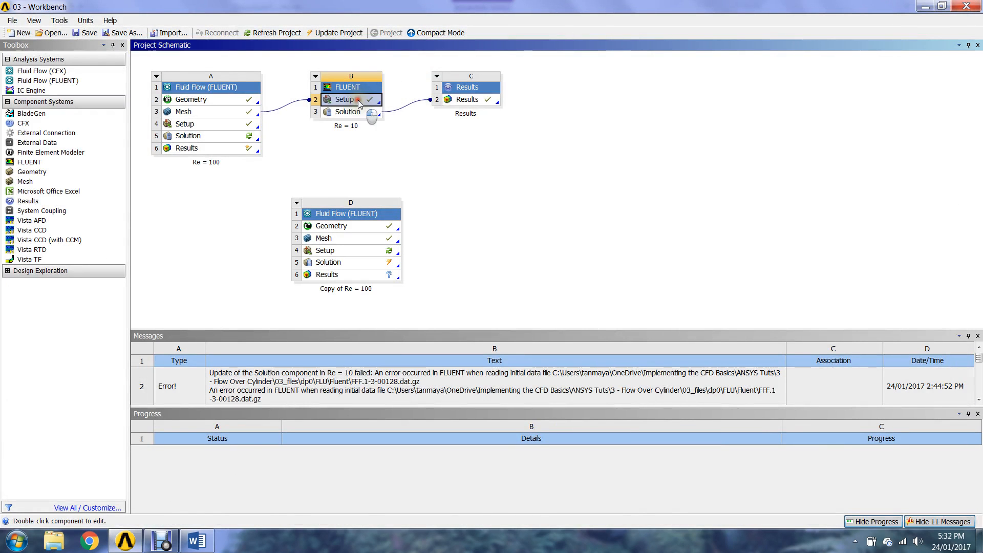
double_click(343, 99)
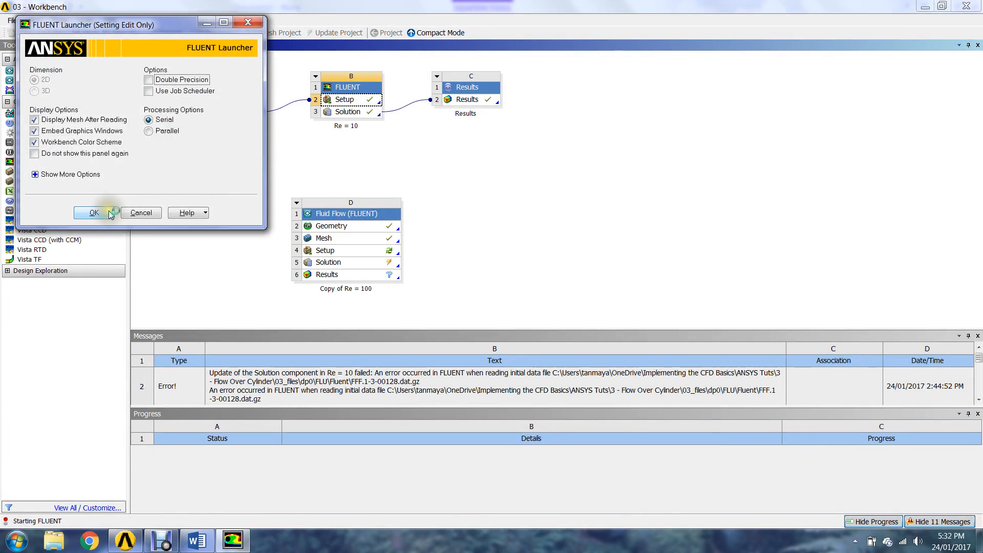
left_click(93, 212)
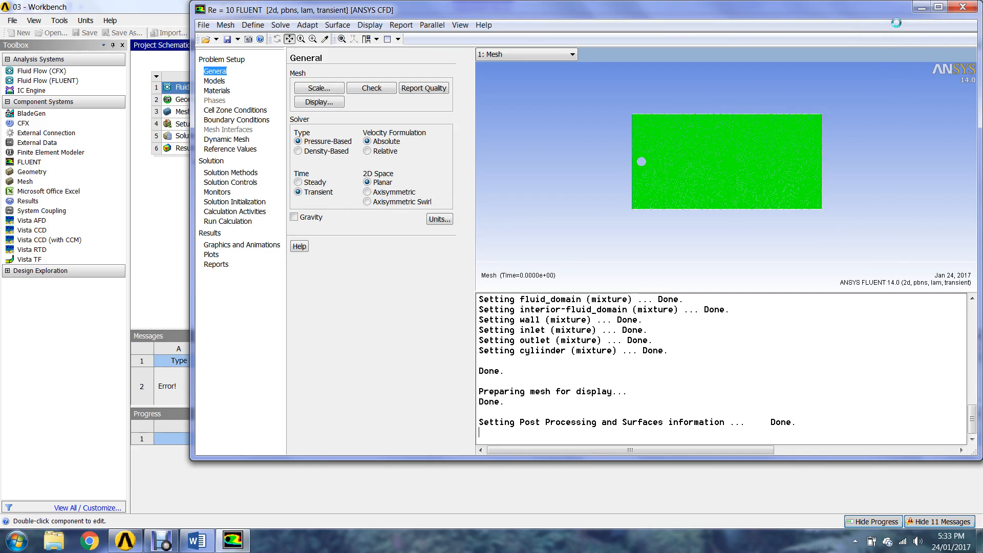
Maximize Fluent, give air viscosity 0.1, set 300 time steps, then close Fluent
left_click(935, 7)
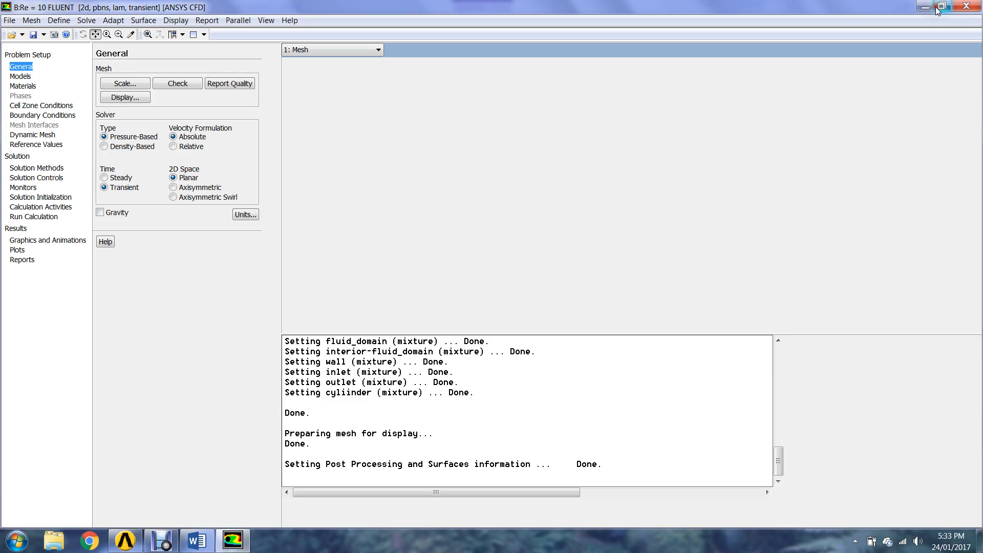
left_click(941, 6)
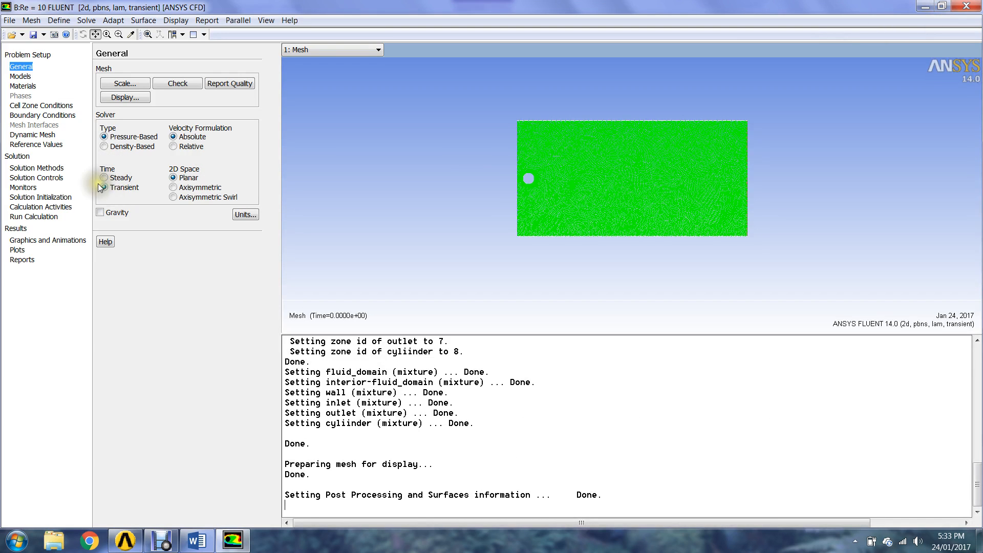
left_click(104, 187)
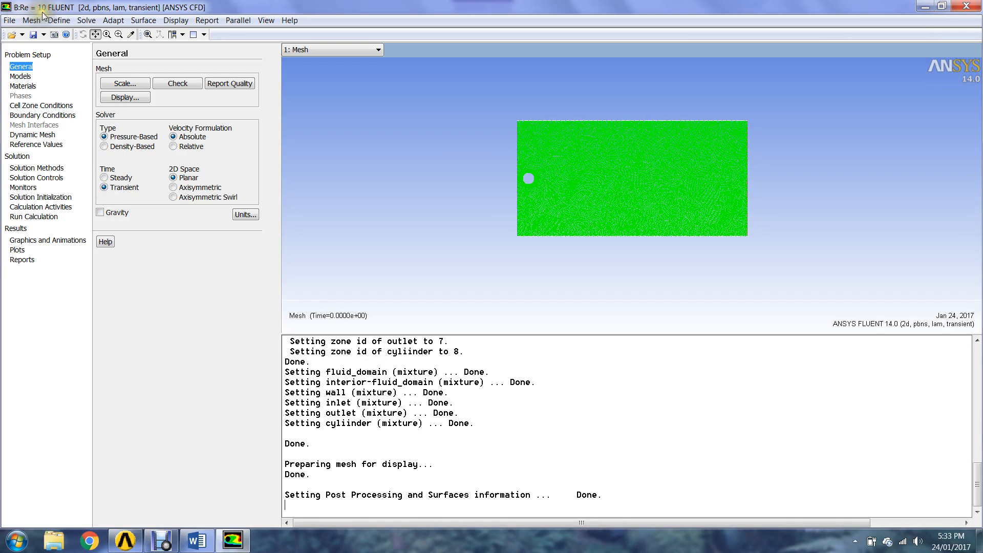
mouse_move(26, 109)
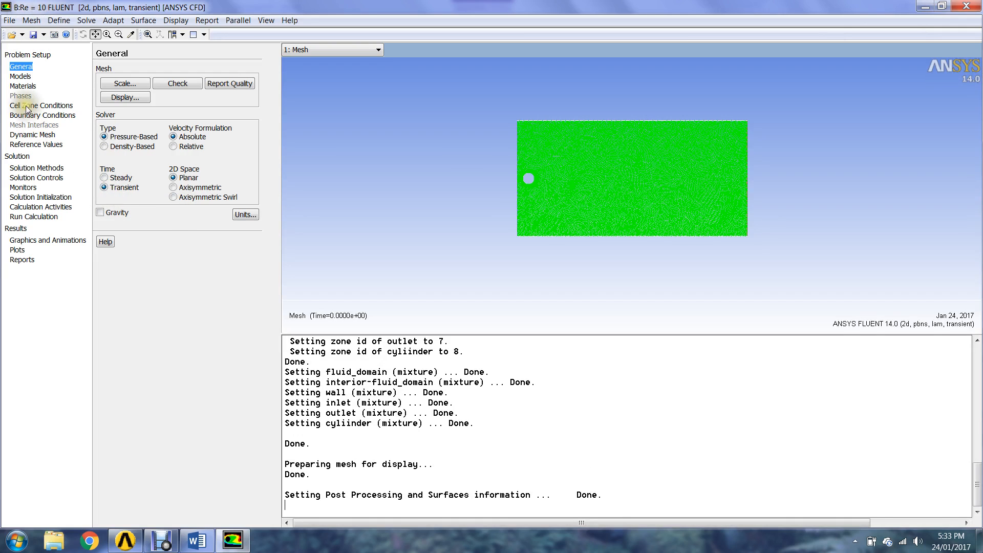
mouse_move(25, 86)
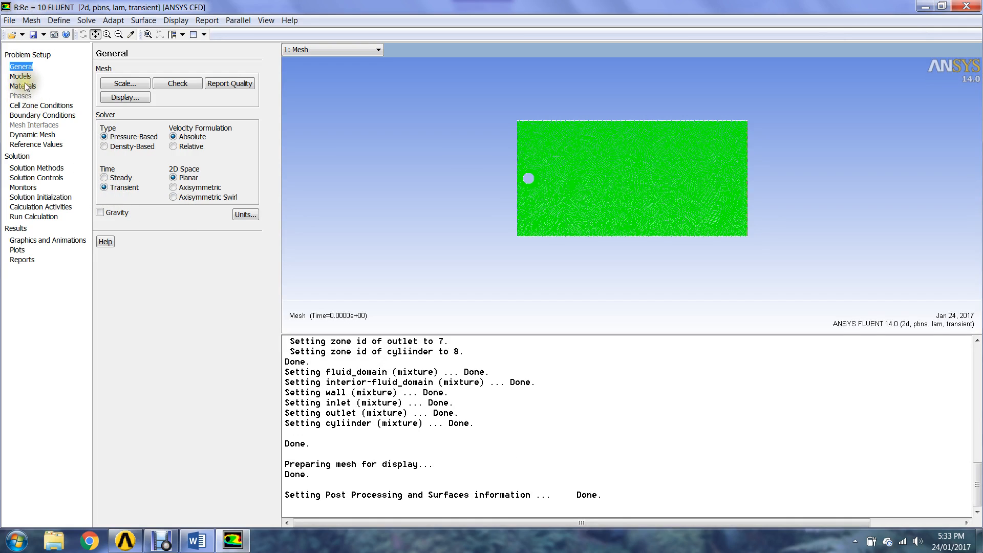
left_click(23, 86)
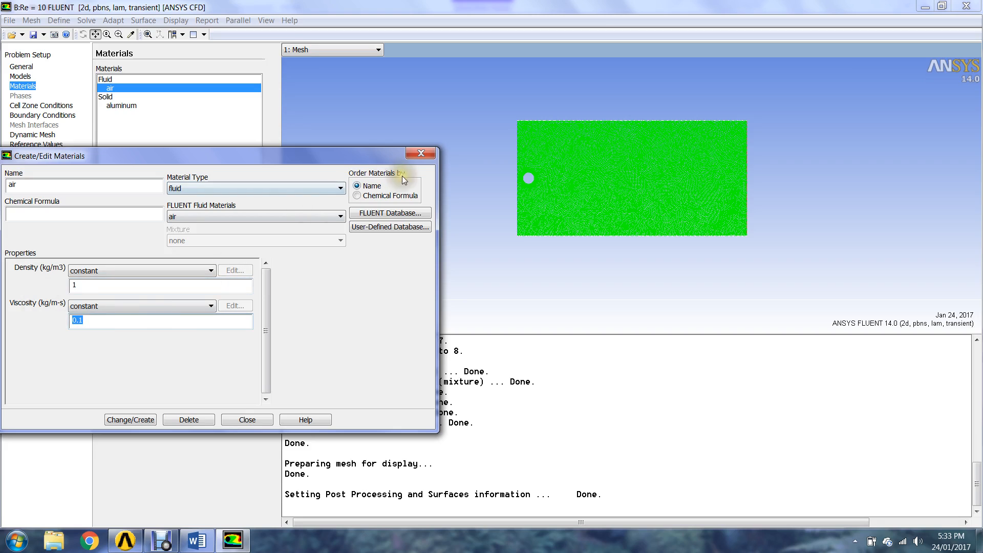
left_click(246, 419)
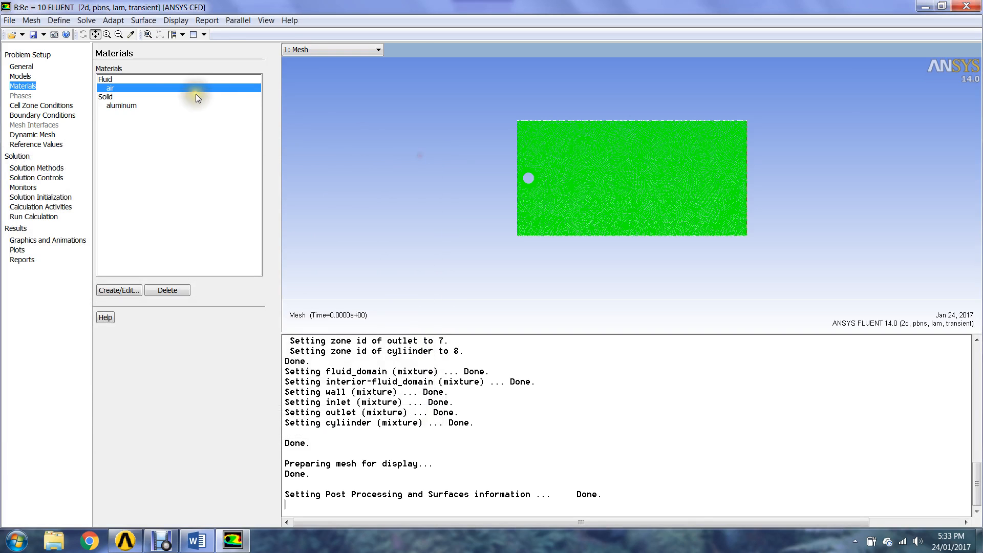
mouse_move(48, 215)
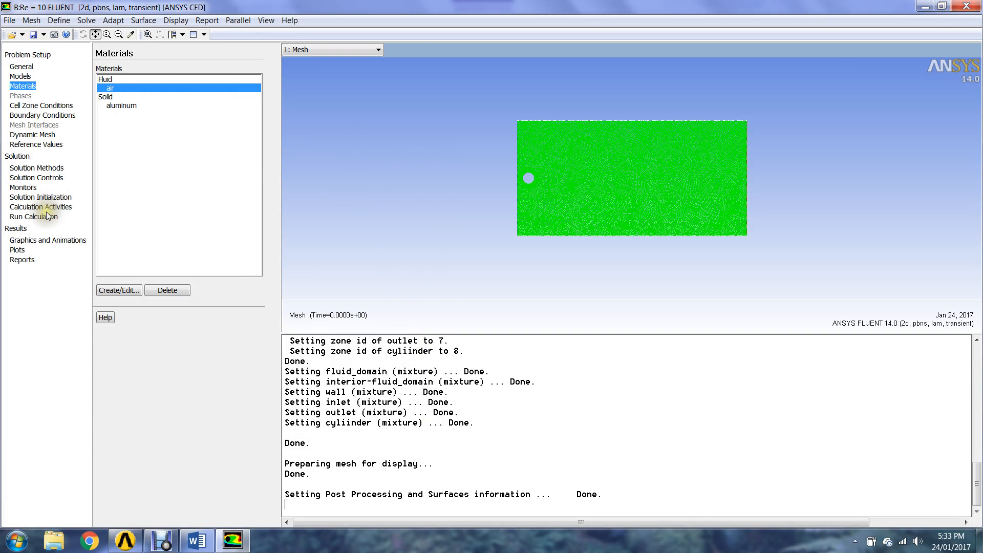
left_click(33, 216)
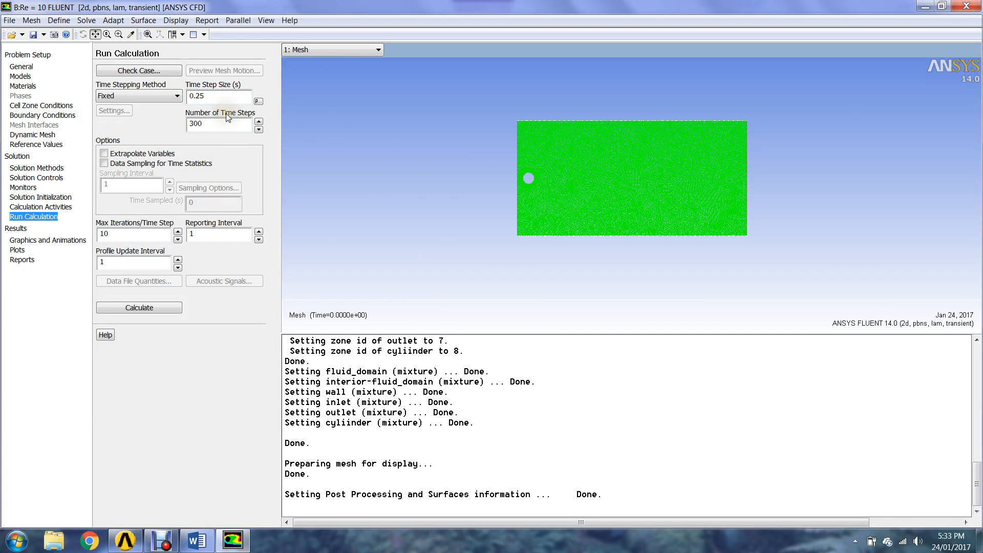
mouse_move(3, 264)
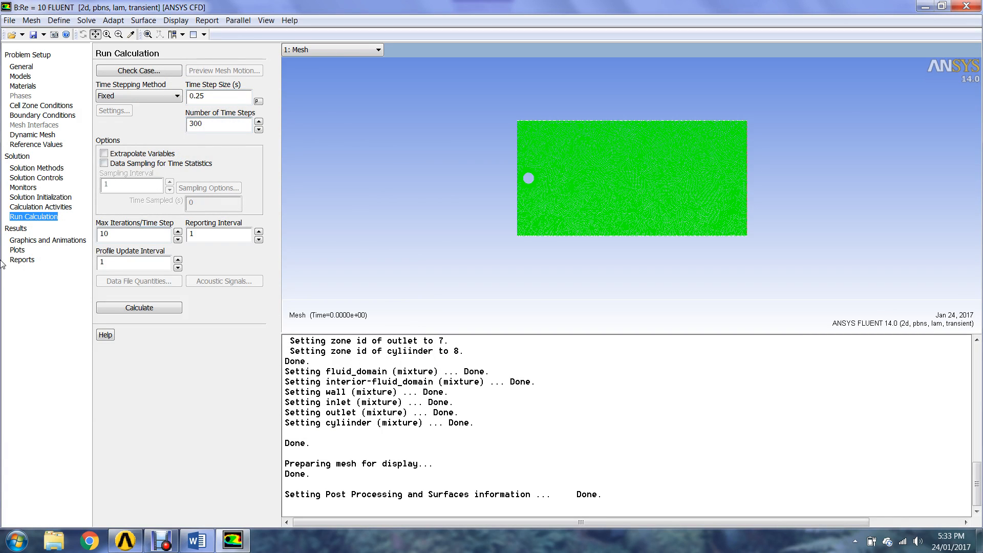
left_click(967, 7)
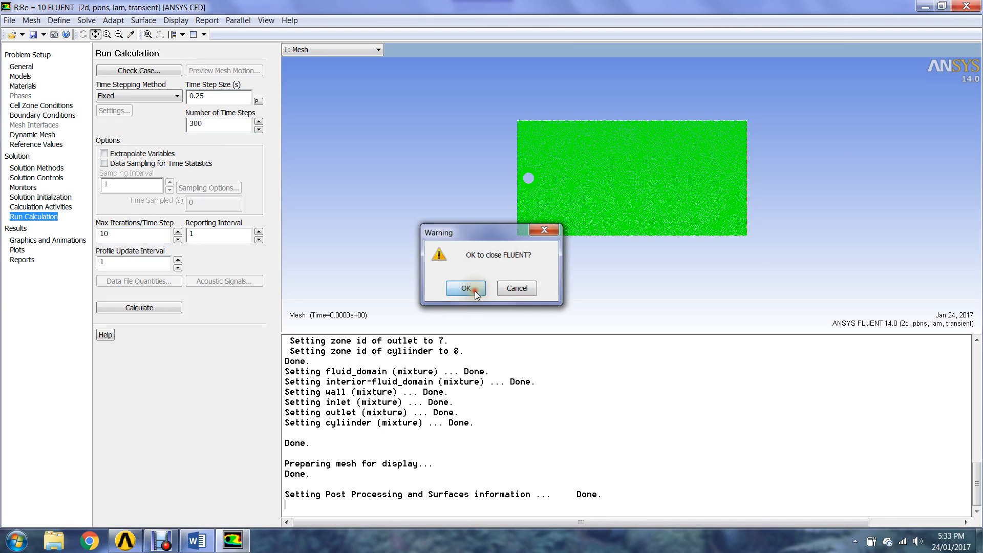
Confirm closing the Re = 10 Fluent session
left_click(466, 288)
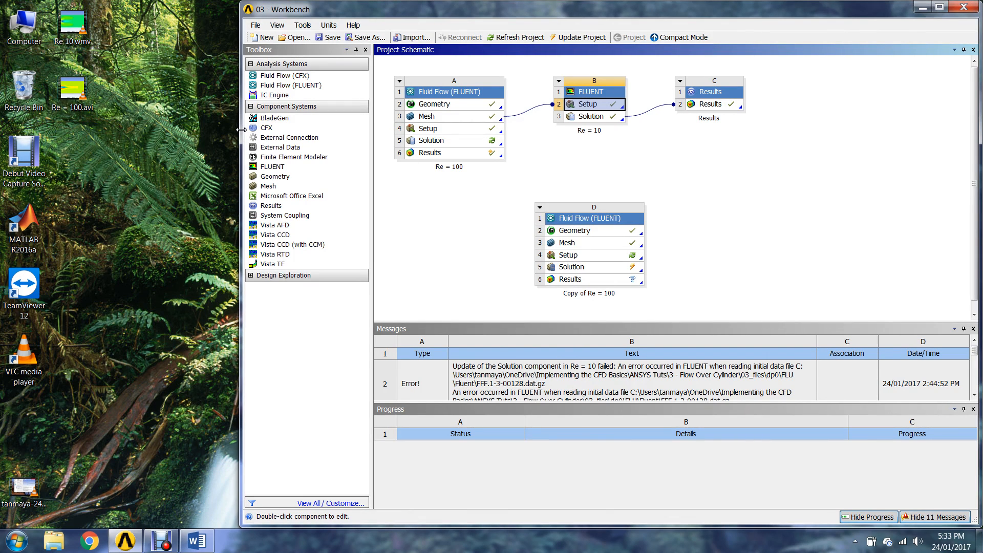
mouse_move(98, 30)
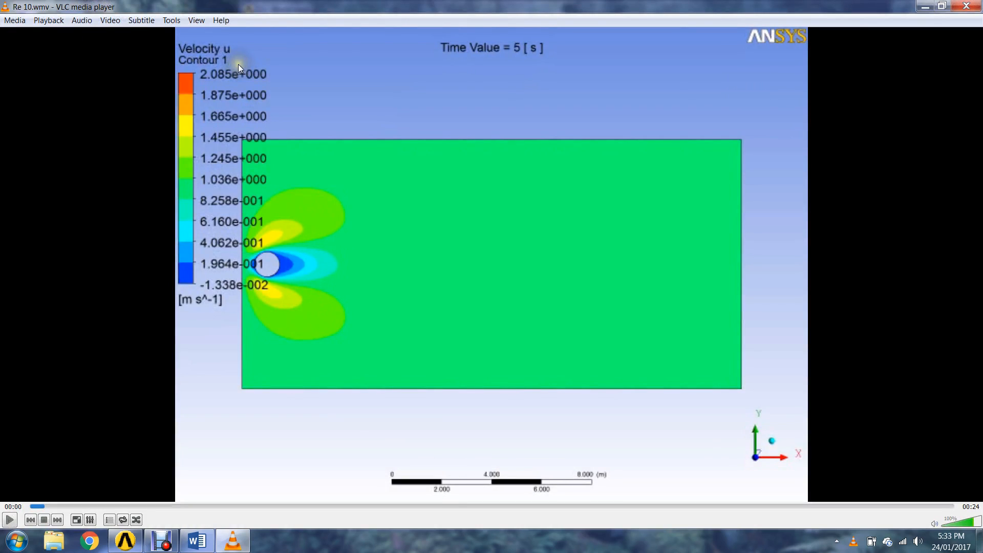
mouse_move(240, 51)
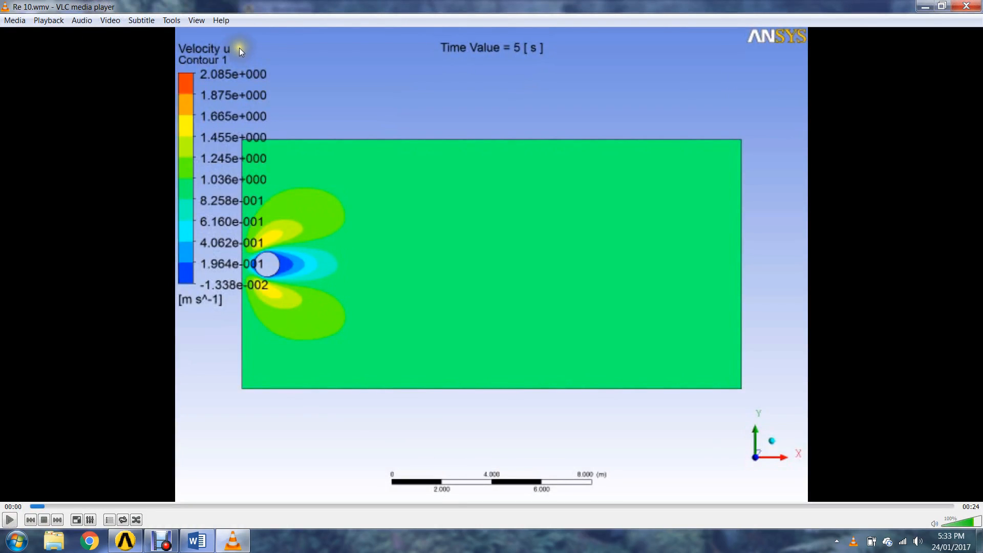
mouse_move(244, 53)
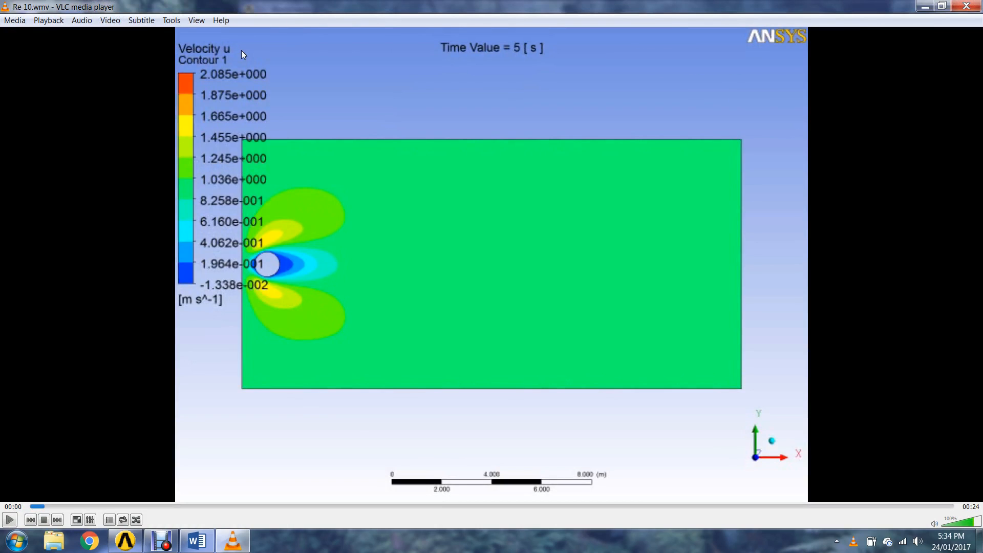
mouse_move(273, 203)
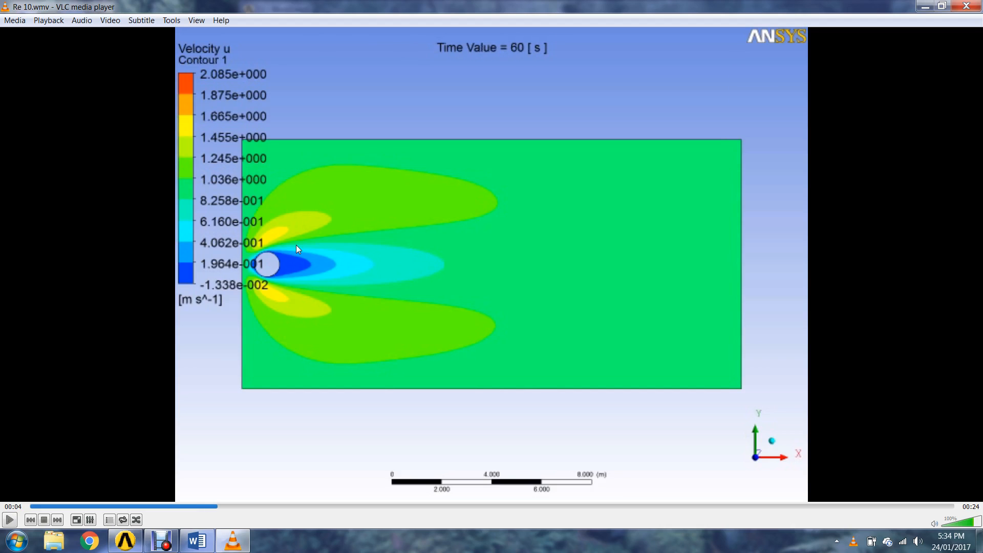
mouse_move(414, 5)
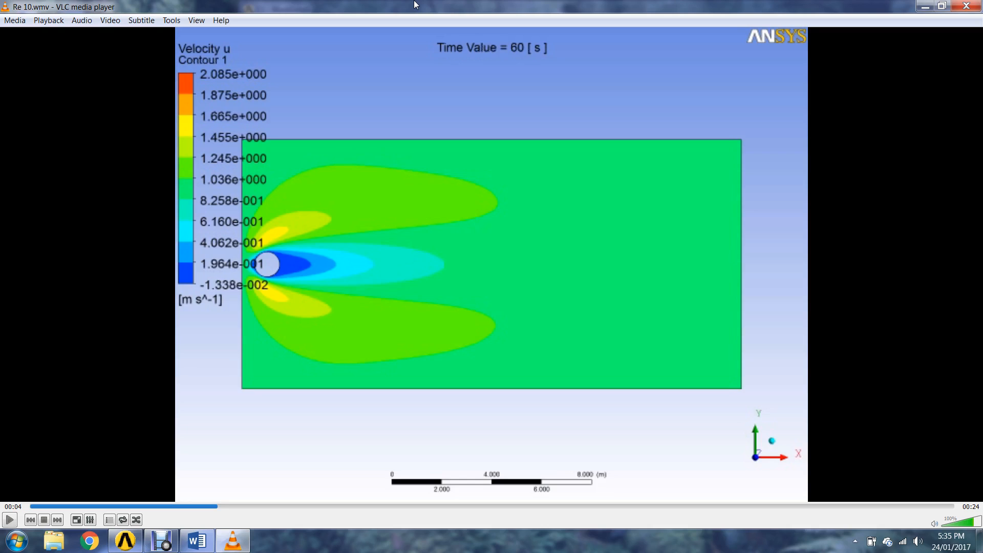
mouse_move(421, 5)
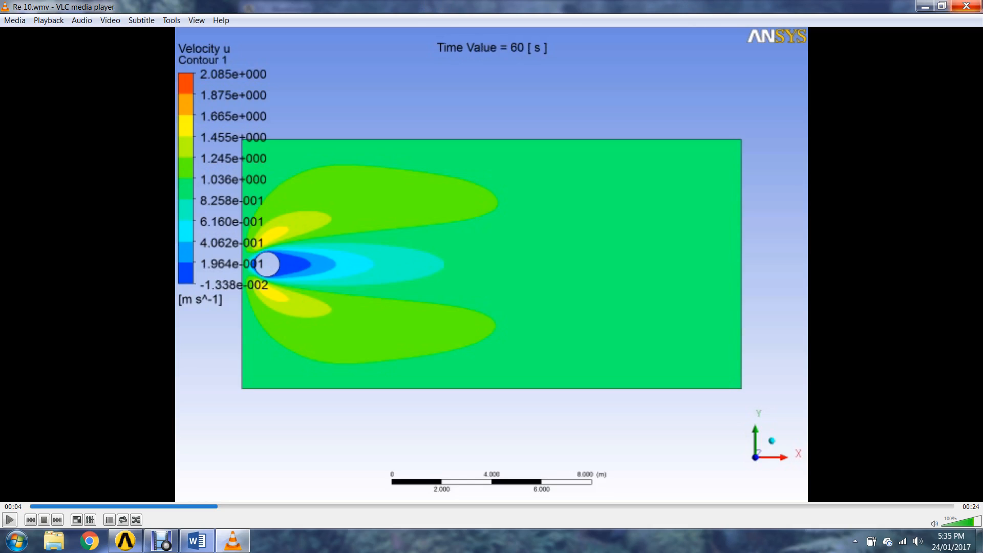
mouse_move(966, 6)
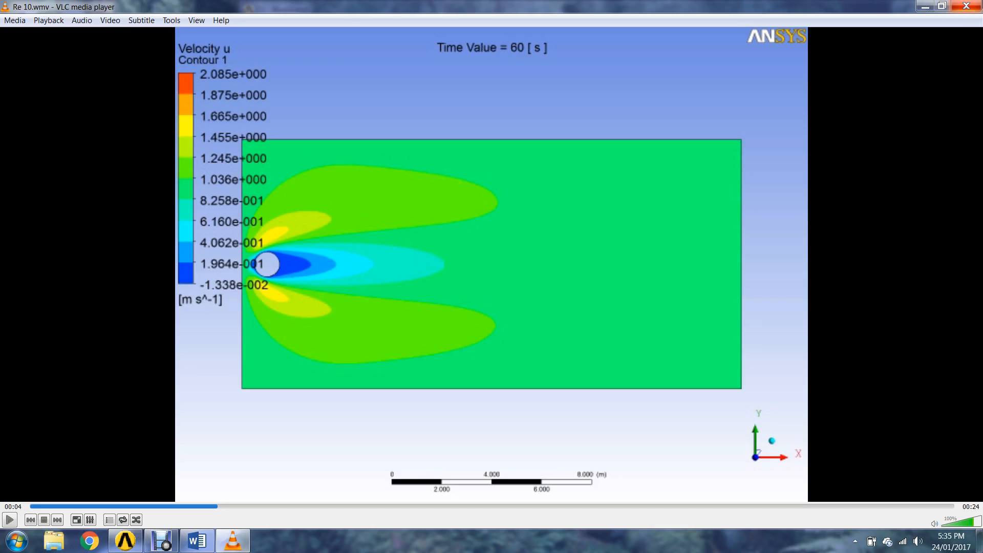
mouse_move(461, 255)
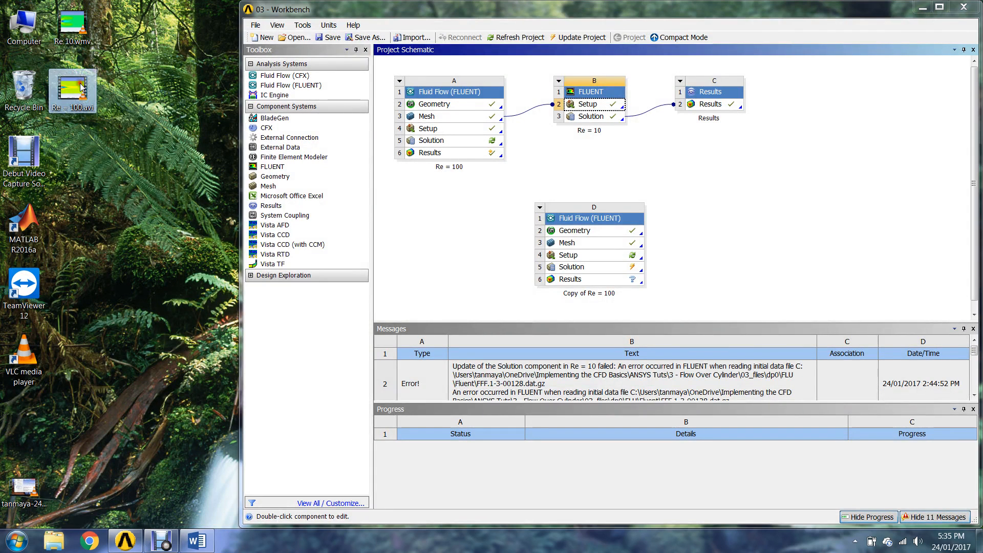
Open Re = 100.avi in VLC, play it, and pause on the vortex shedding frames
double_click(71, 90)
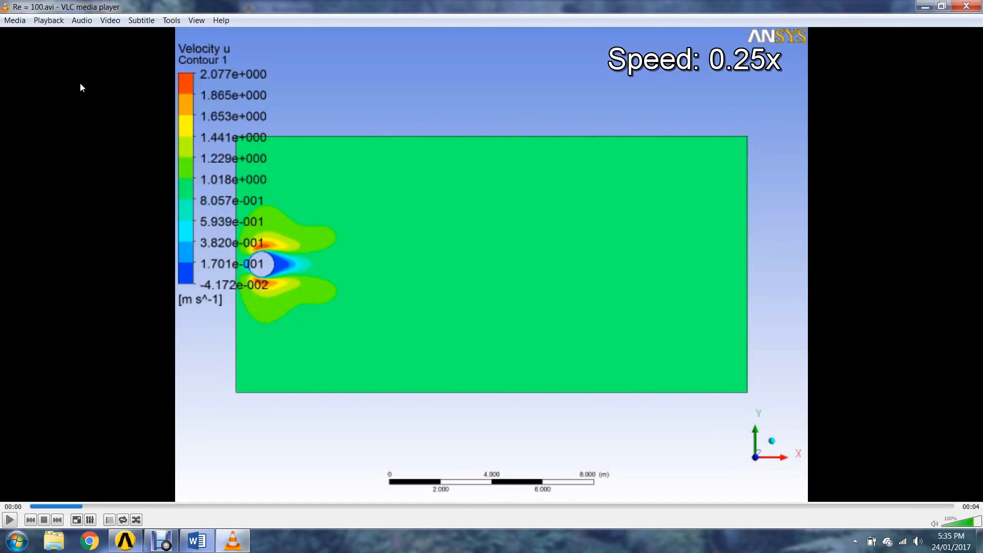
left_click(9, 519)
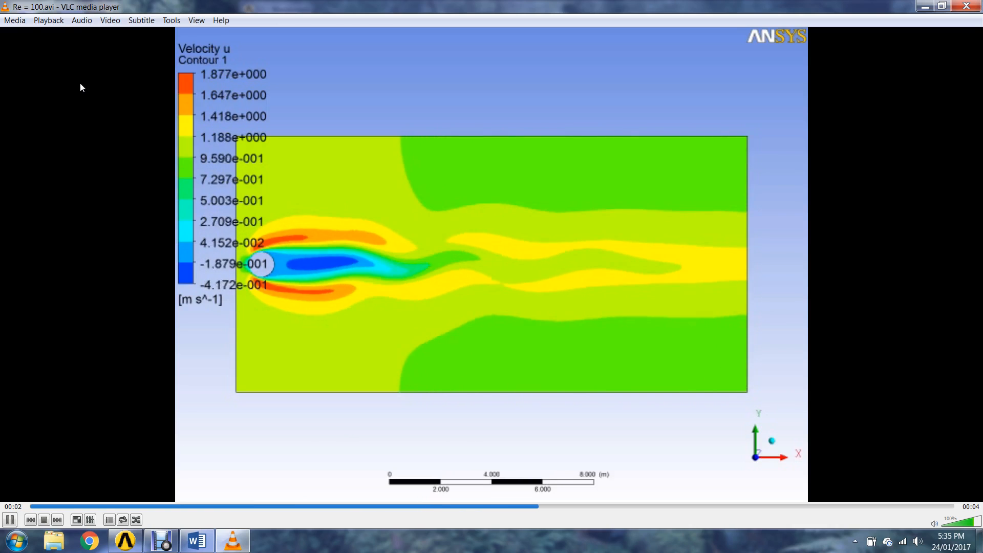
mouse_move(130, 164)
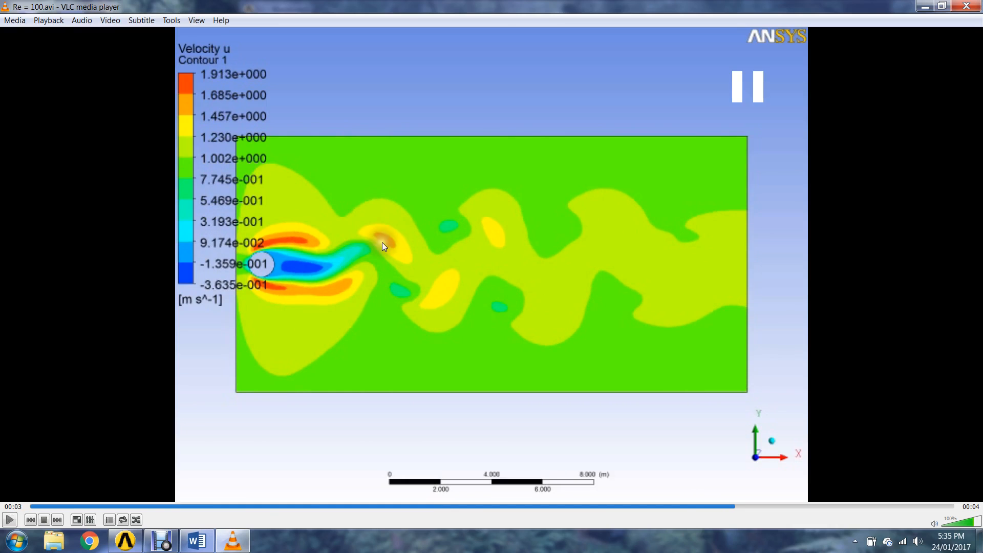
mouse_move(561, 306)
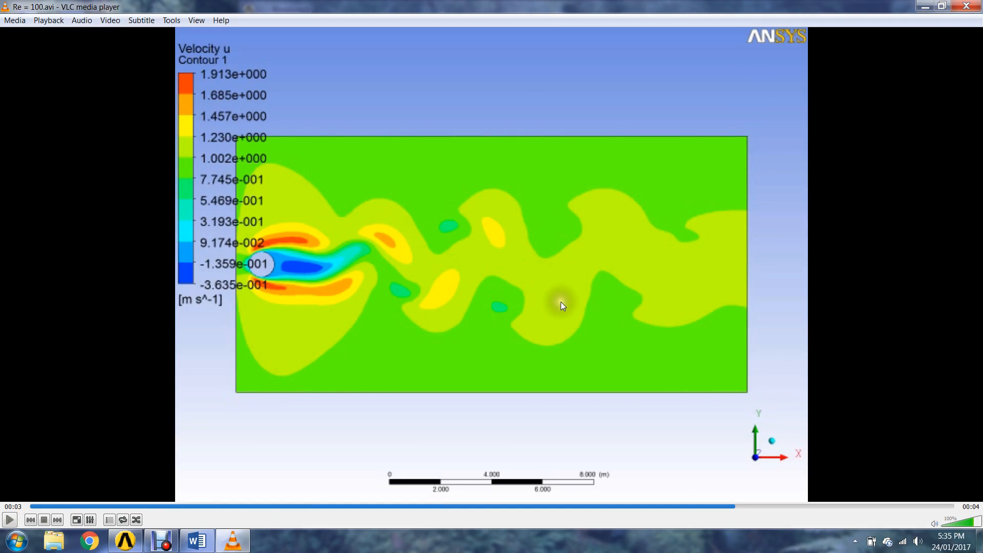
mouse_move(351, 299)
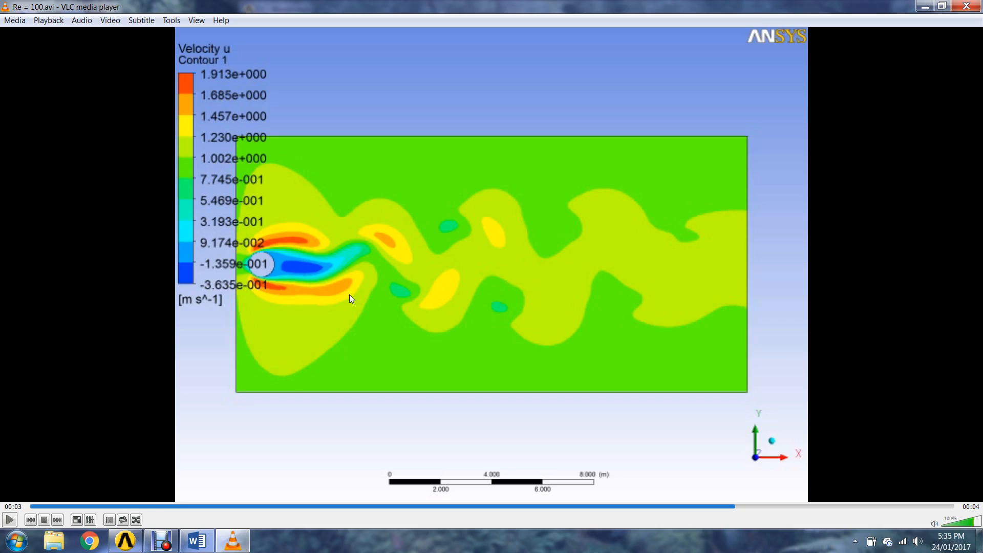
mouse_move(418, 260)
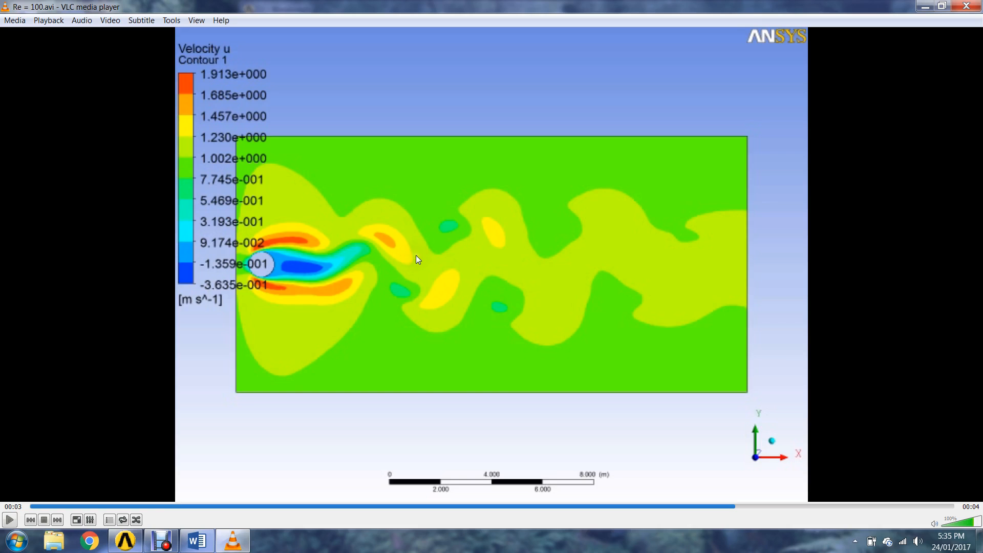
left_click(9, 519)
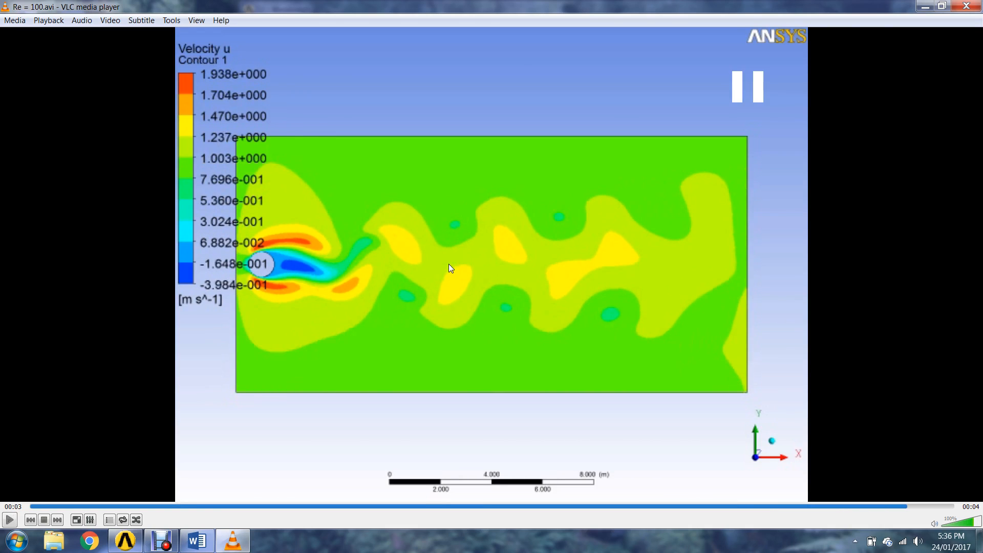
mouse_move(298, 243)
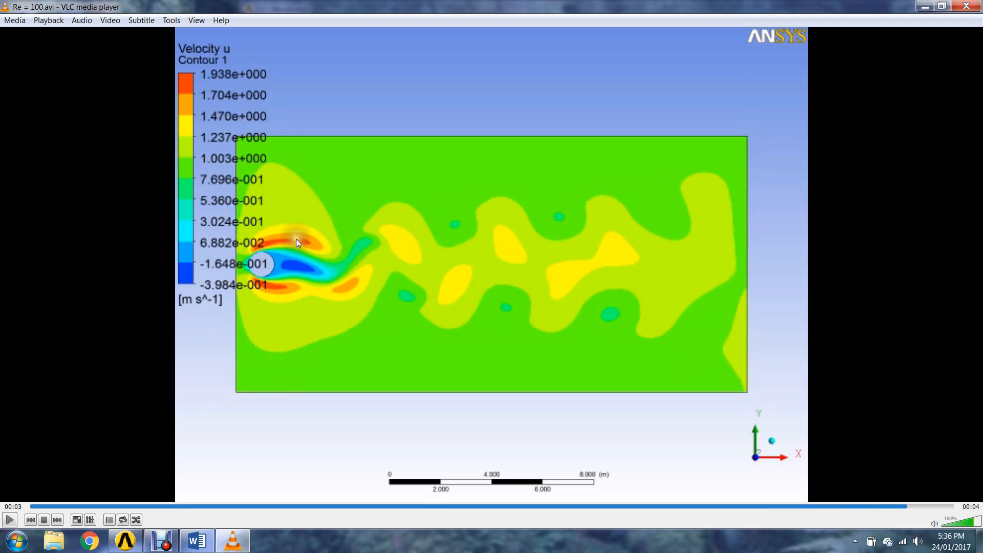
mouse_move(273, 245)
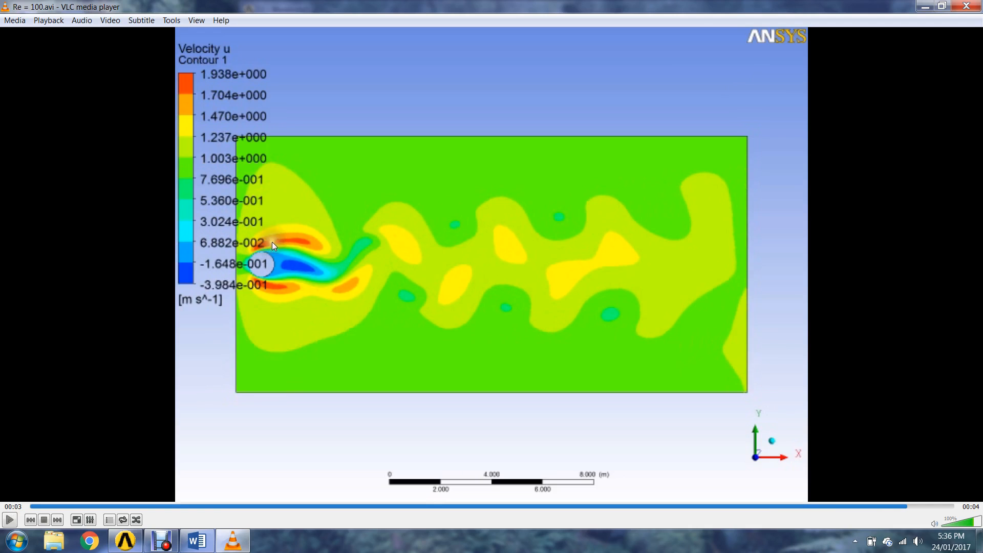
mouse_move(273, 301)
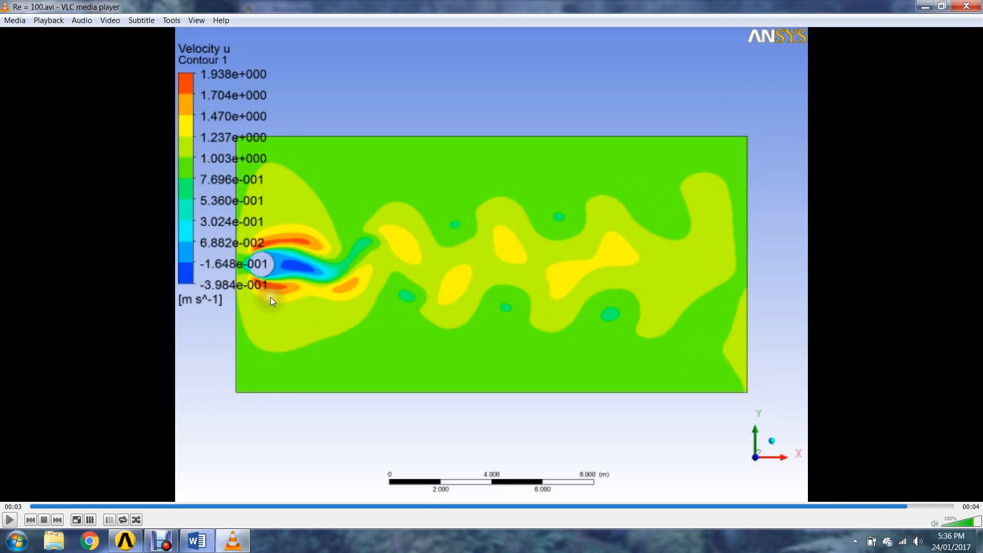
mouse_move(299, 298)
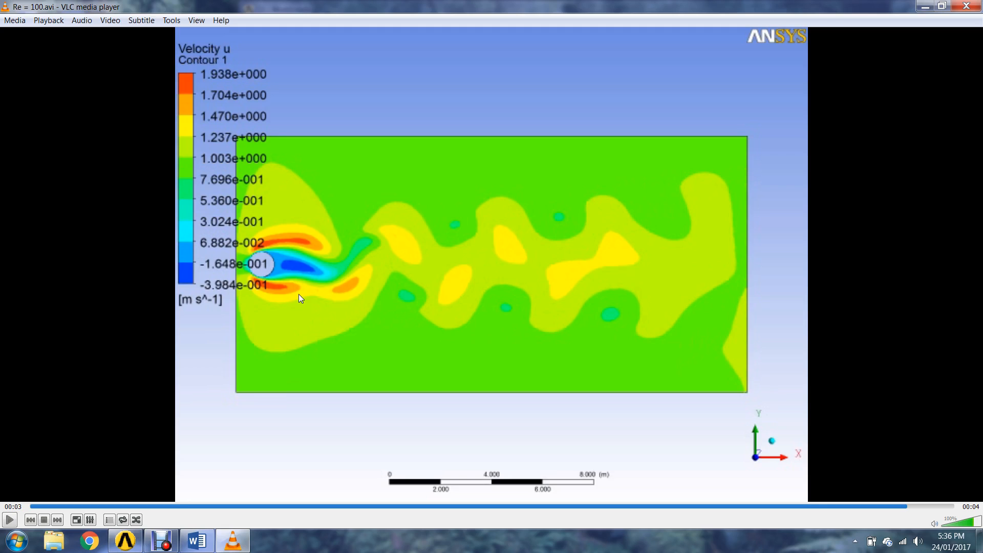
mouse_move(361, 232)
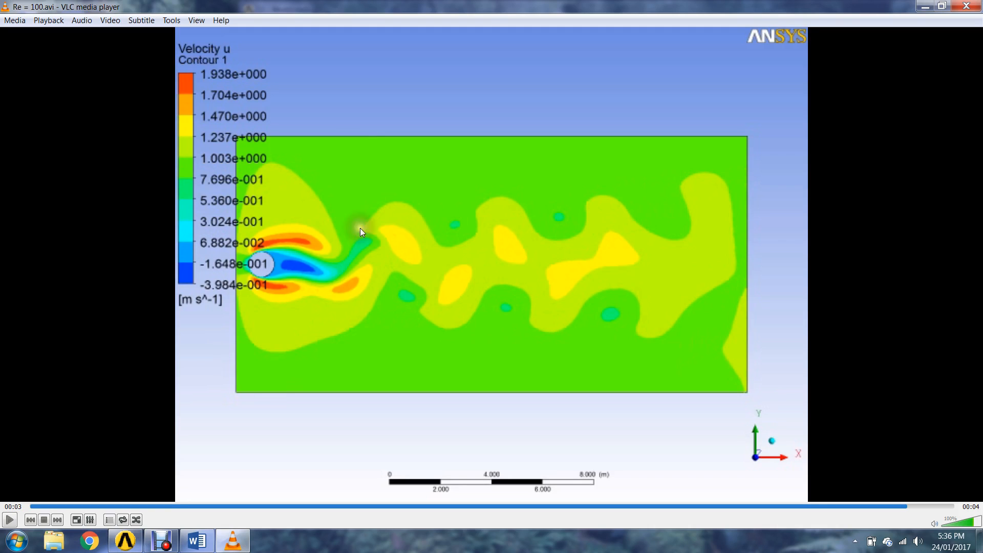
mouse_move(395, 254)
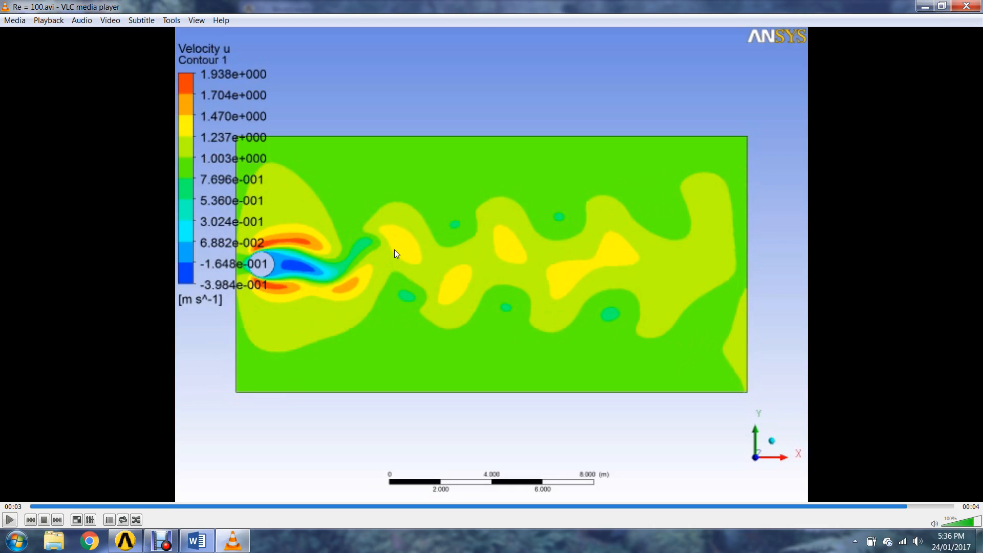
mouse_move(399, 270)
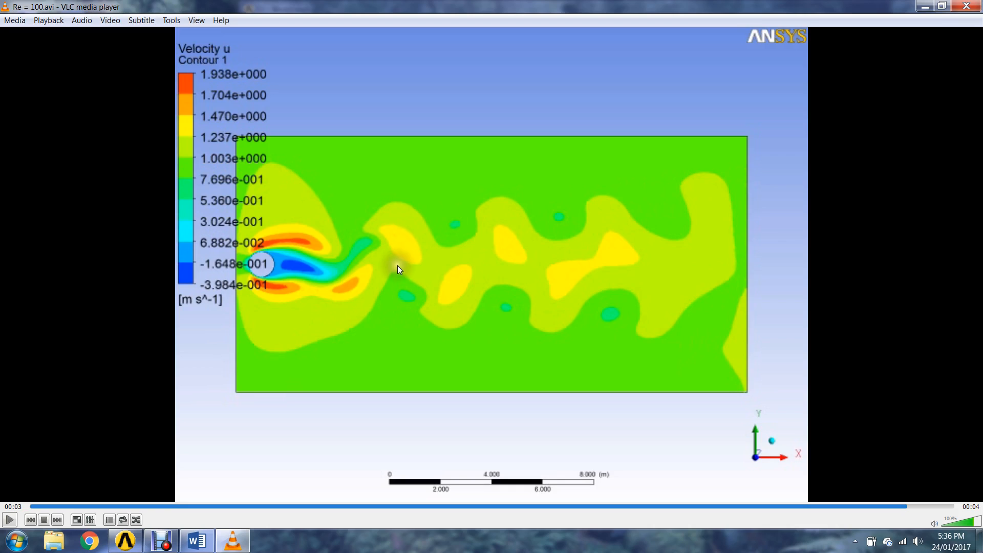
mouse_move(360, 299)
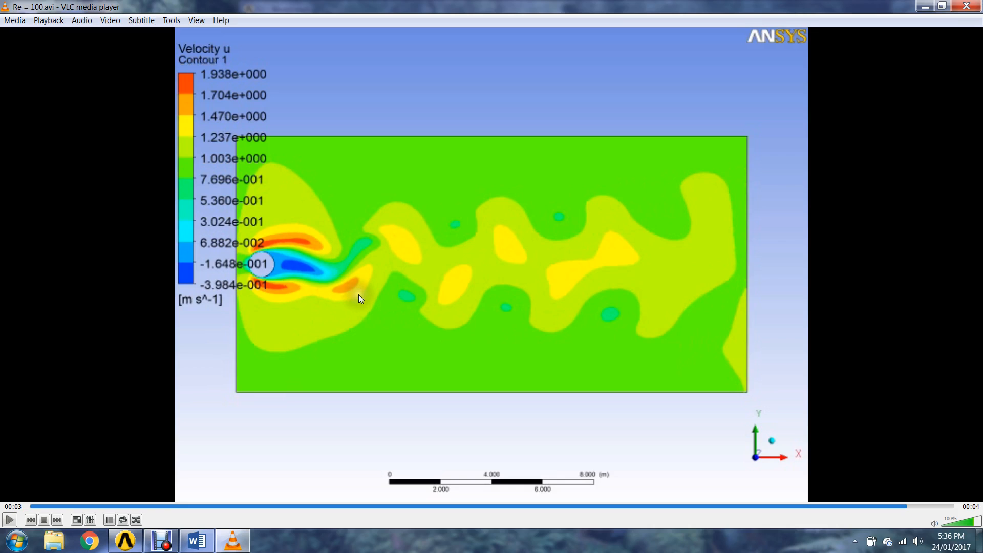
mouse_move(301, 332)
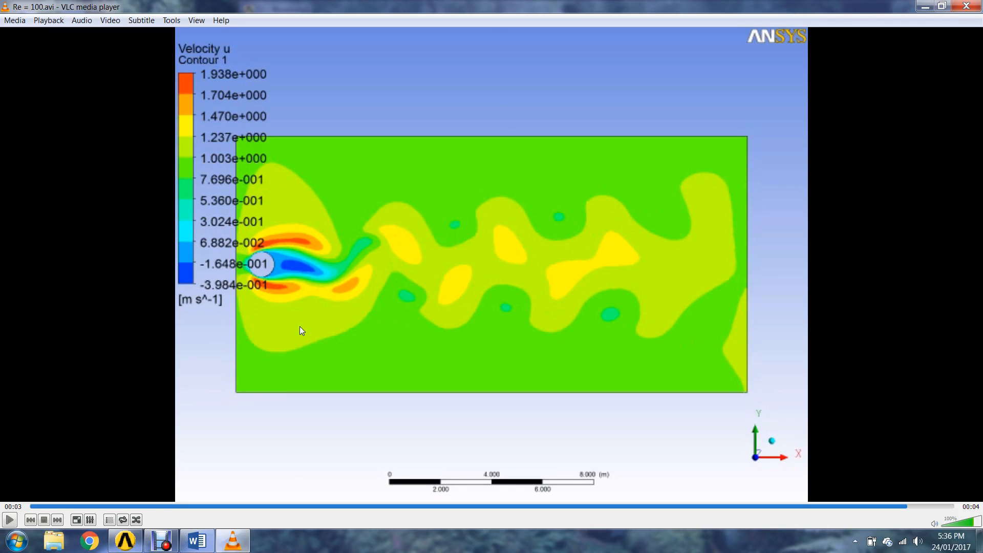
mouse_move(291, 304)
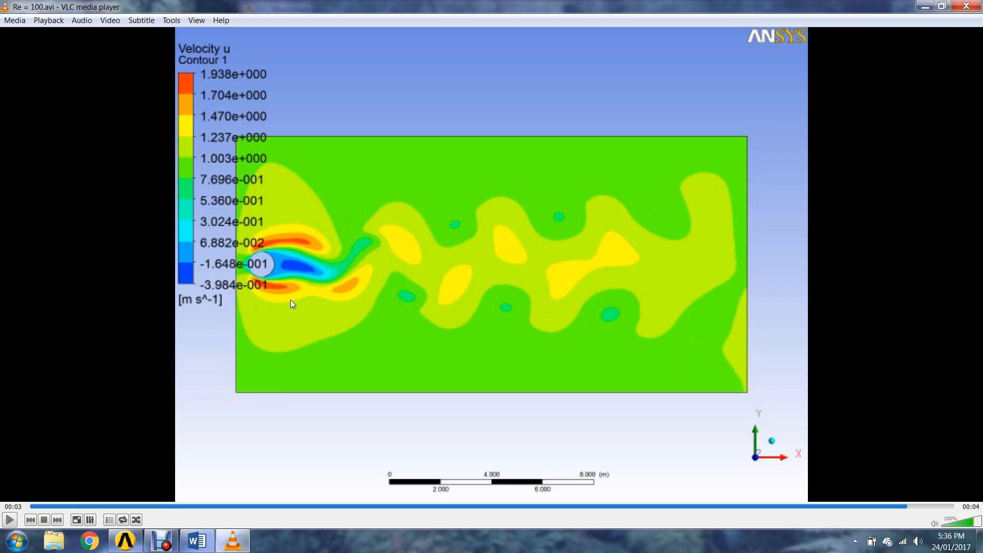
mouse_move(419, 245)
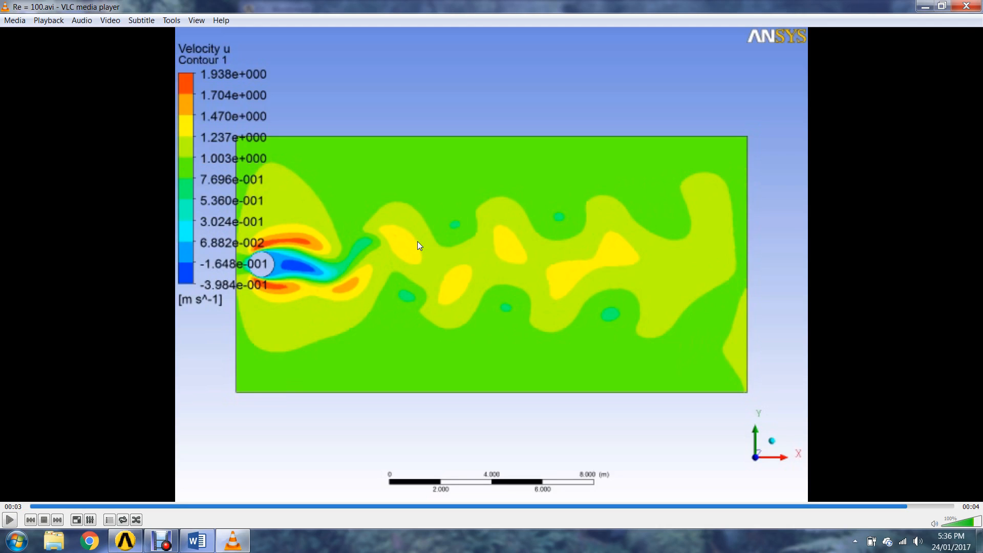
mouse_move(527, 296)
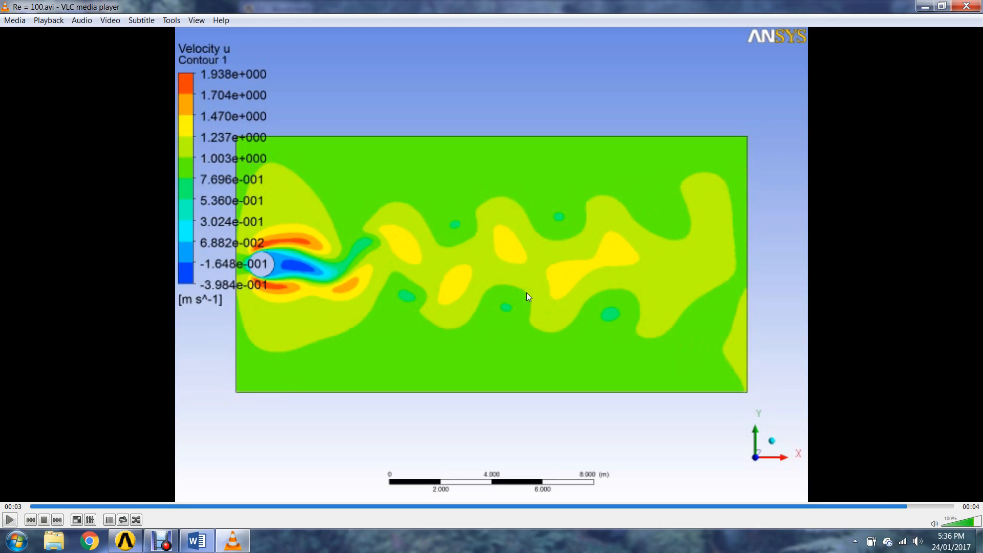
Resume playback of the Re = 100 velocity contour animation
left_click(43, 519)
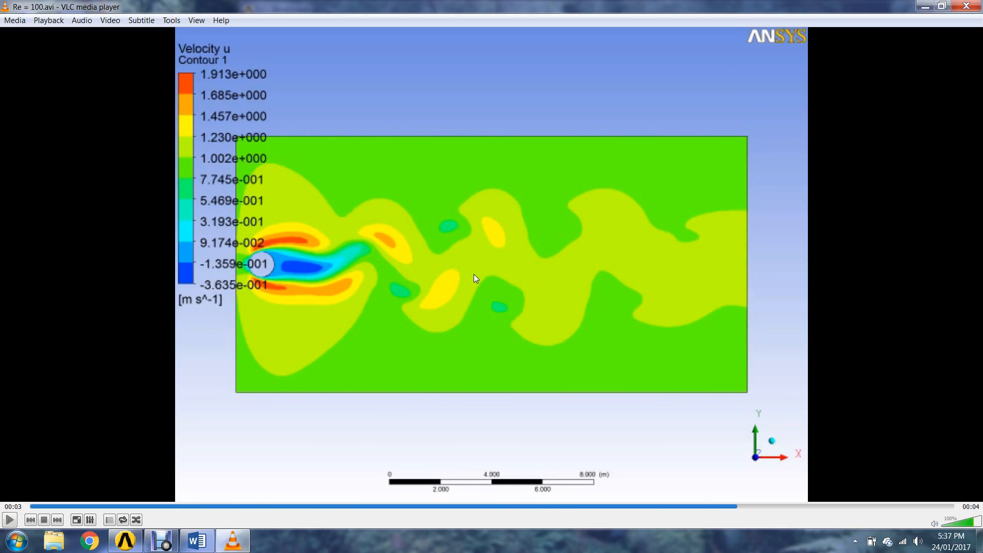
mouse_move(455, 263)
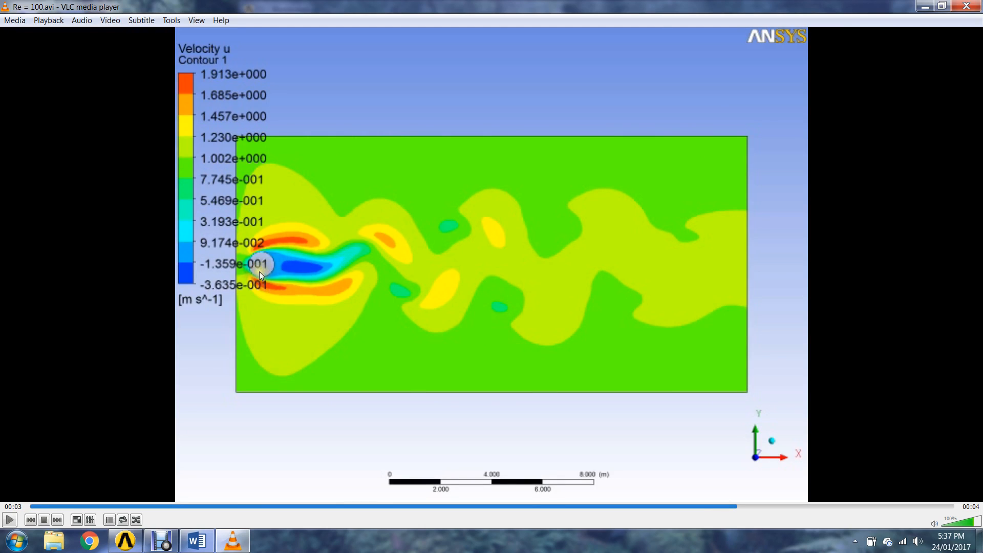
mouse_move(281, 262)
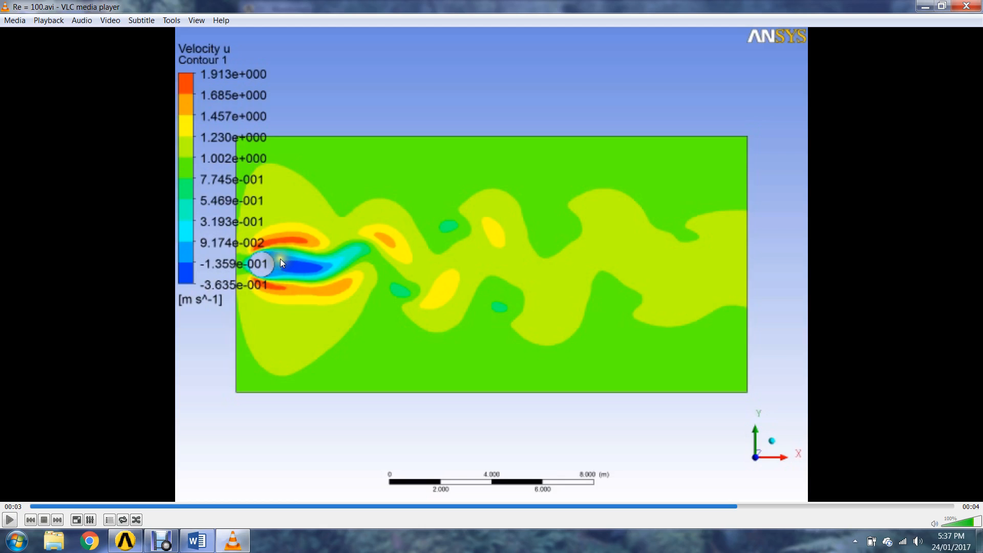
mouse_move(290, 268)
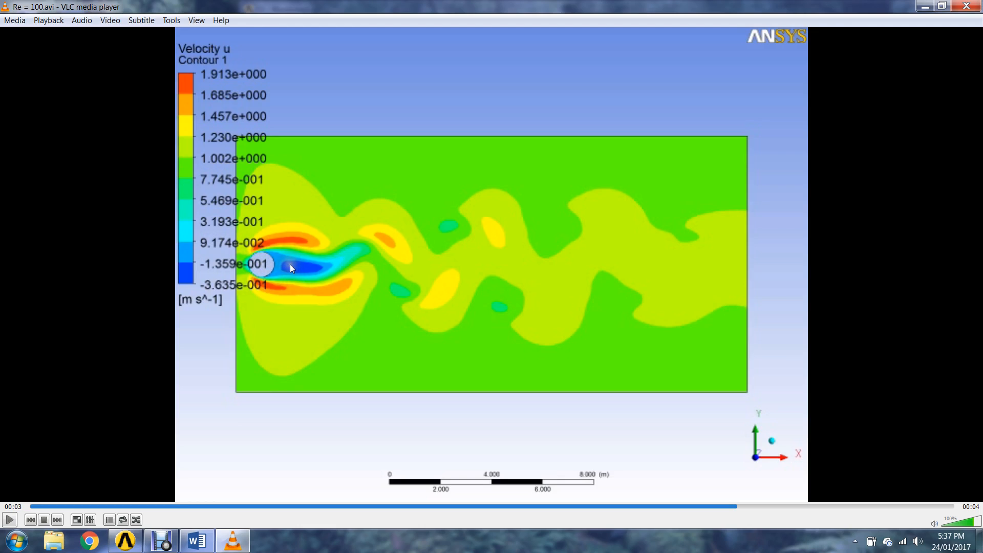
mouse_move(295, 257)
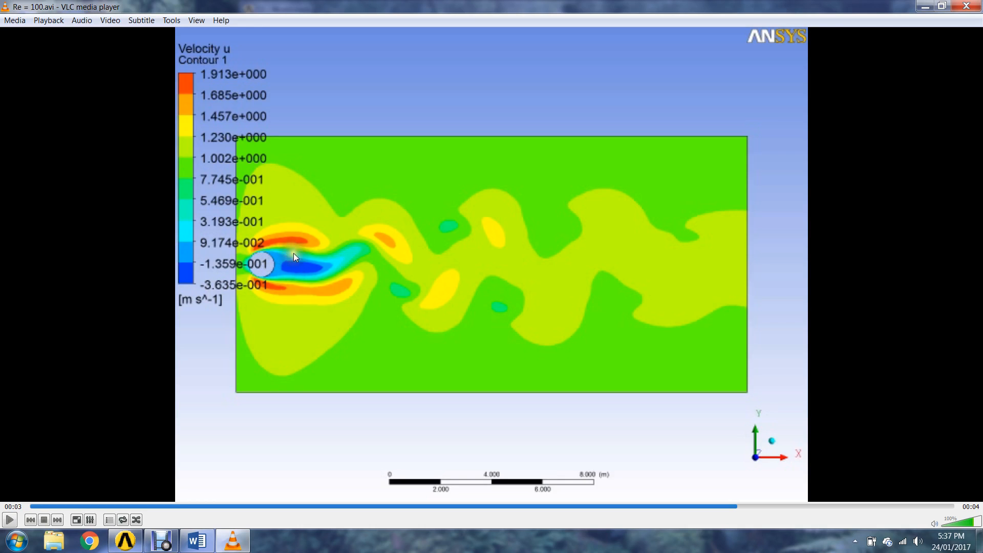
mouse_move(219, 485)
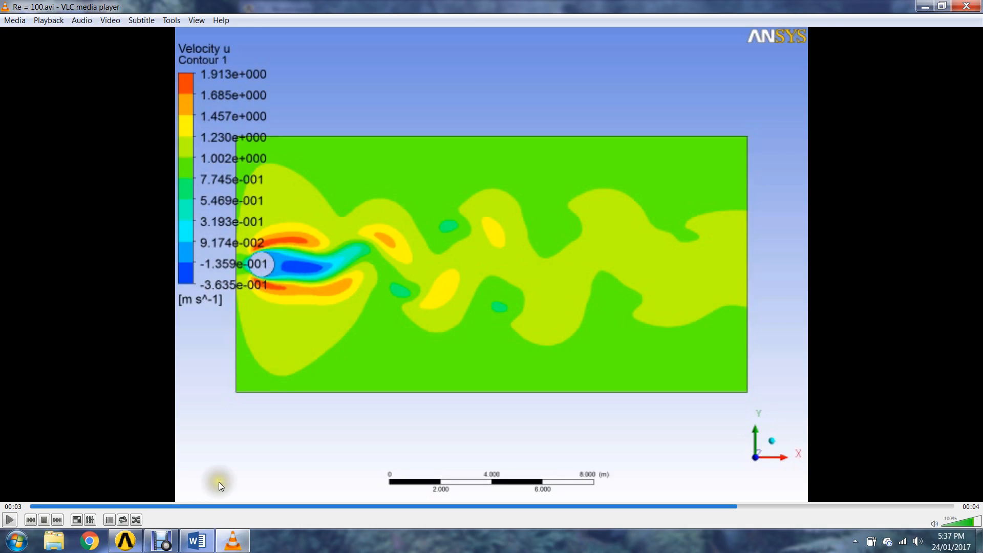
Switch to Workbench and open Re = 100 Results (A6) in CFD-Post
left_click(124, 539)
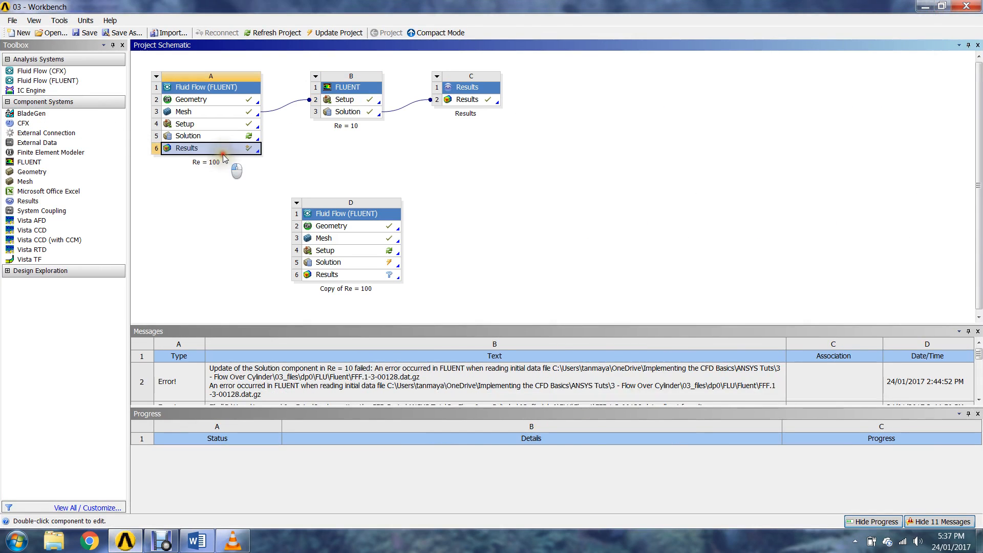
double_click(210, 148)
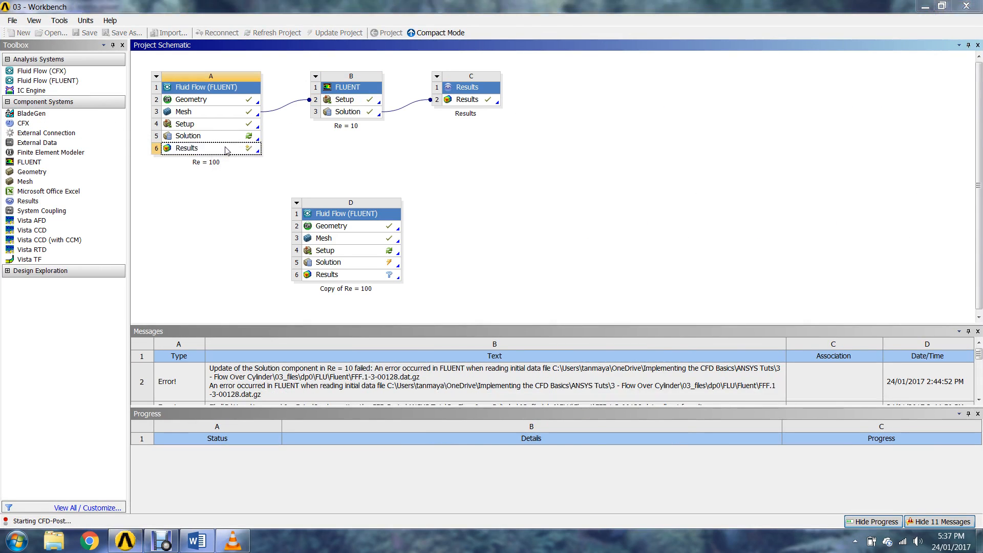
double_click(210, 147)
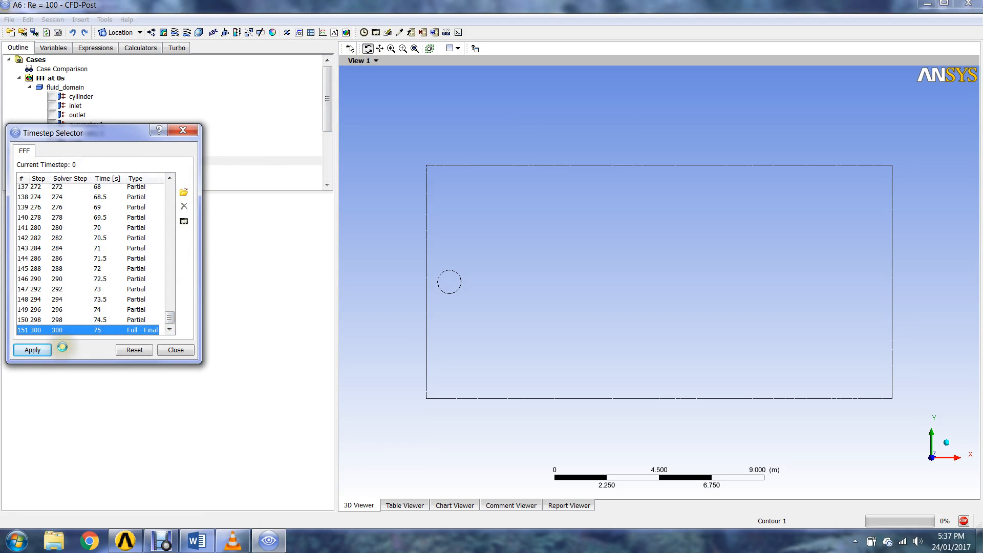
Load the final time step and create a vector plot located on symmetry 1
left_click(31, 350)
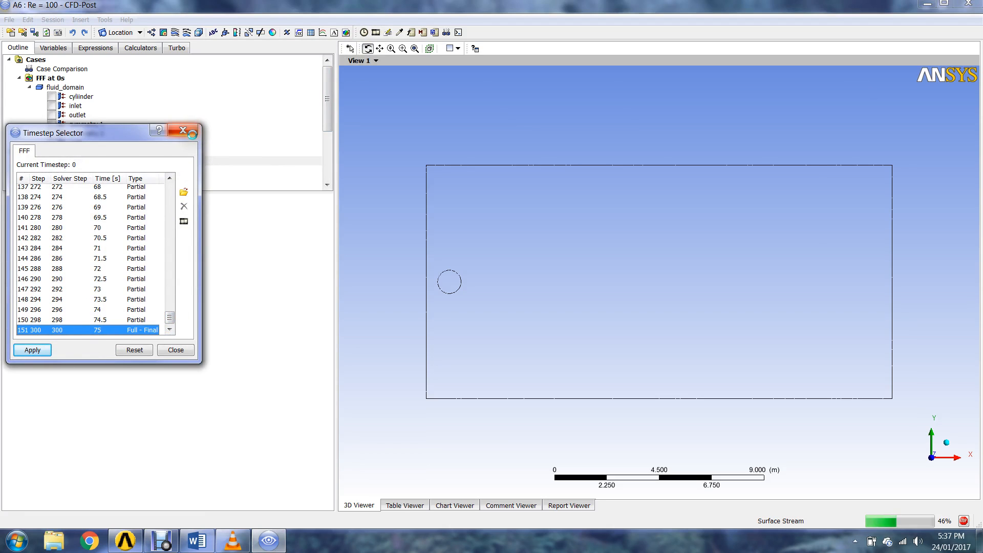
left_click(32, 349)
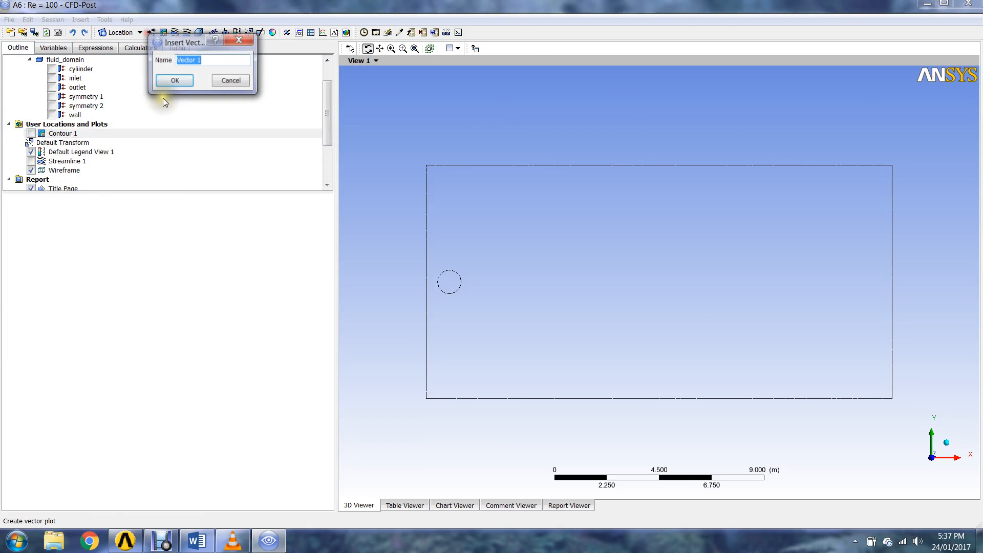
left_click(174, 79)
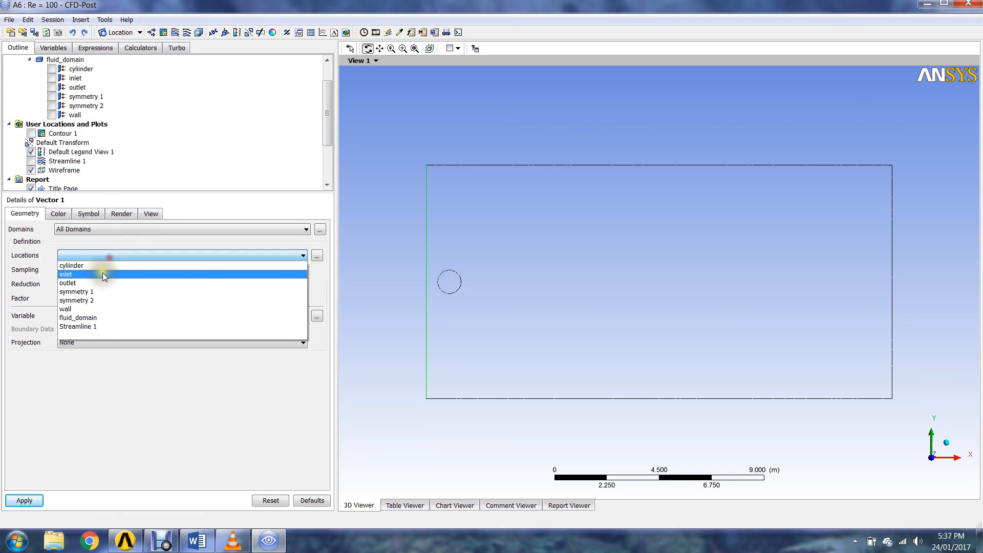
mouse_move(102, 319)
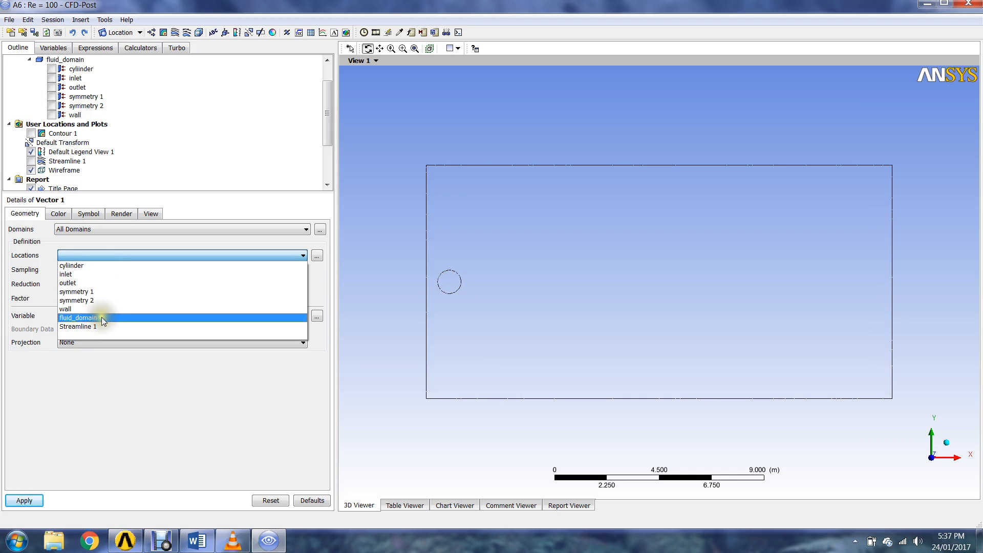
left_click(76, 291)
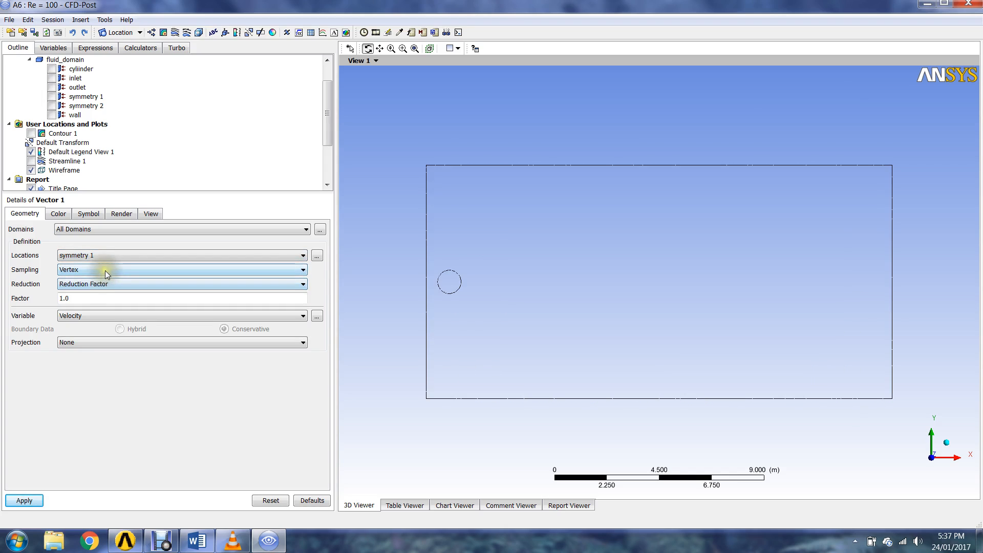
Set vector sampling to Equally Spaced with 5000 points and apply the plot
left_click(304, 270)
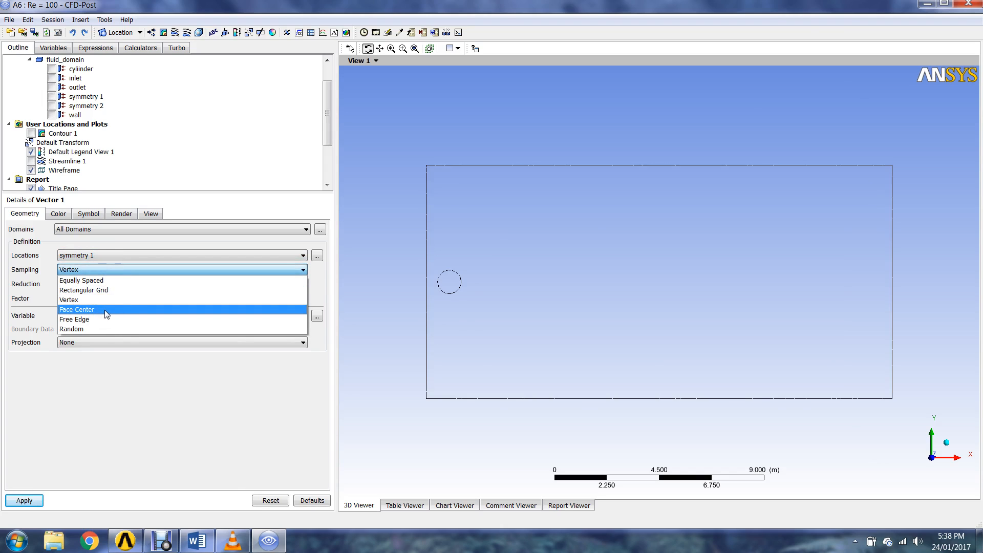
left_click(81, 280)
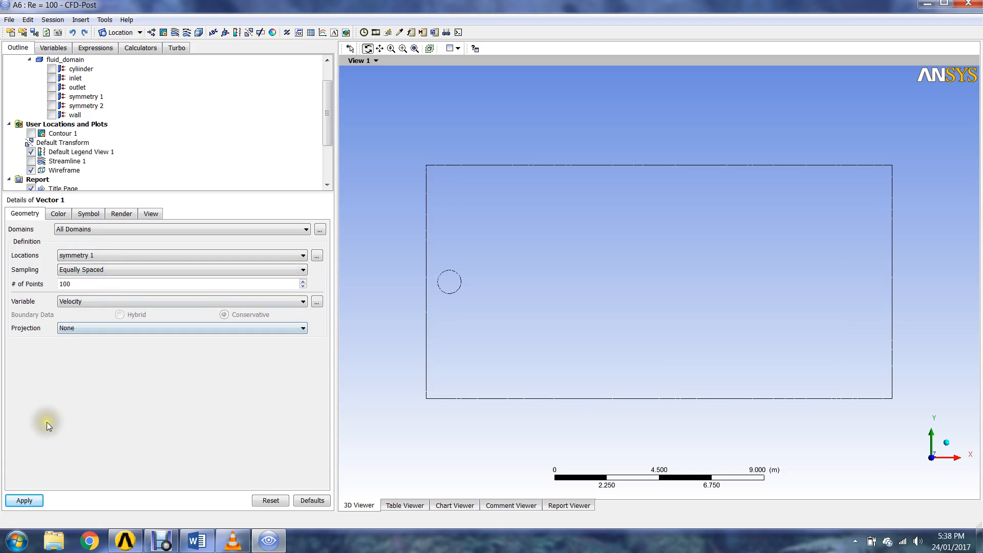
left_click(24, 500)
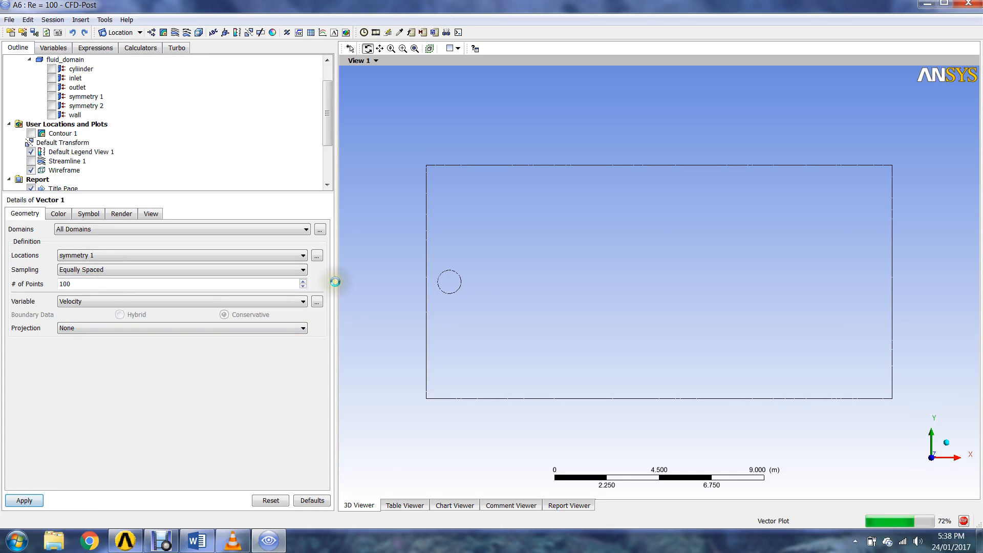
left_click(24, 500)
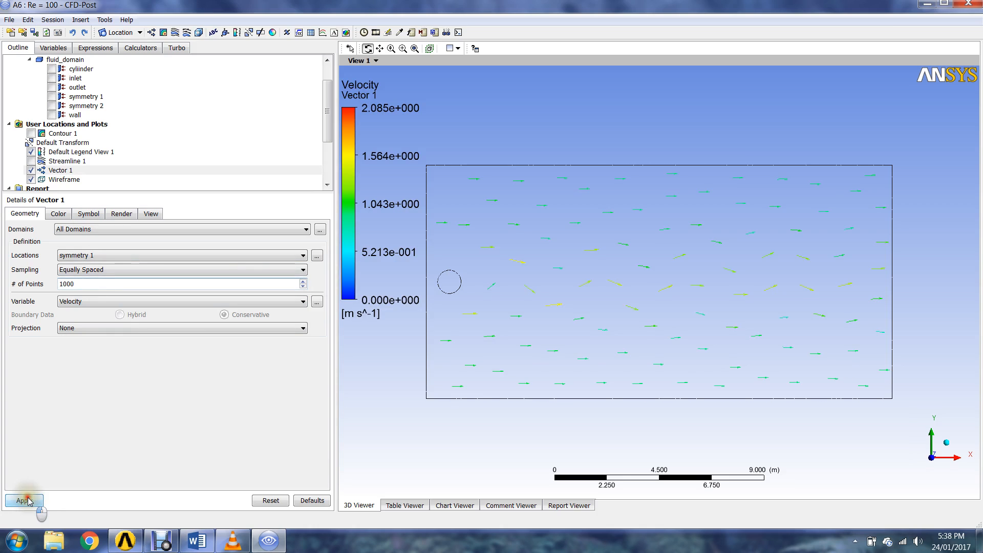
left_click(24, 500)
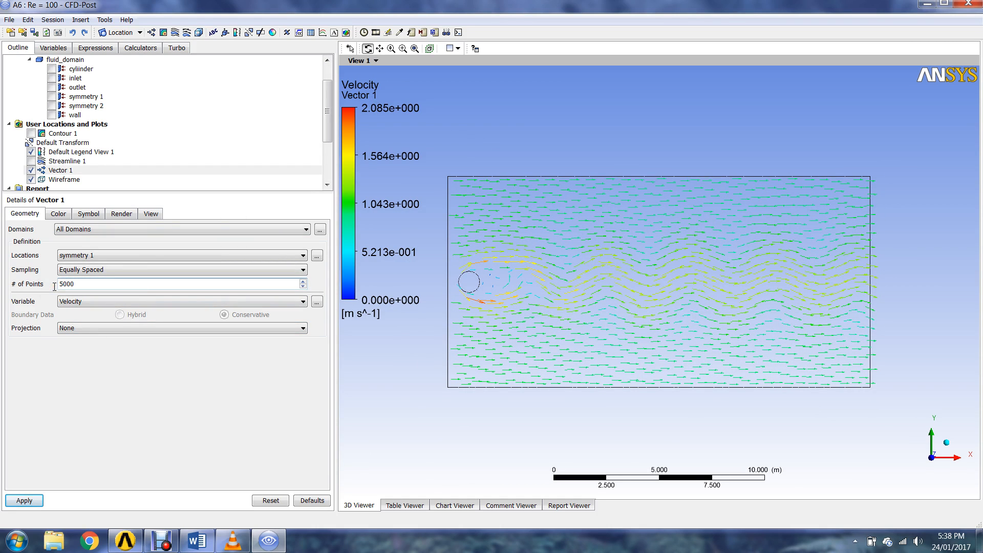
Zoom in on the recirculating vortex vectors just behind the cylinder
left_click(24, 501)
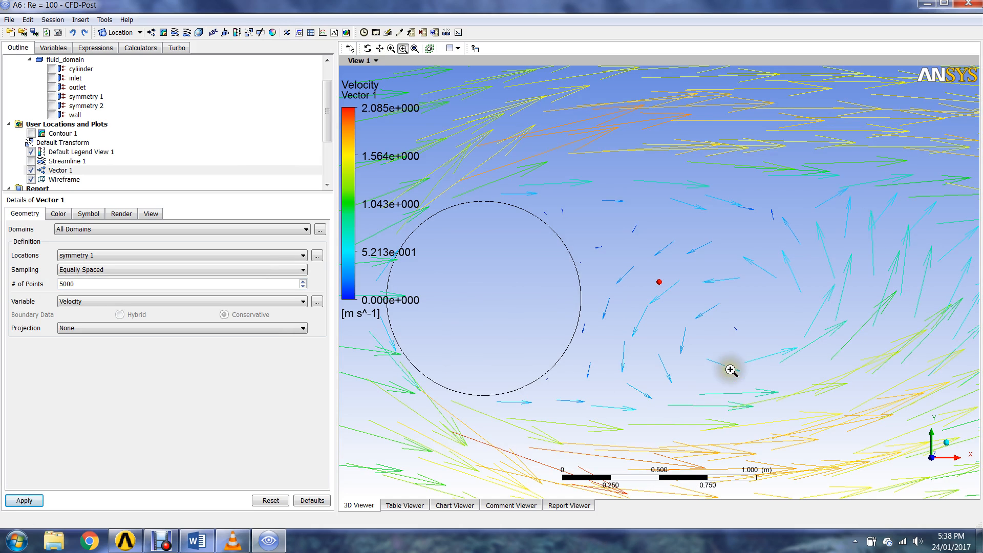
mouse_move(692, 448)
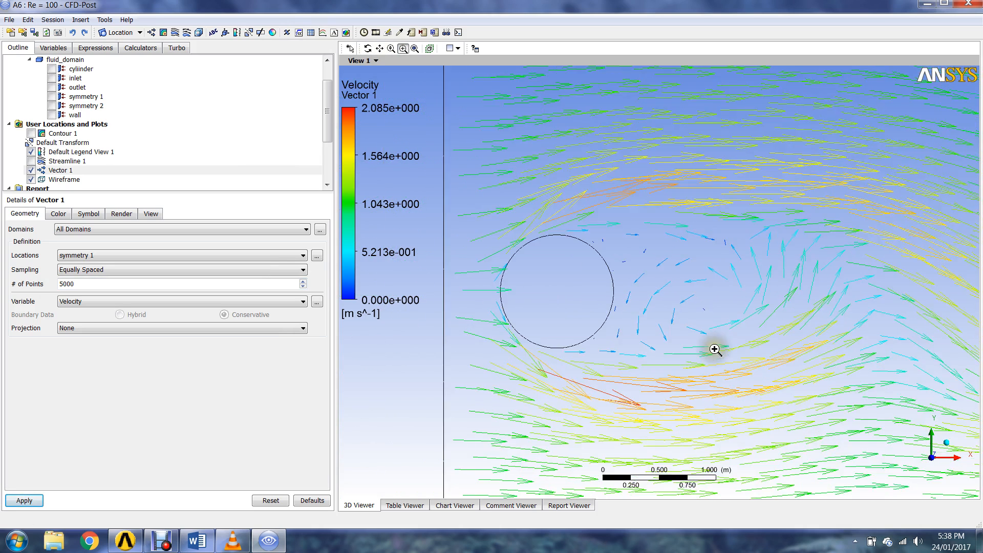
scroll("down", 3)
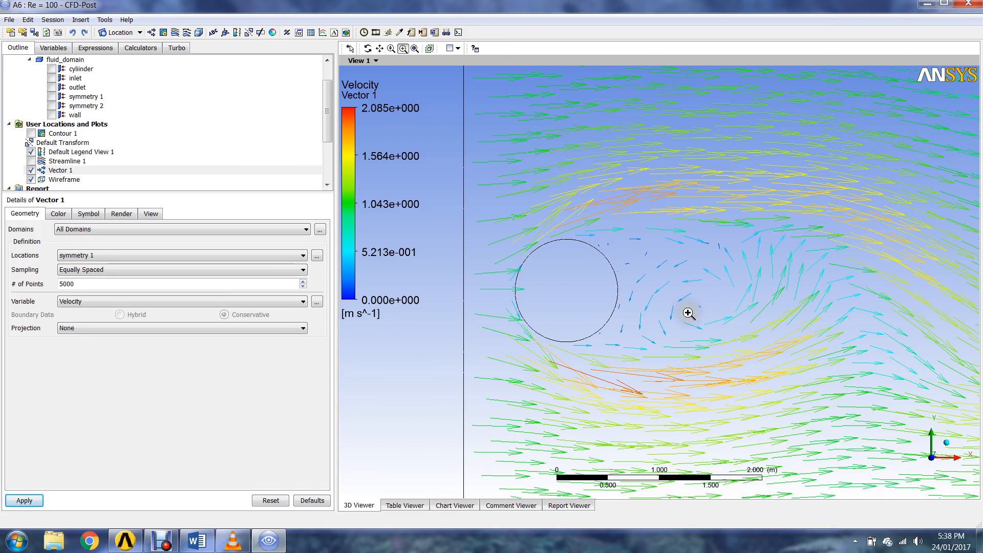
mouse_move(642, 307)
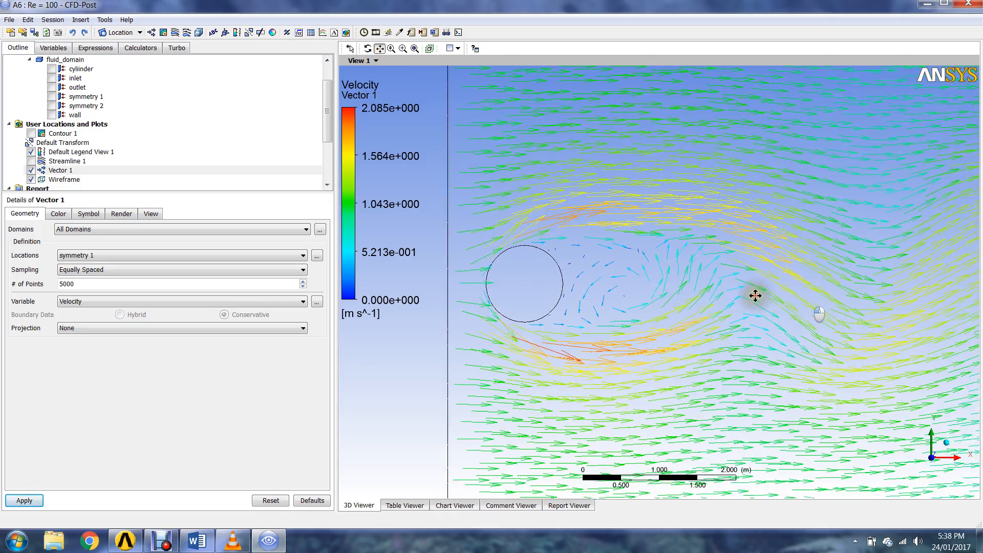
scroll("down", 3)
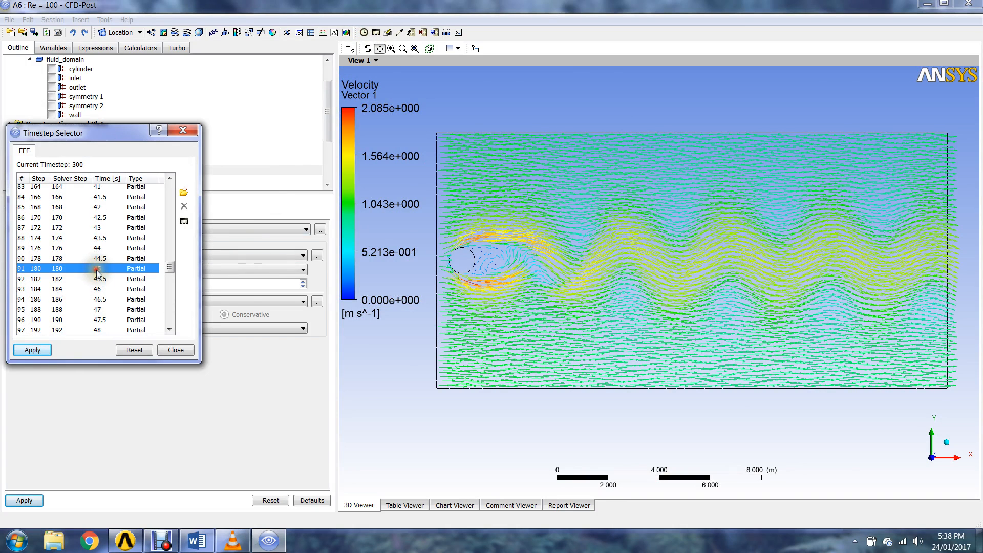
Pick an earlier mid-run time step in the Timestep Selector
left_click(31, 350)
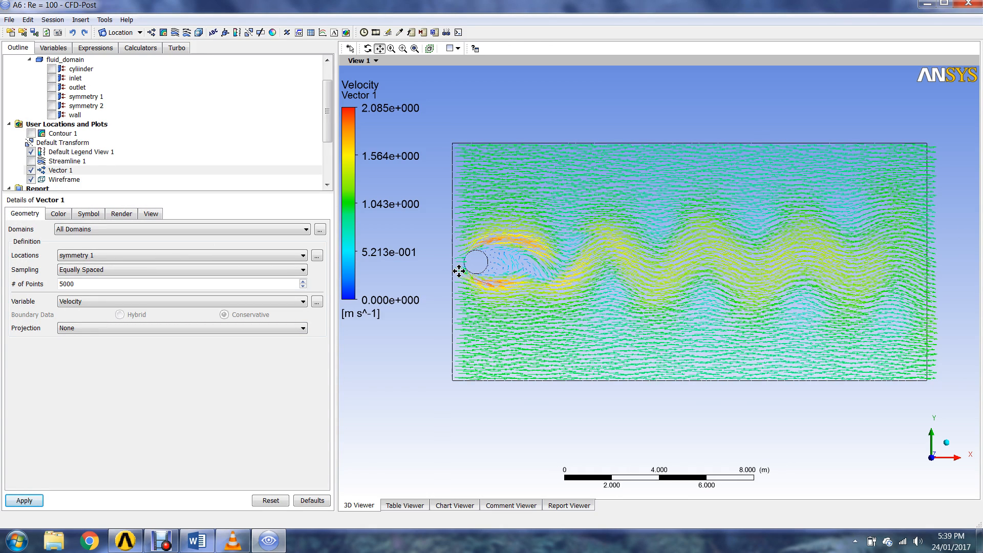
mouse_move(470, 274)
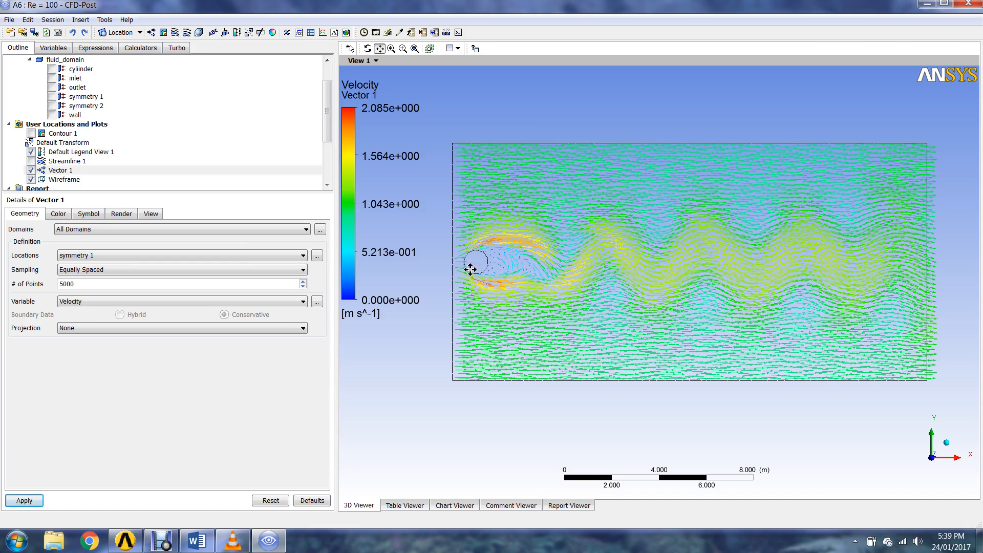
mouse_move(492, 259)
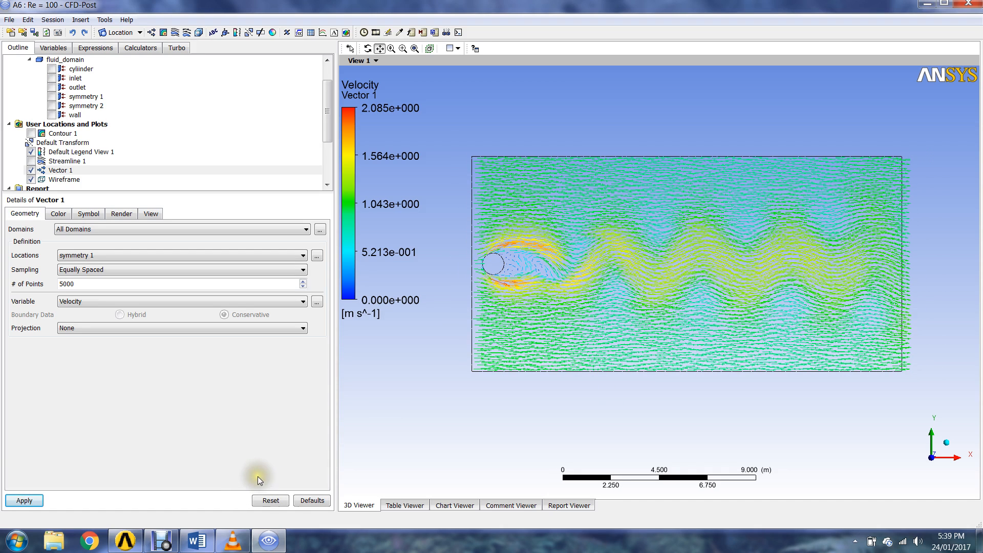
mouse_move(380, 426)
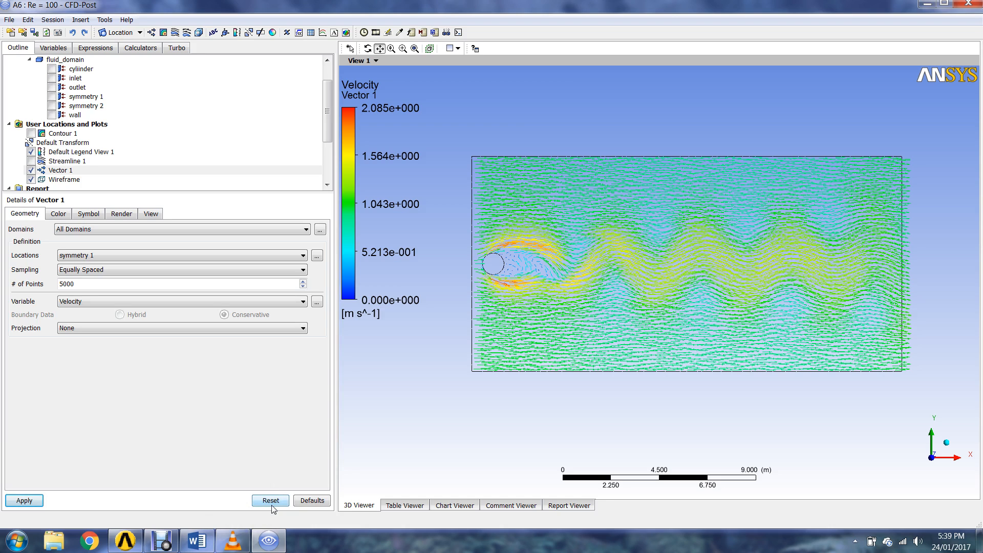
mouse_move(199, 507)
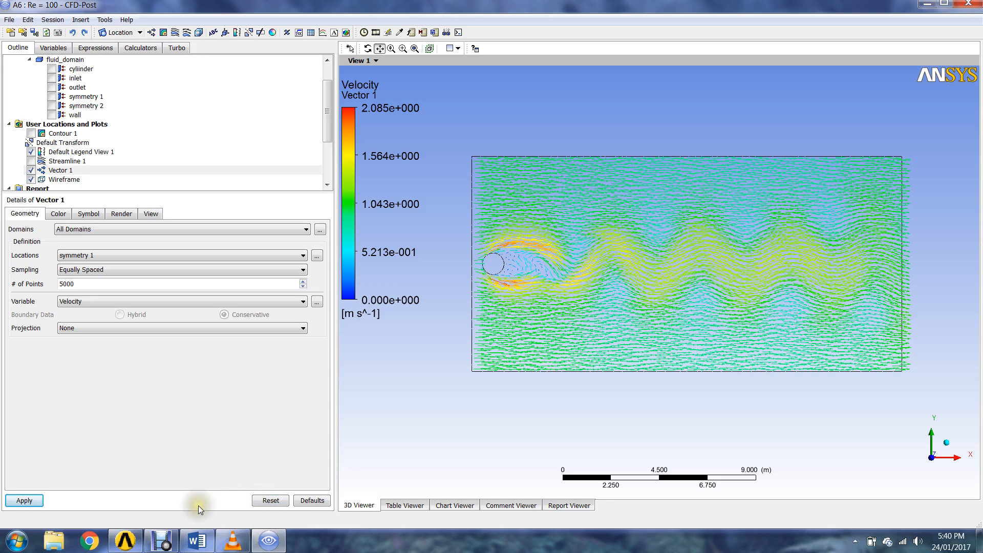
Switch back to the Workbench window from the taskbar
left_click(125, 540)
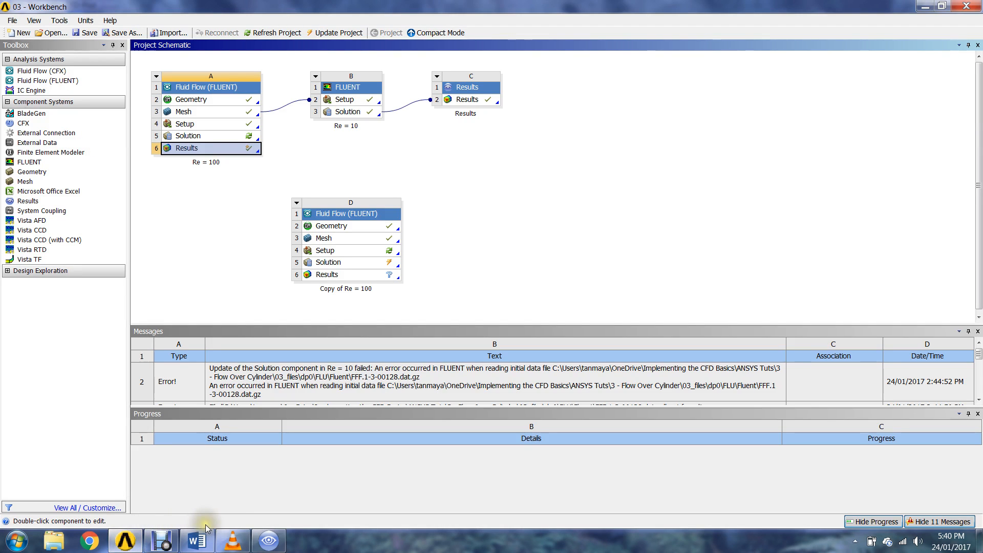
mouse_move(220, 513)
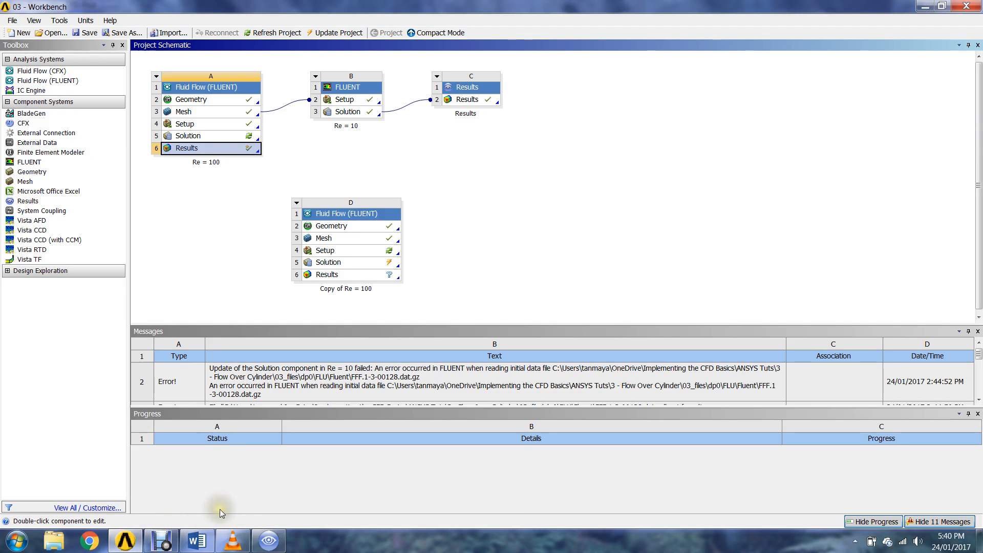